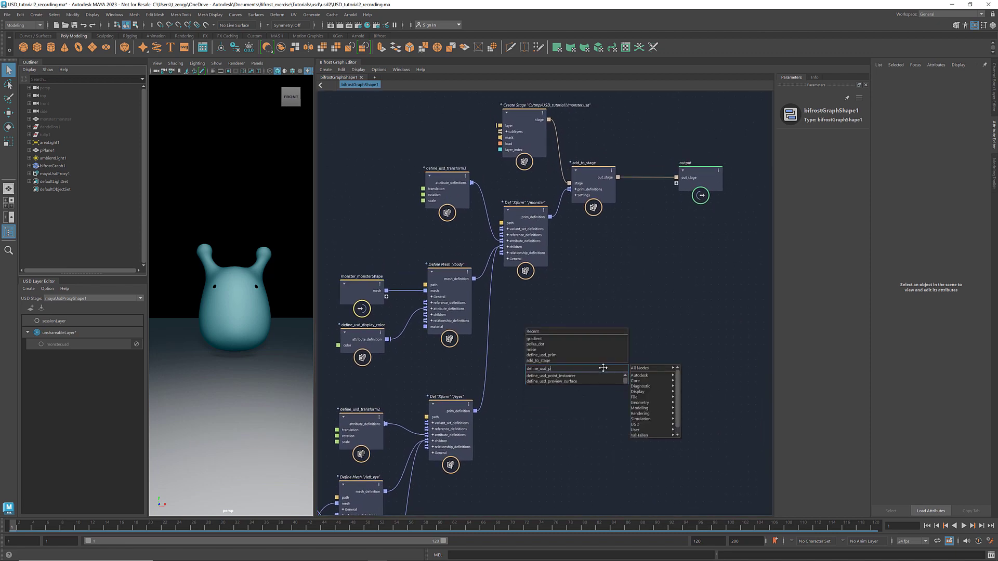
- Create a define_usd_prim node with its path set to /flowers
click(541, 368)
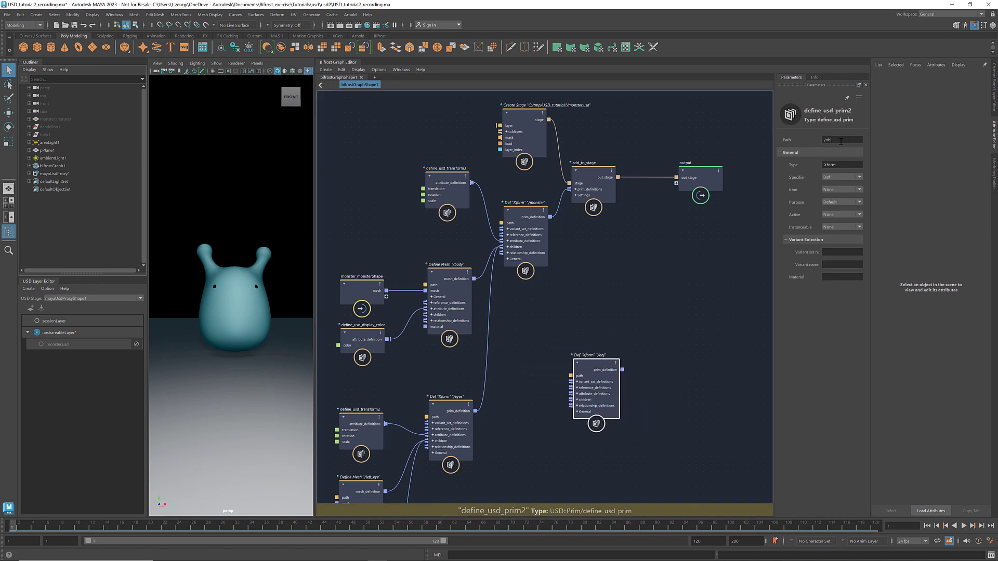
triple_click(842, 140)
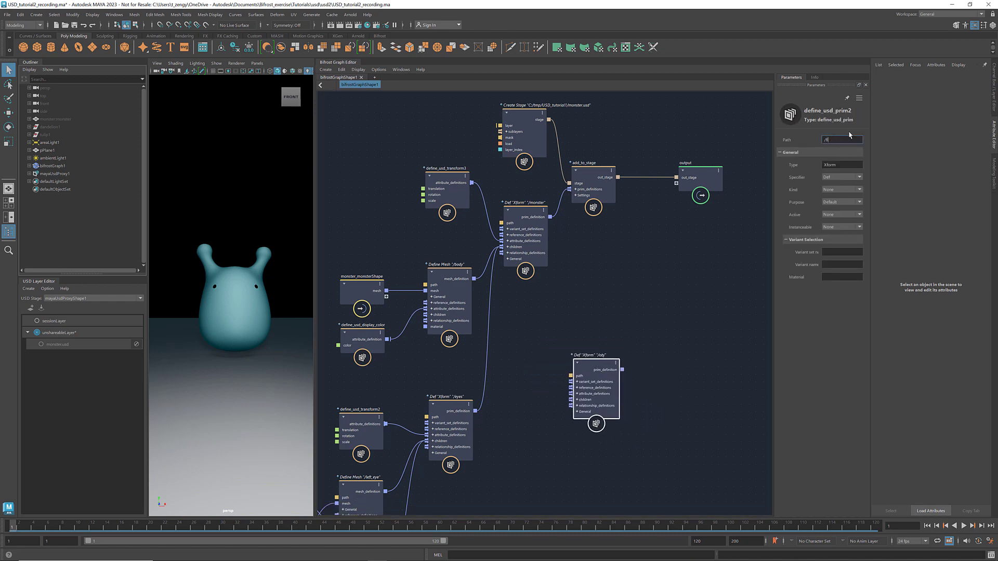
text(/flowers)
text(add_to)
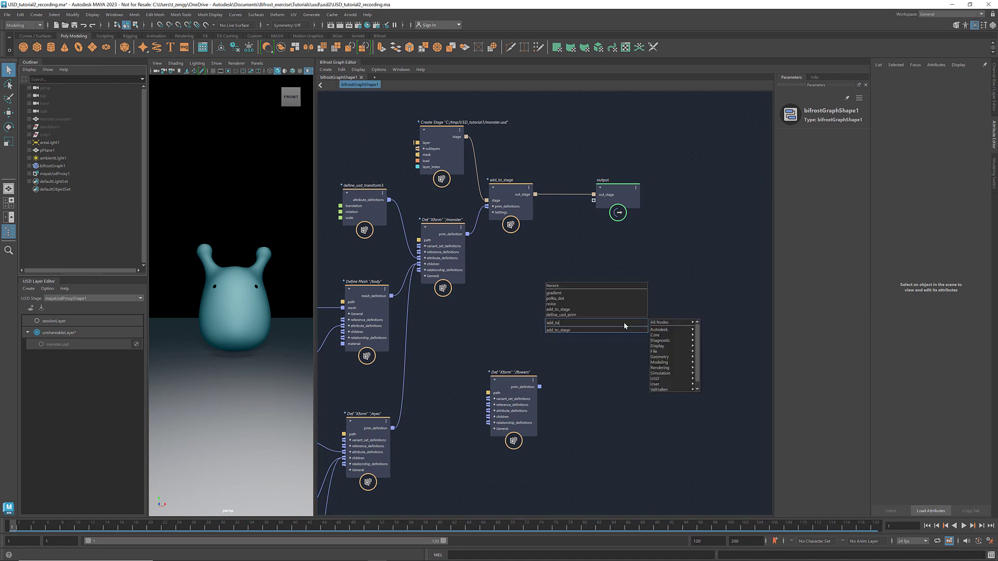
- Add a second add_to_stage node whose parent_path value node is /monster
click(557, 329)
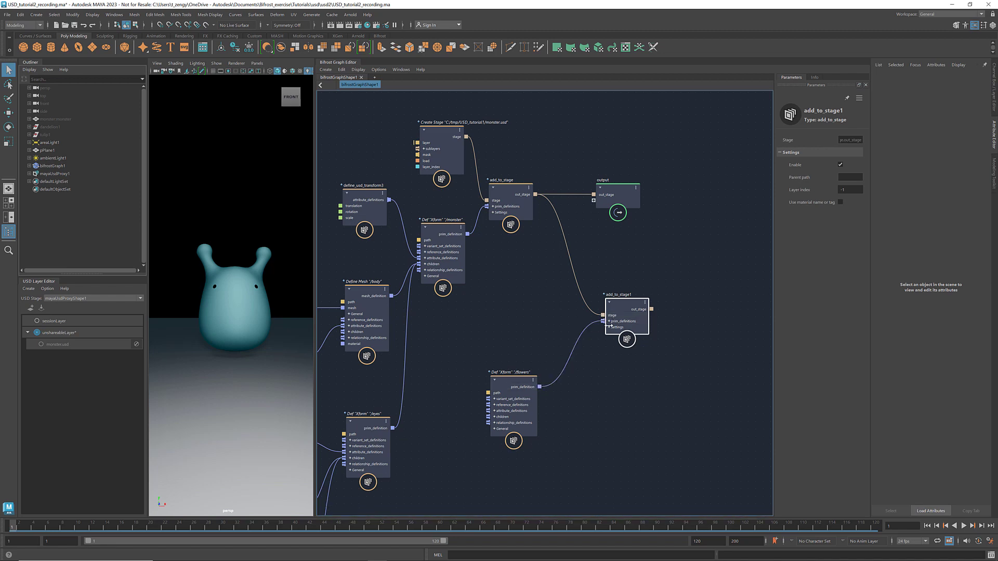
click(605, 327)
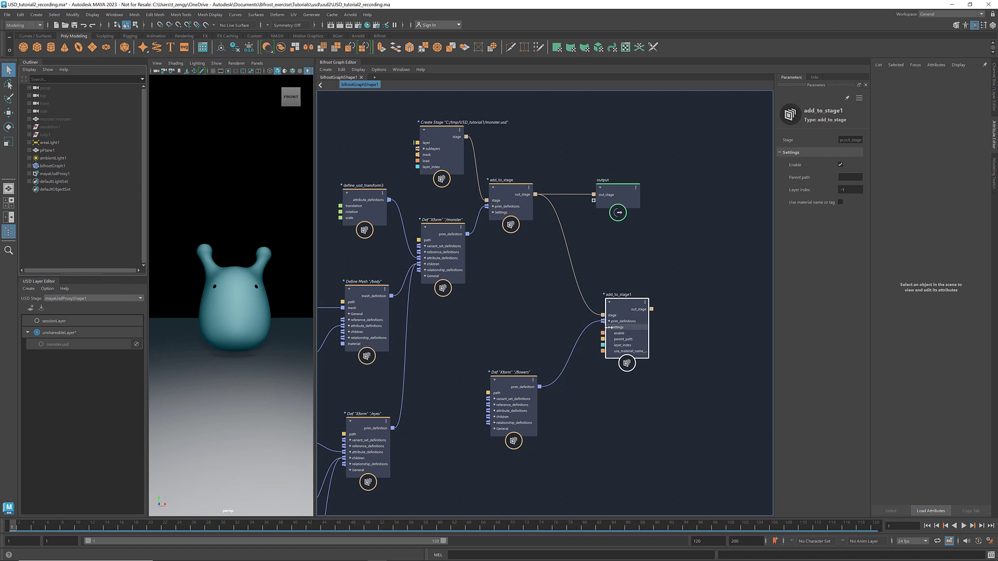
mouse_move(626, 339)
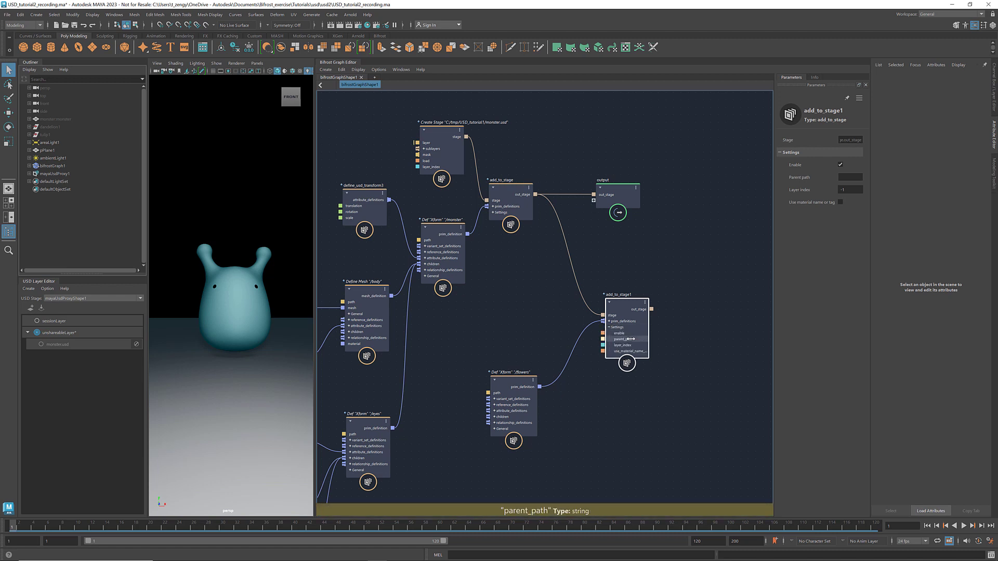
right_click(627, 338)
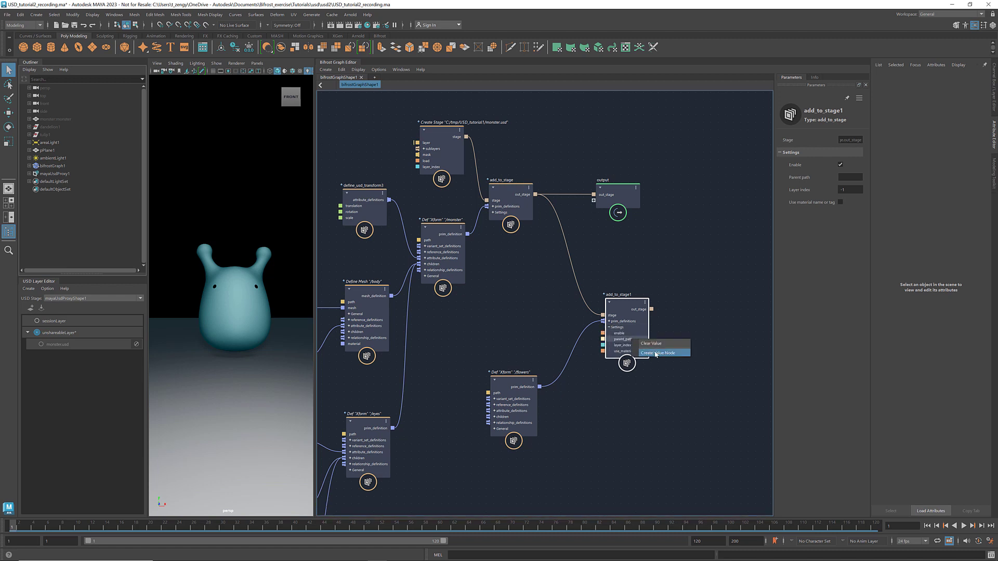
click(657, 353)
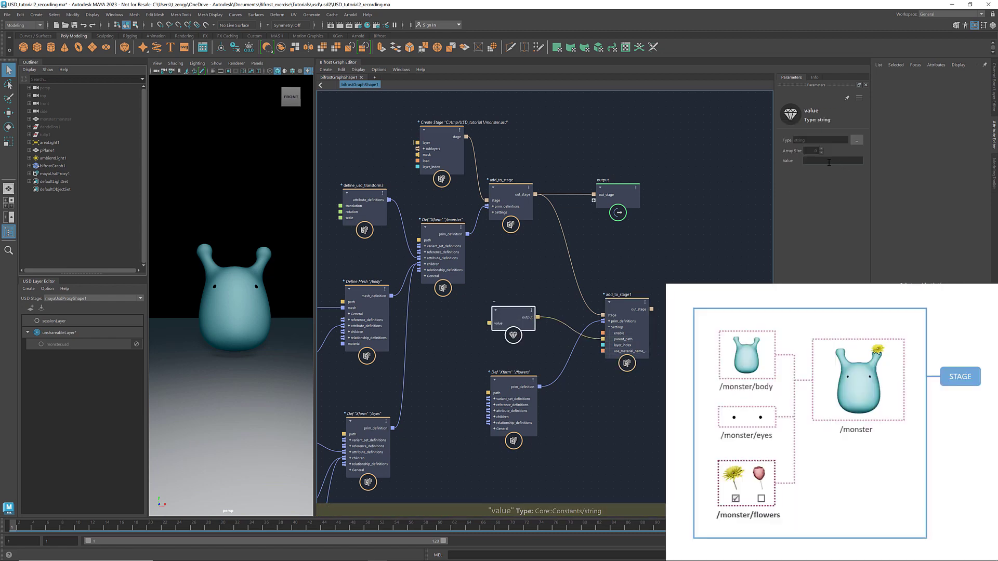
click(831, 161)
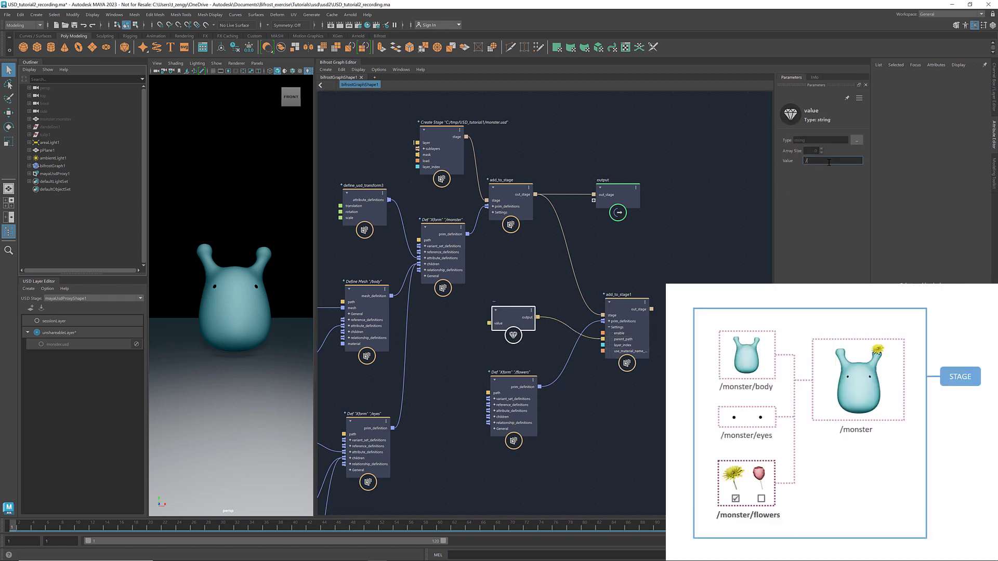
text(/monster)
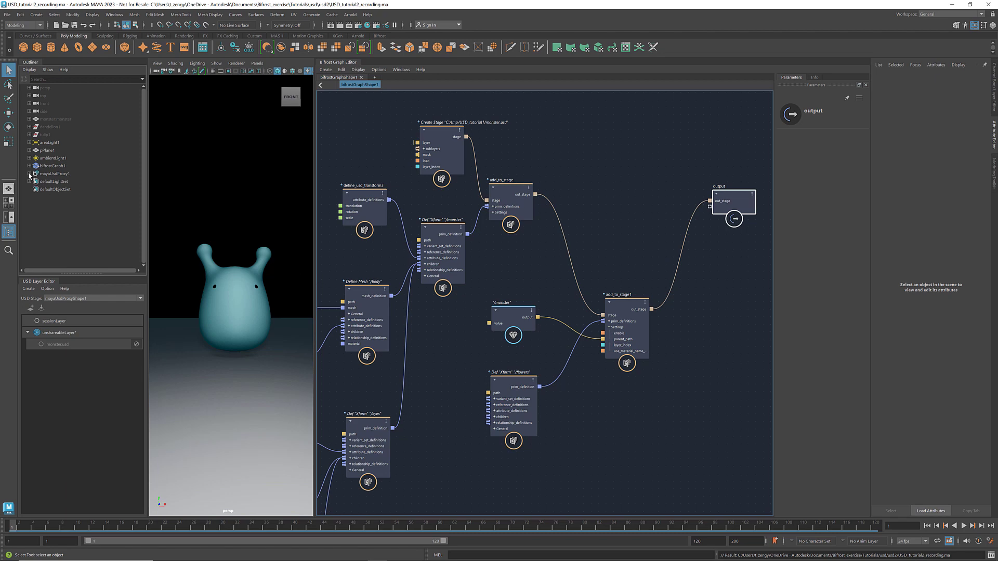
- Expand mayaUsdProxy1 > monster to show body, eyes and flowers, and hide the monster
click(34, 173)
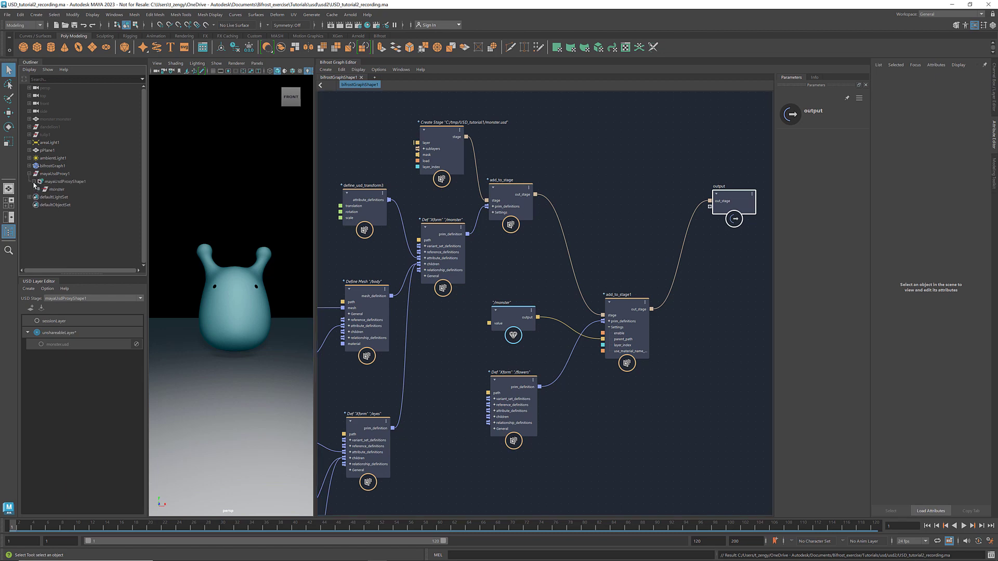
click(37, 189)
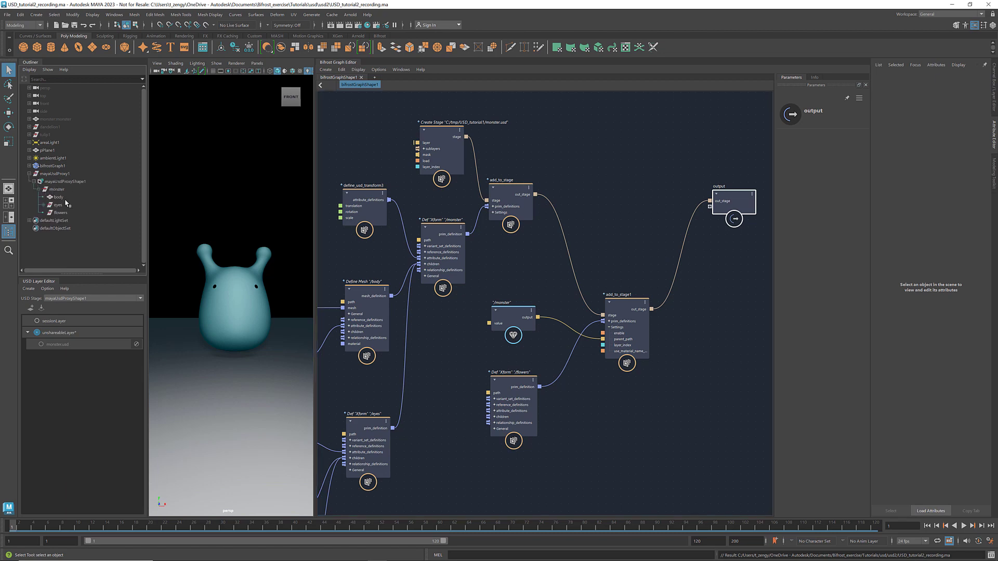
click(58, 205)
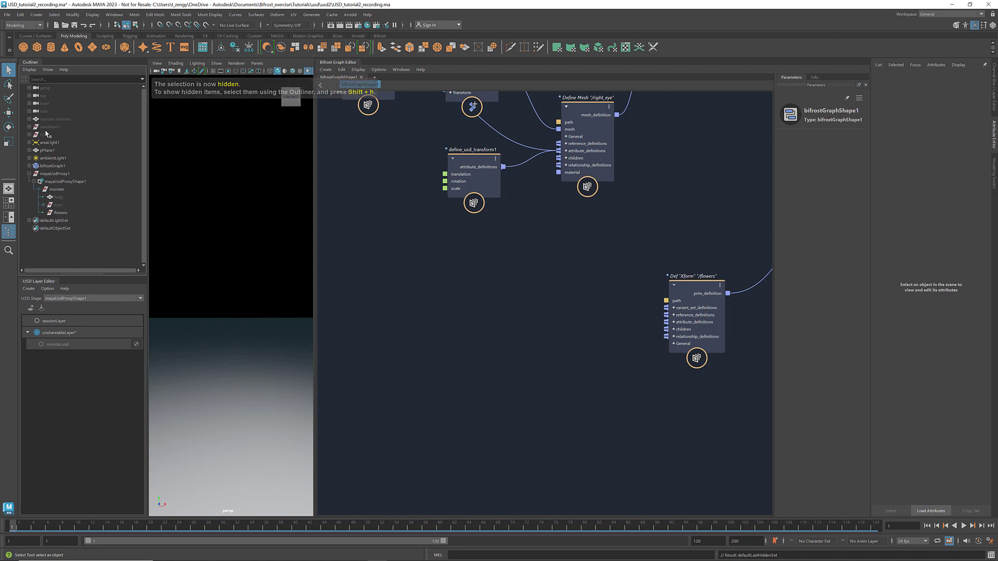
click(46, 134)
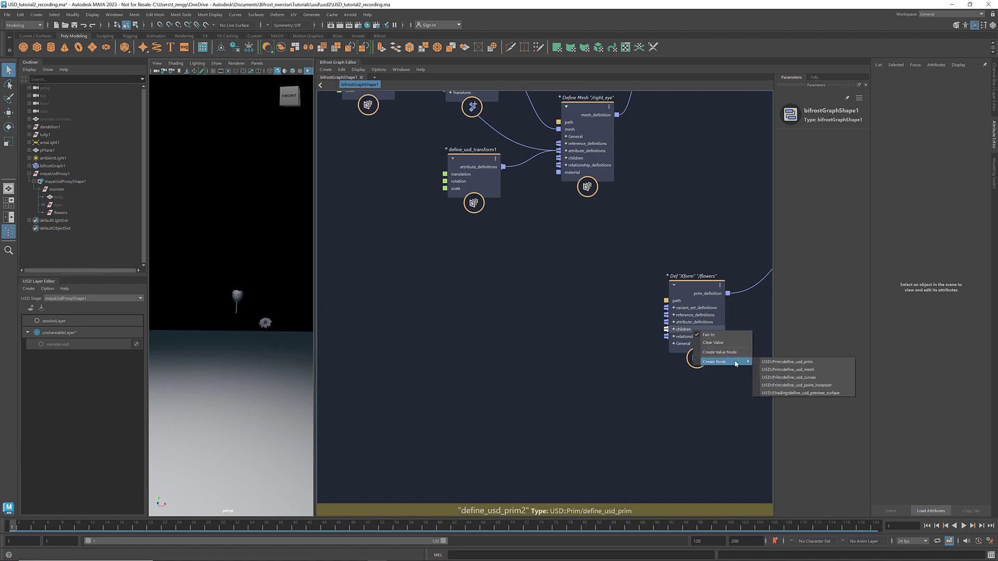
- Create a /dandelion define_usd_prim on the flowers children port and check its Prim Path
click(787, 361)
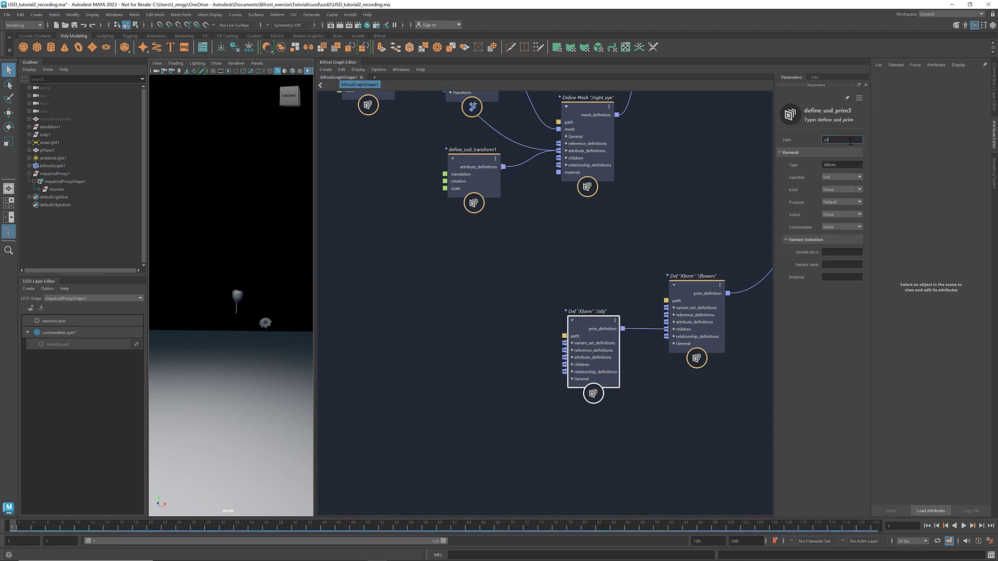
text(/dandelion)
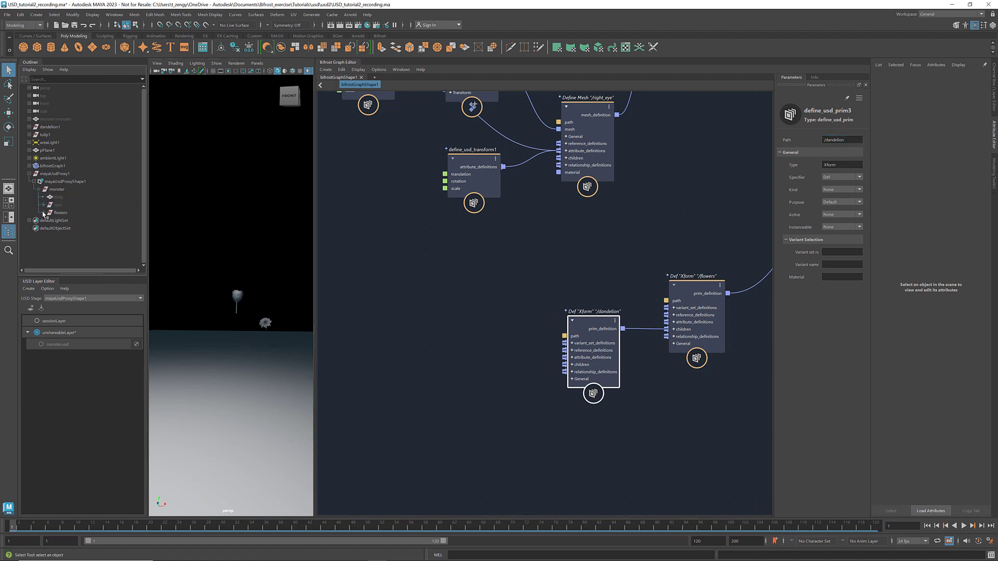
click(63, 220)
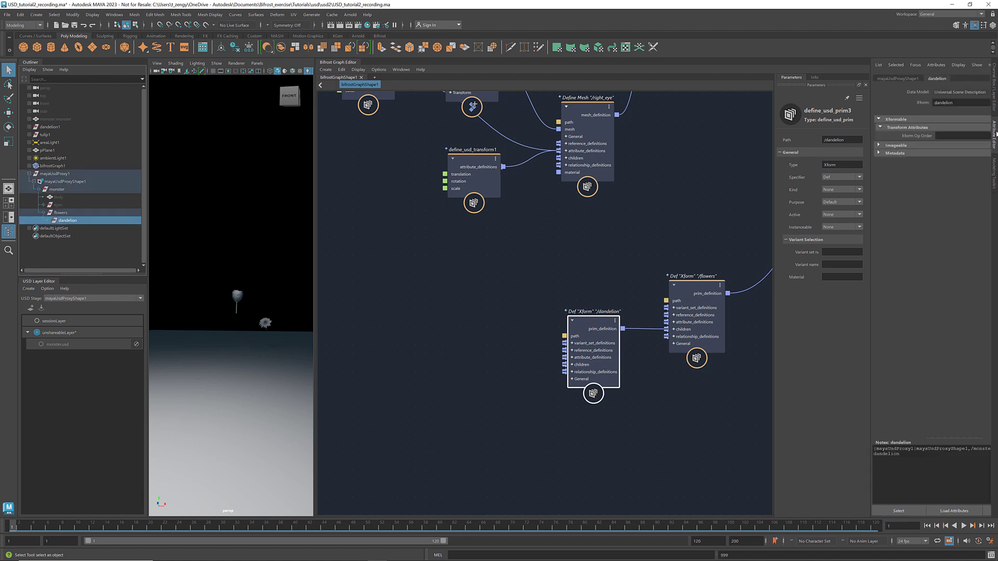
click(879, 153)
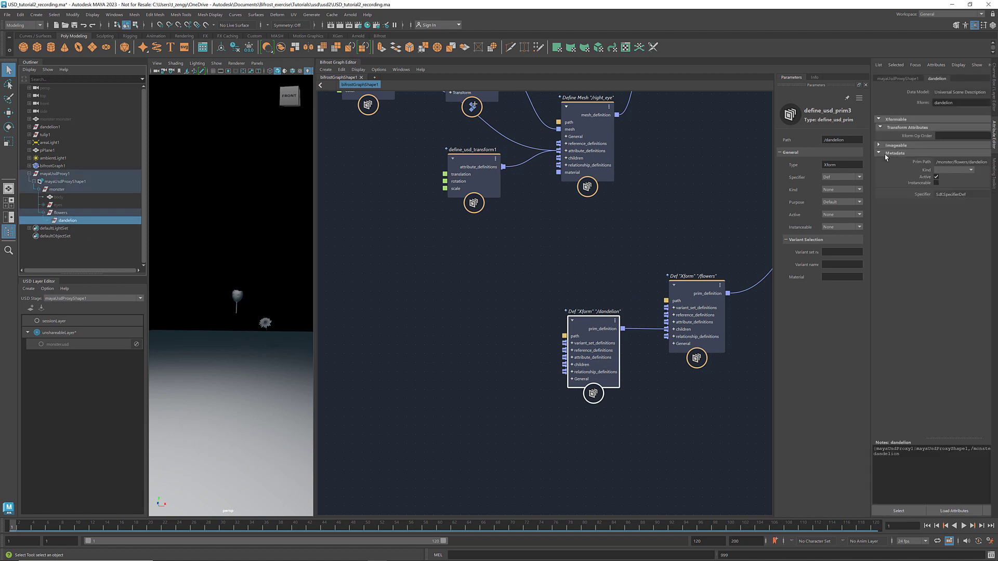
triple_click(961, 162)
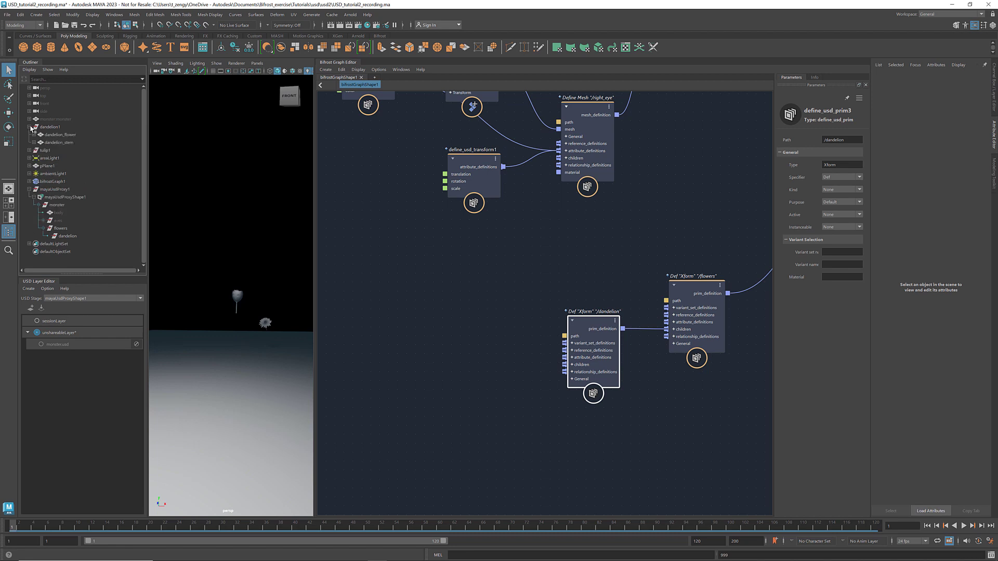
- Bring in the dandelion_flower and dandelion_stem meshes as define_usd_mesh prims under dandelion
click(57, 134)
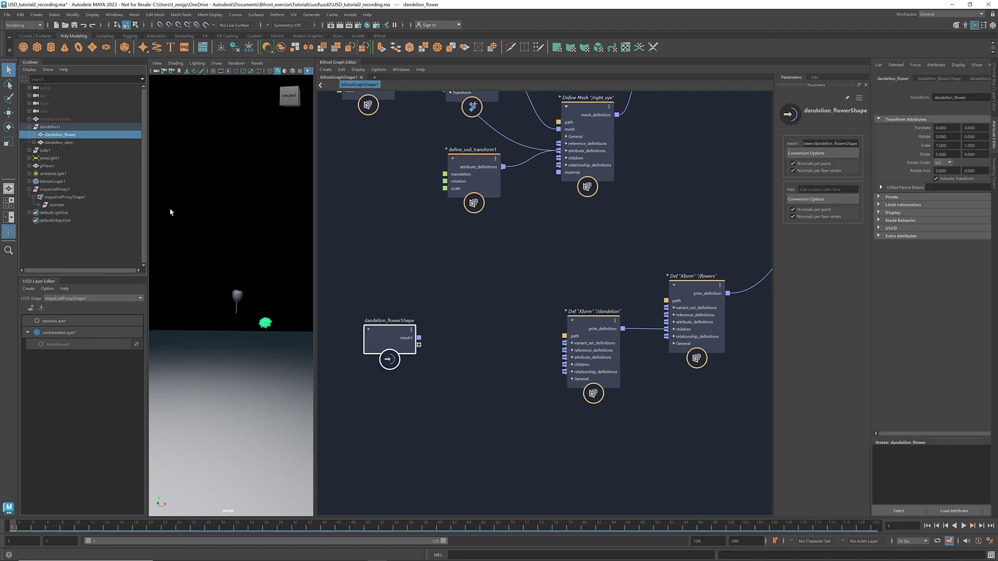
click(57, 142)
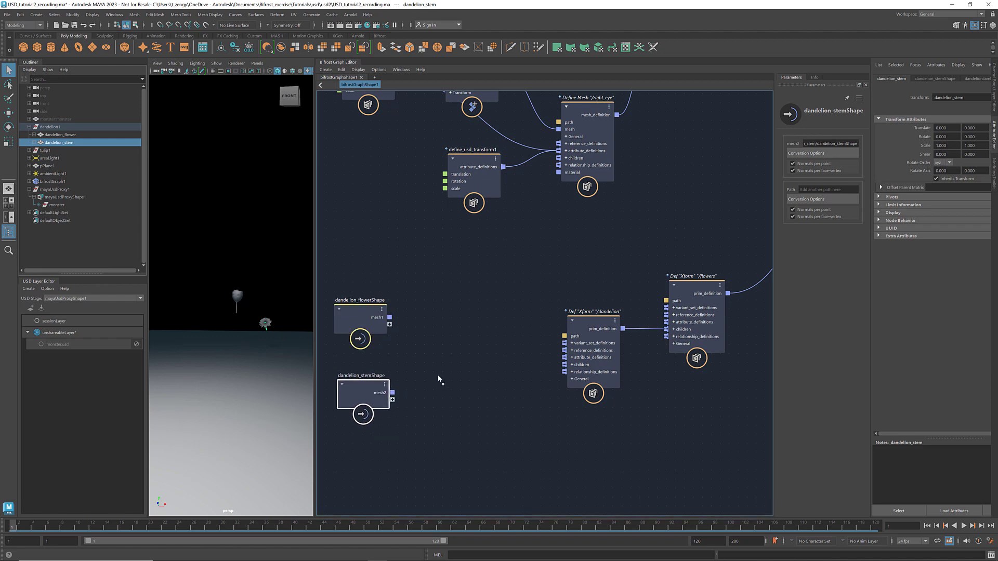
right_click(575, 364)
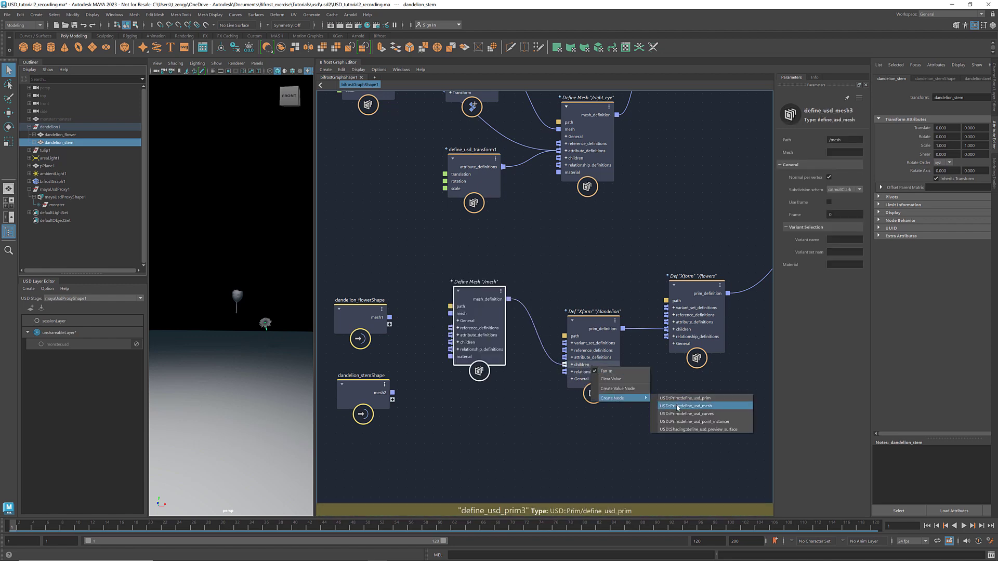
click(684, 406)
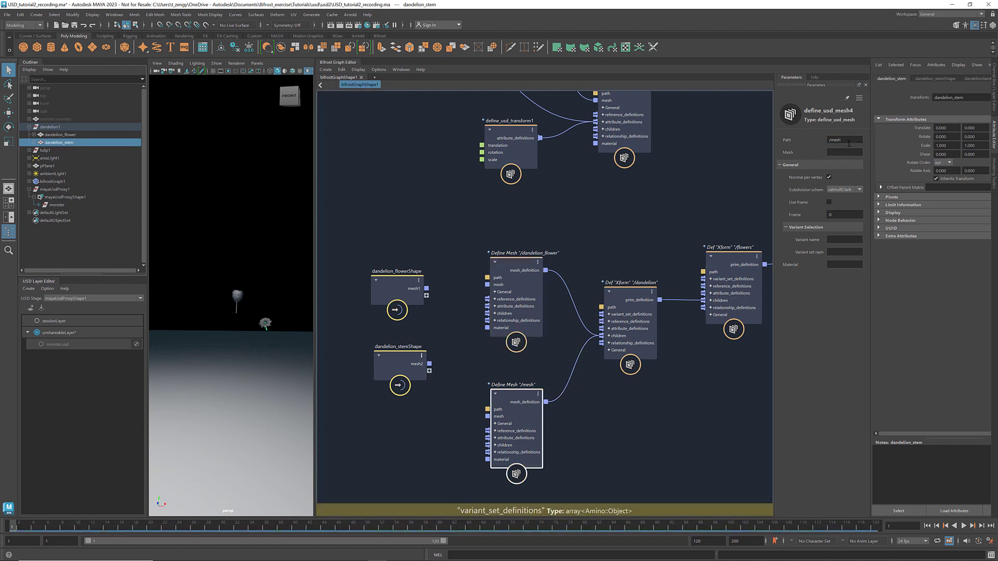
triple_click(840, 139)
text(/dandelion_stem)
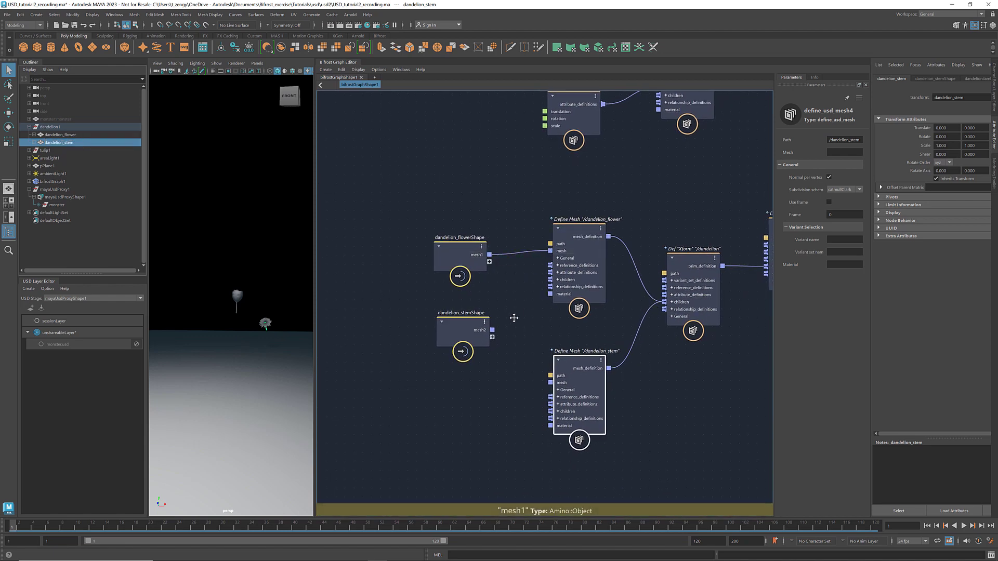
click(463, 375)
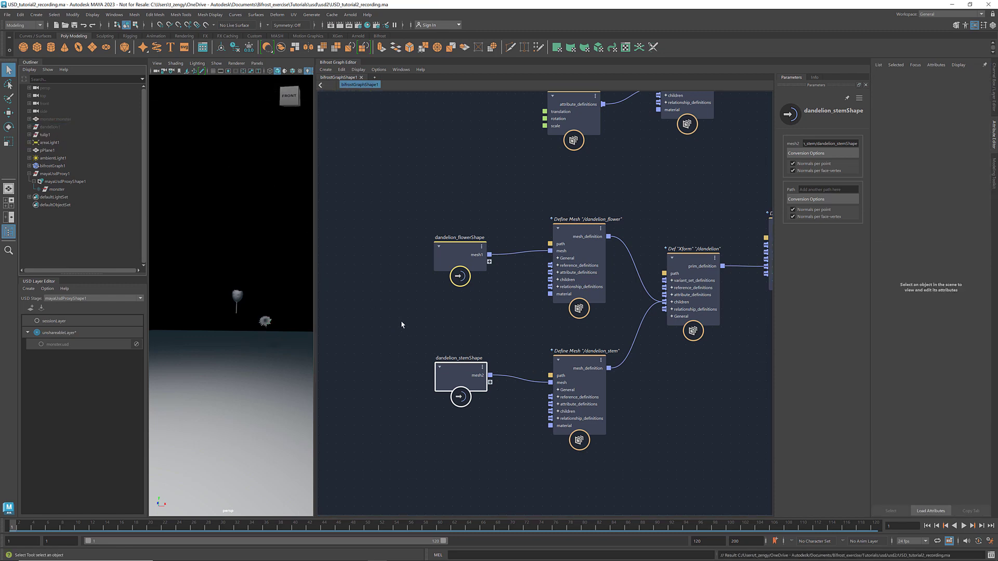
- Add define_usd_display_color nodes to the dandelion flower and stem, and pick the flower's colour
right_click(573, 275)
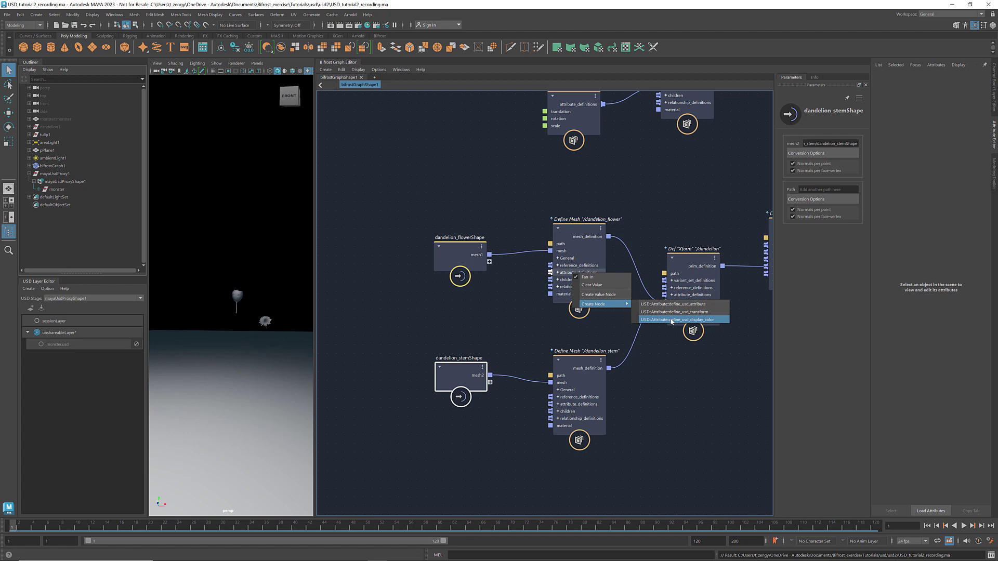
click(670, 319)
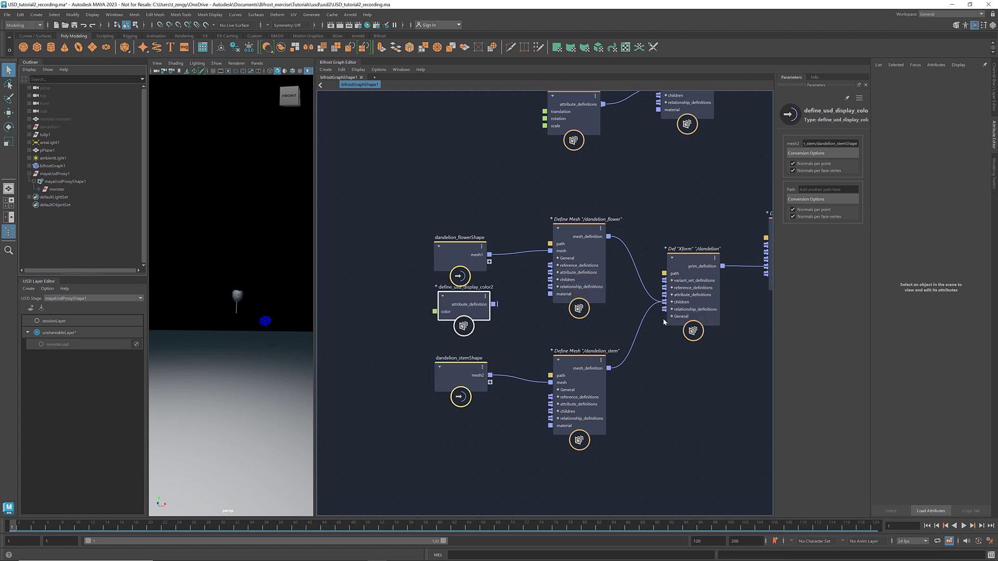
click(460, 256)
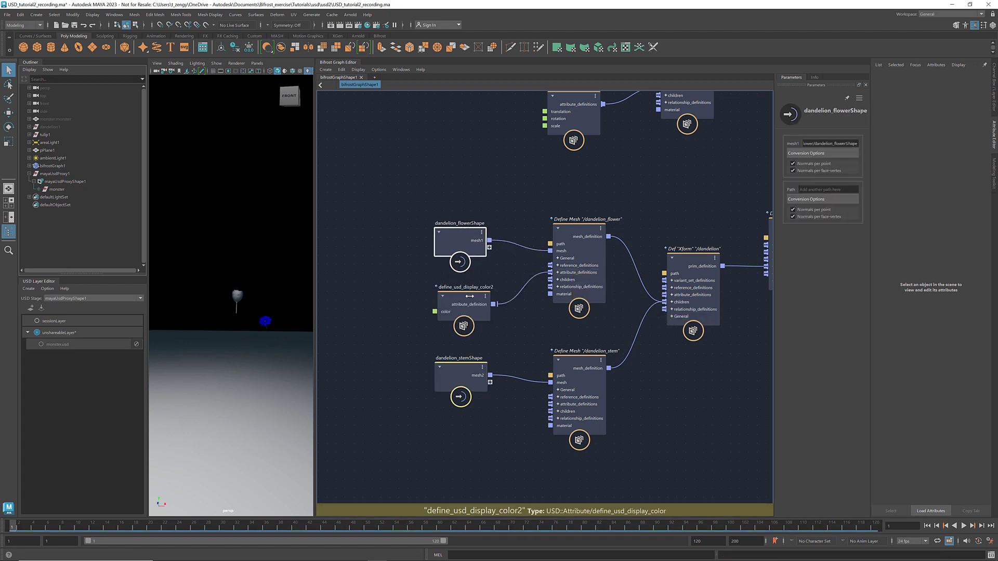
click(462, 303)
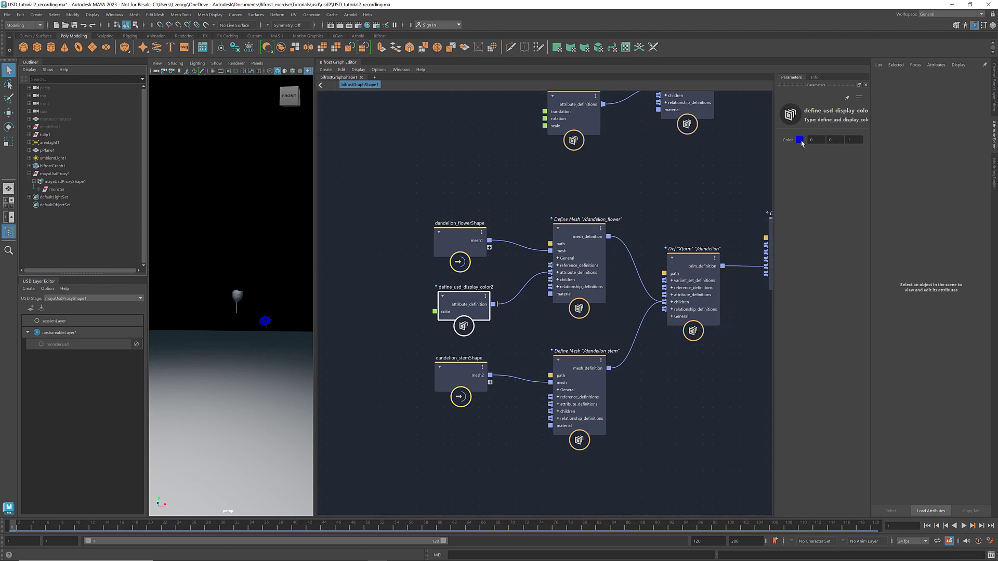
click(800, 140)
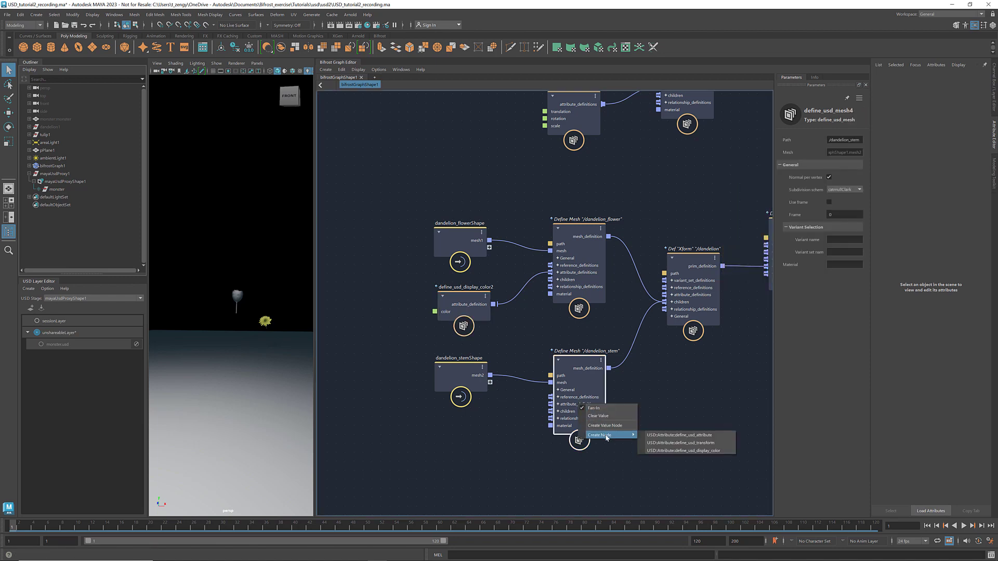
click(691, 451)
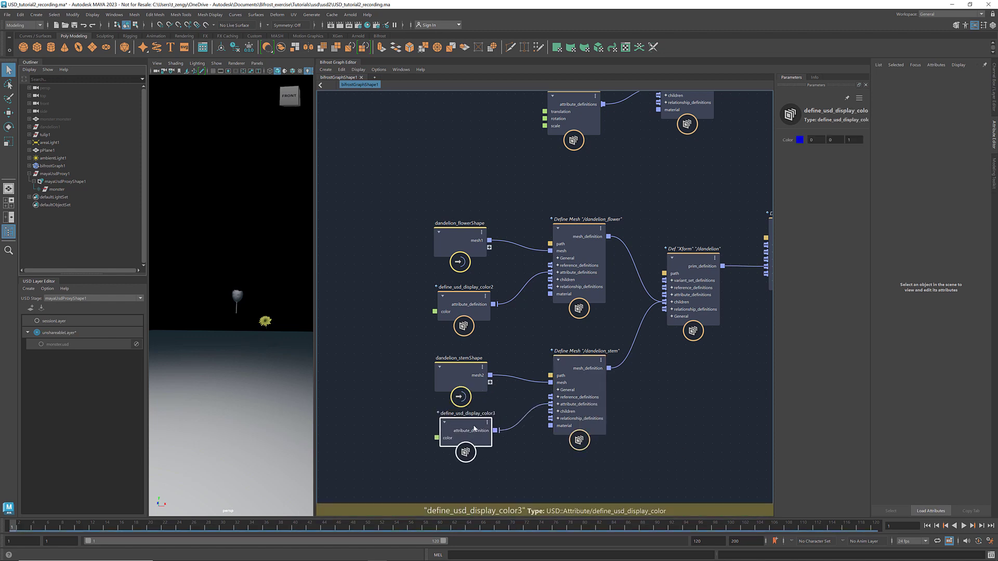
click(800, 140)
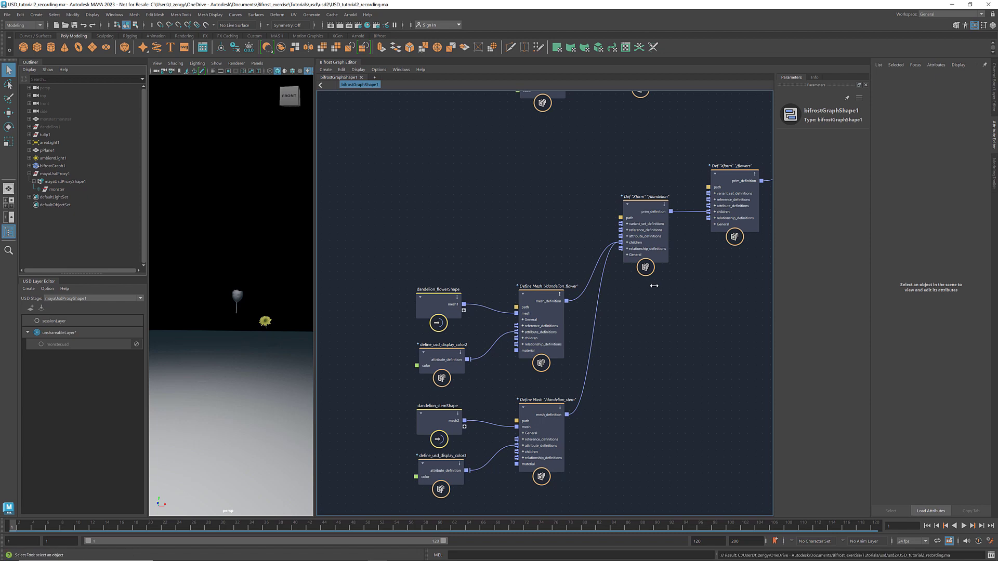
mouse_move(644, 236)
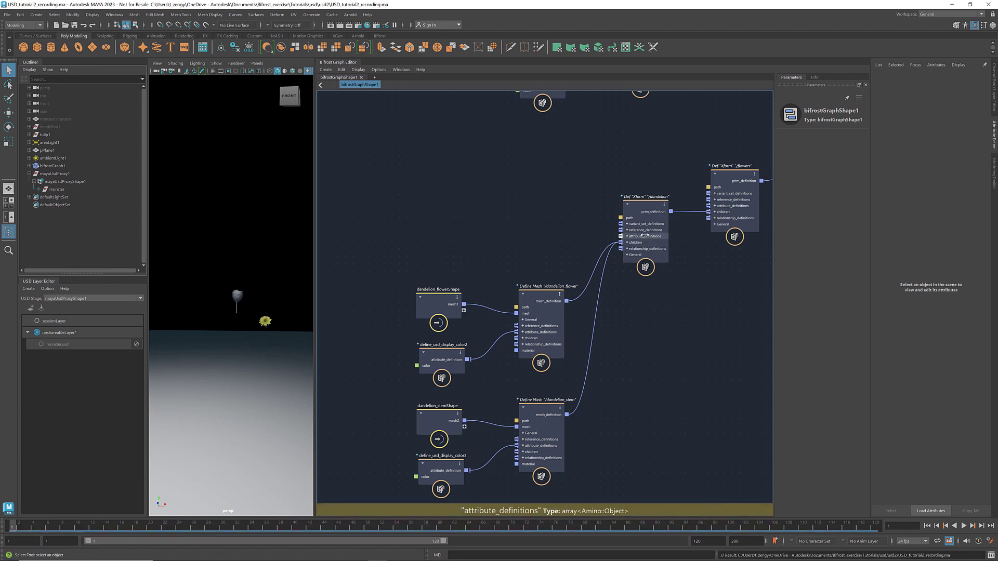
- Add a define_usd_transform node to the dandelion Xform's attribute definitions
click(672, 266)
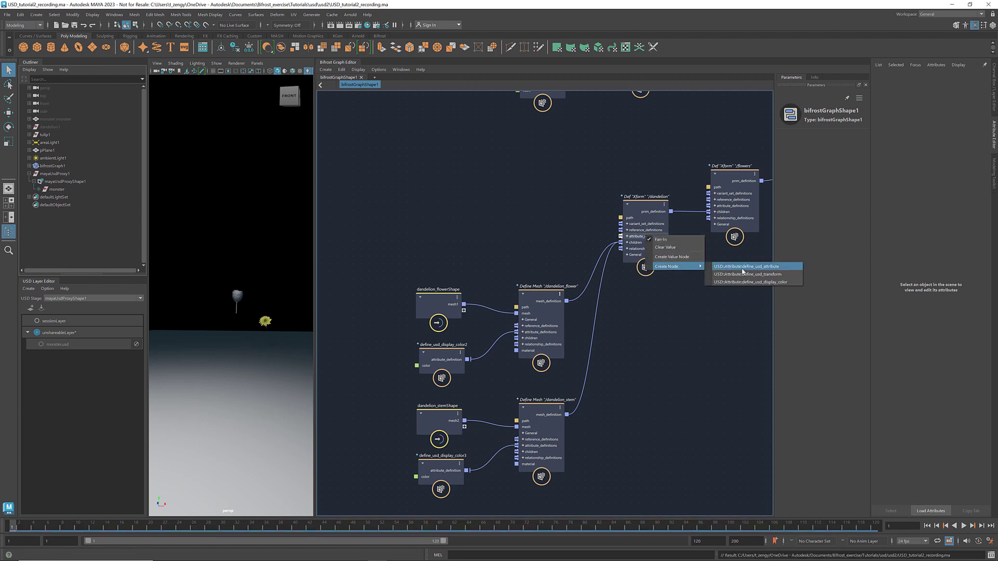
click(751, 275)
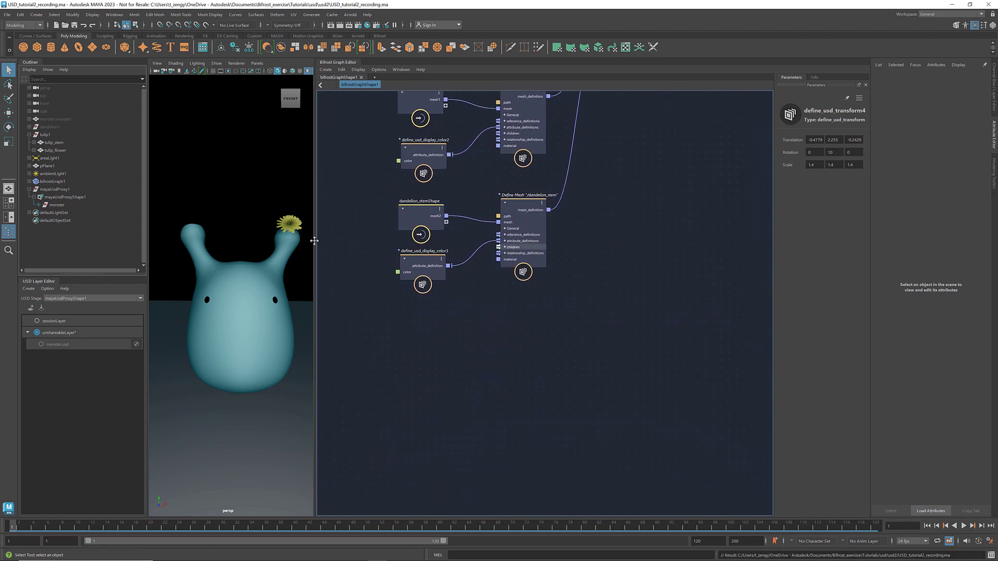
- Bring the tulip_stem and tulip_flower meshes into the graph and paste copies of the dandelion nodes
click(50, 143)
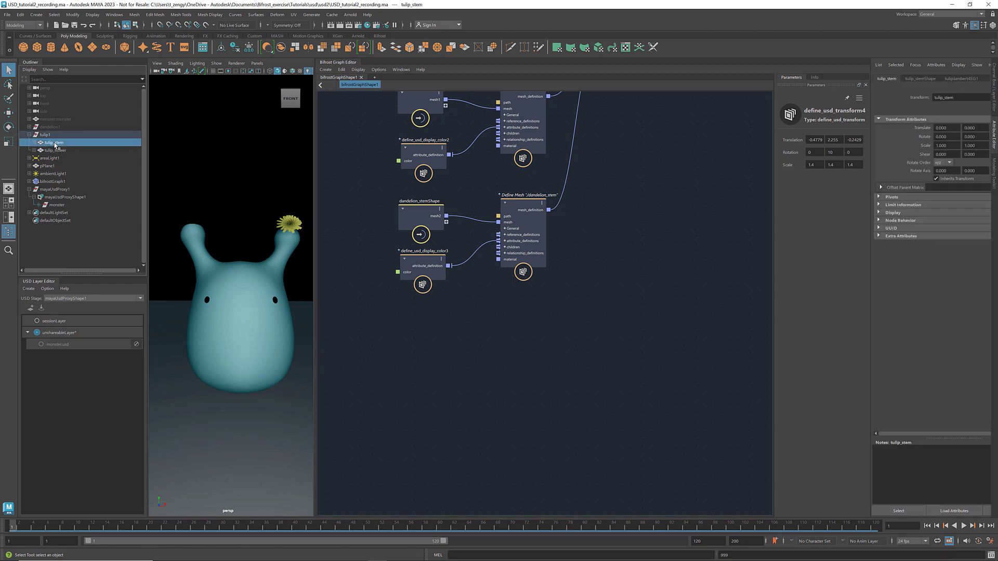
click(57, 150)
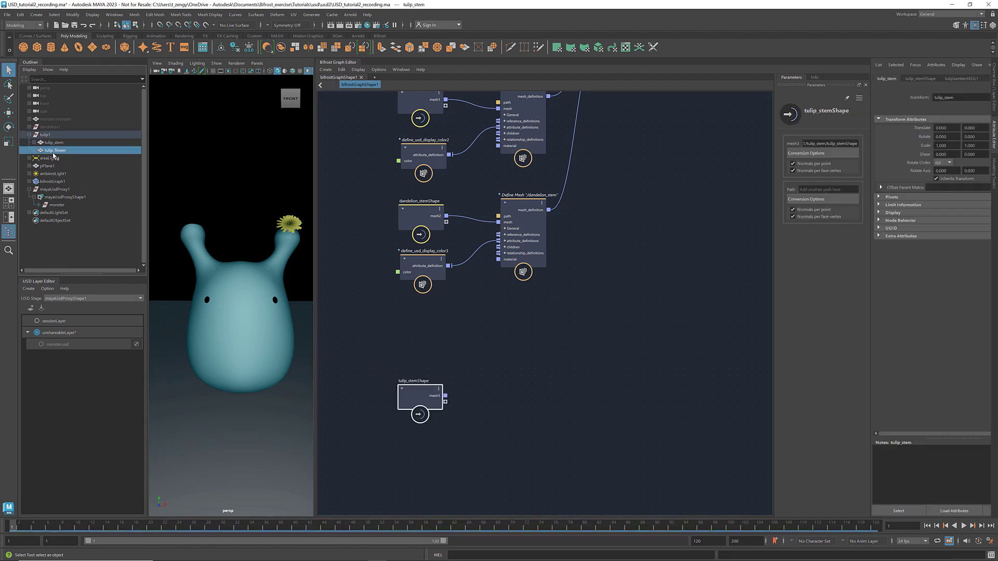
click(56, 149)
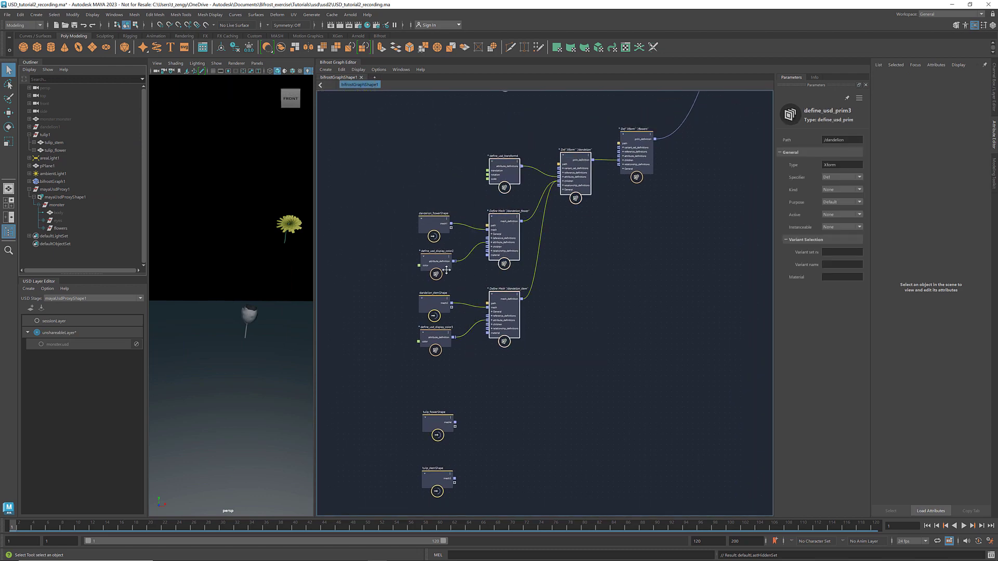
click(435, 335)
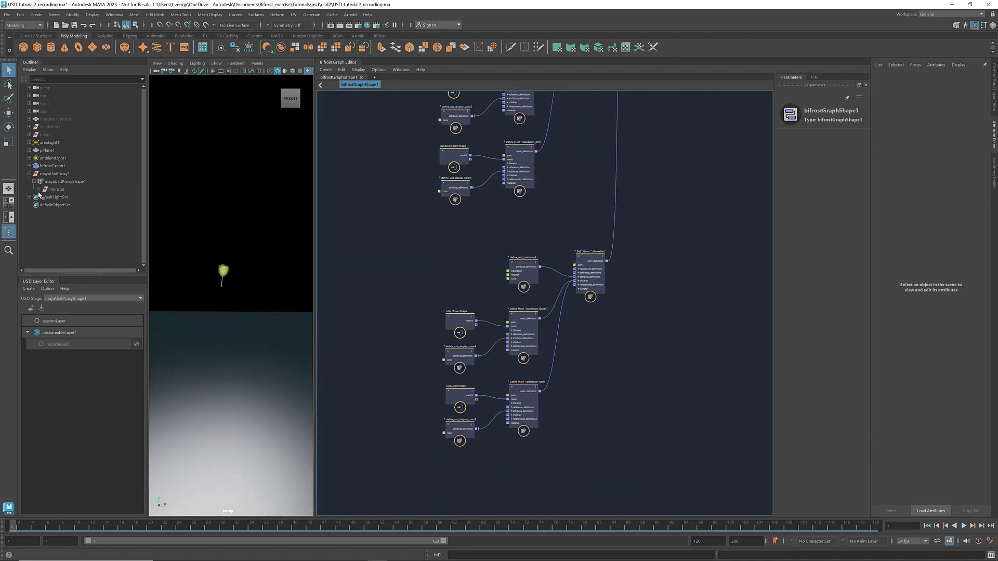
- Rename the copied prims to tulip, reconnect meshes, reposition it, and verify it under flowers
click(589, 274)
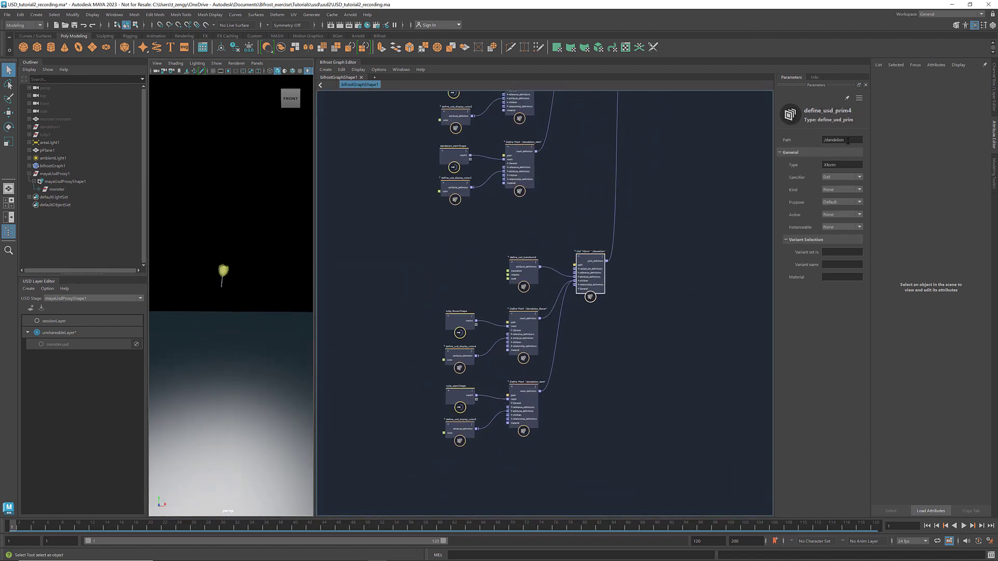
triple_click(841, 140)
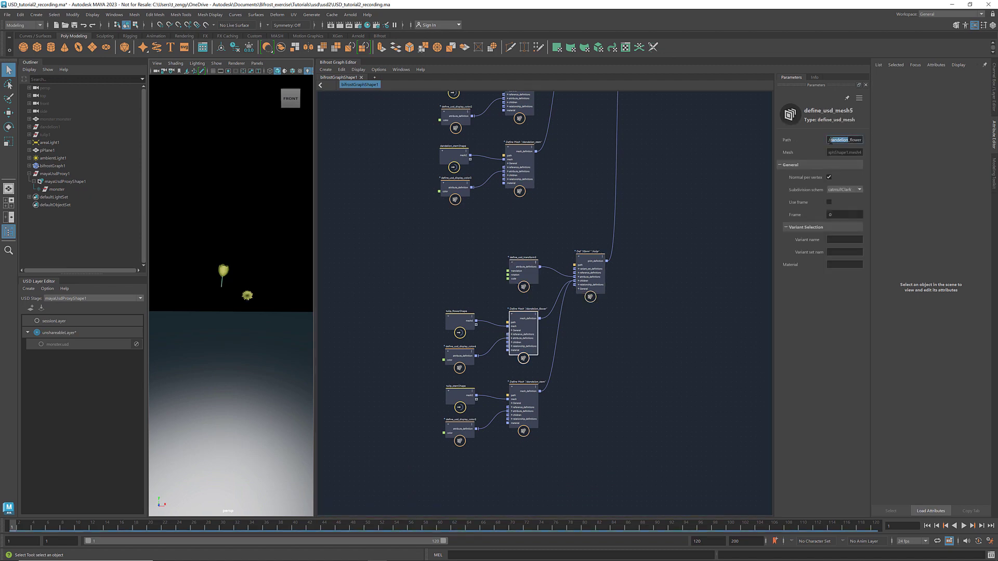
click(522, 393)
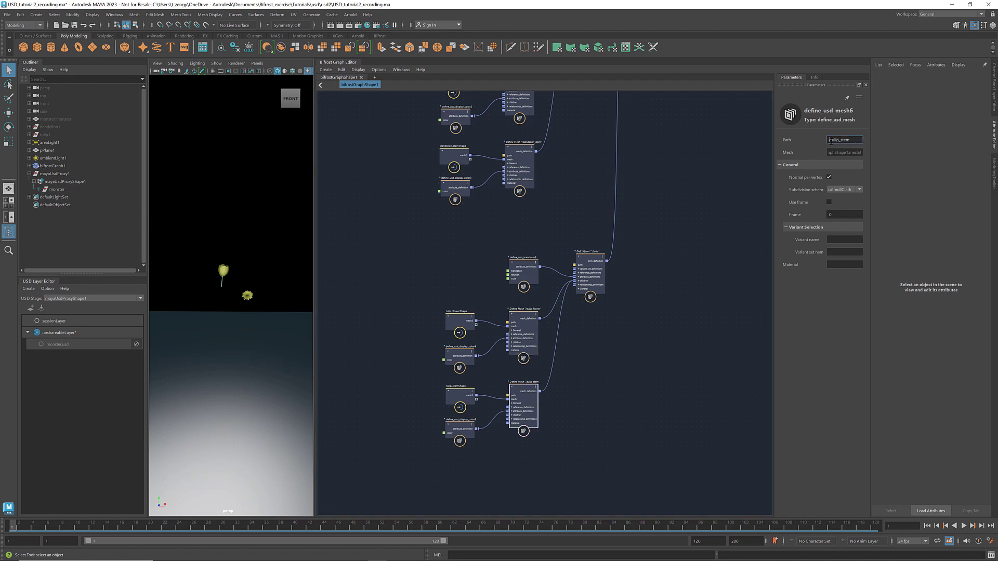
click(459, 355)
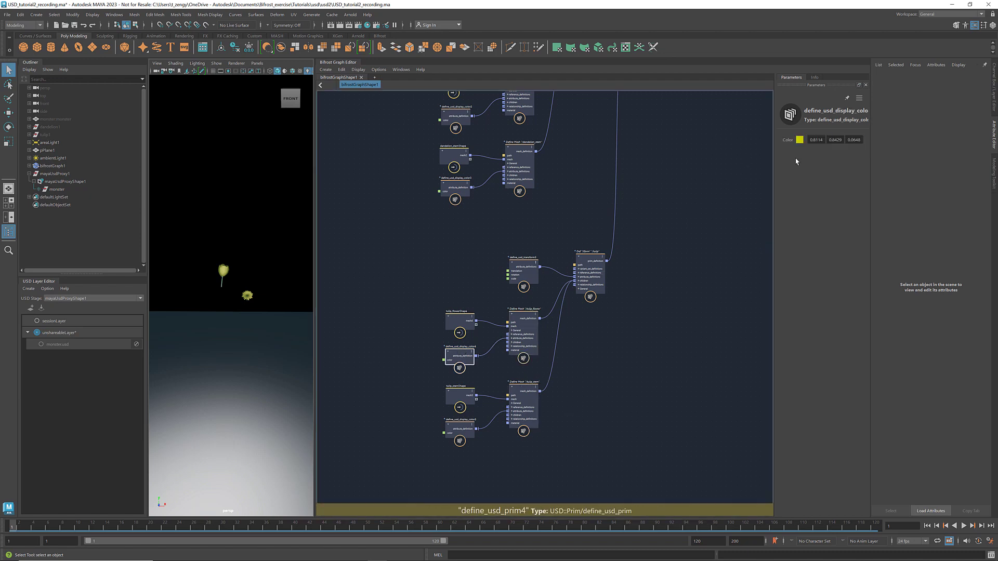
click(522, 266)
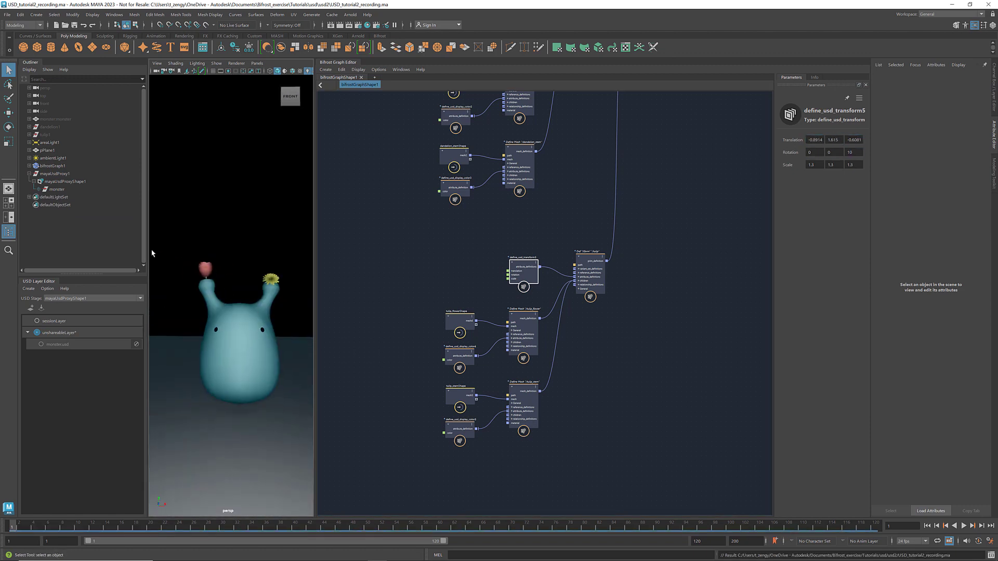
mouse_move(57, 189)
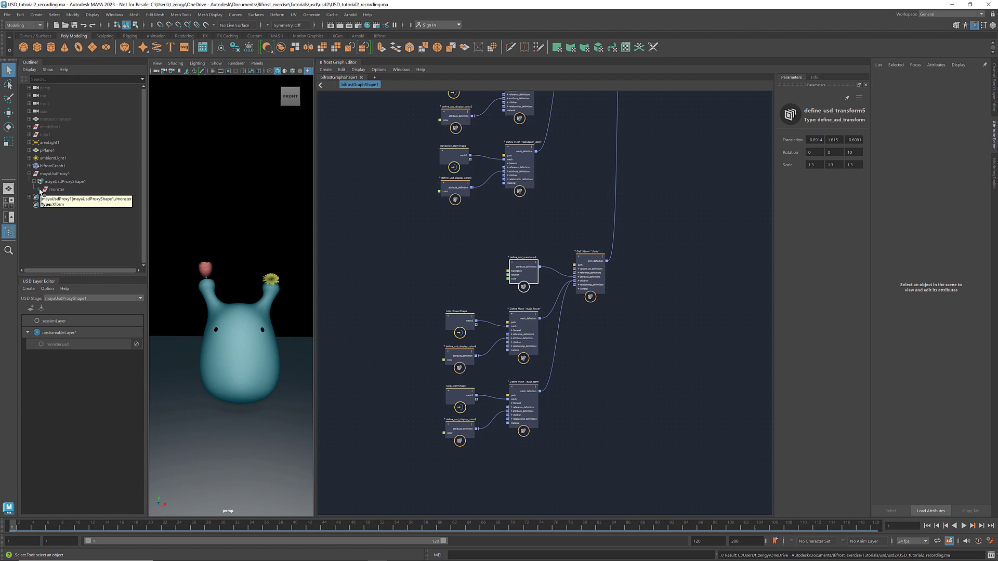
click(41, 189)
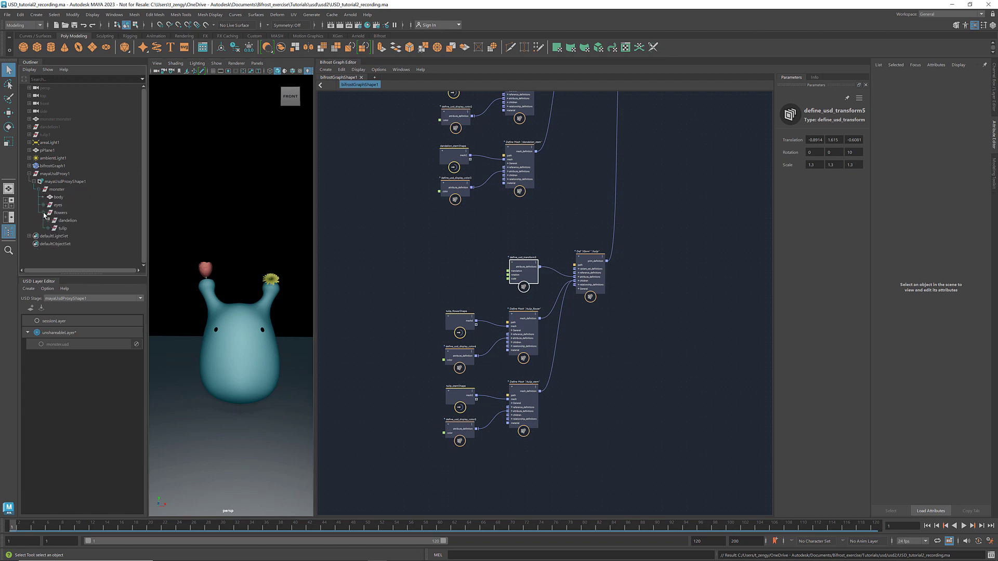
mouse_move(80, 224)
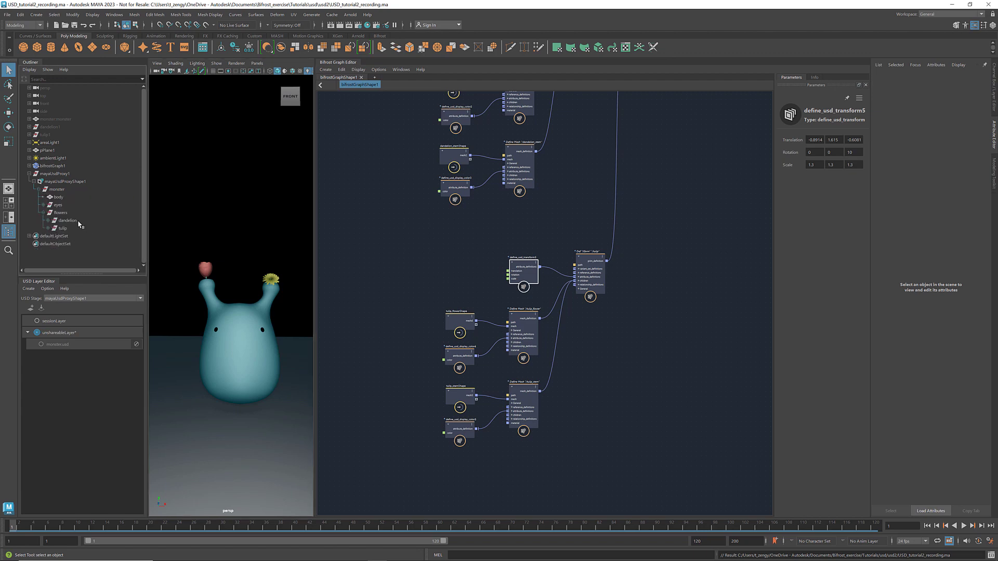
click(67, 220)
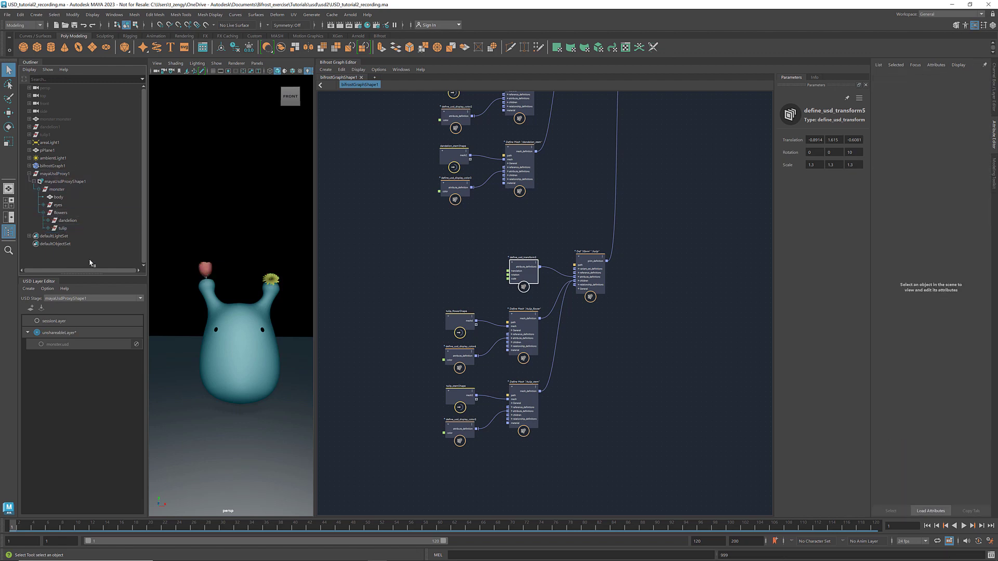
click(681, 261)
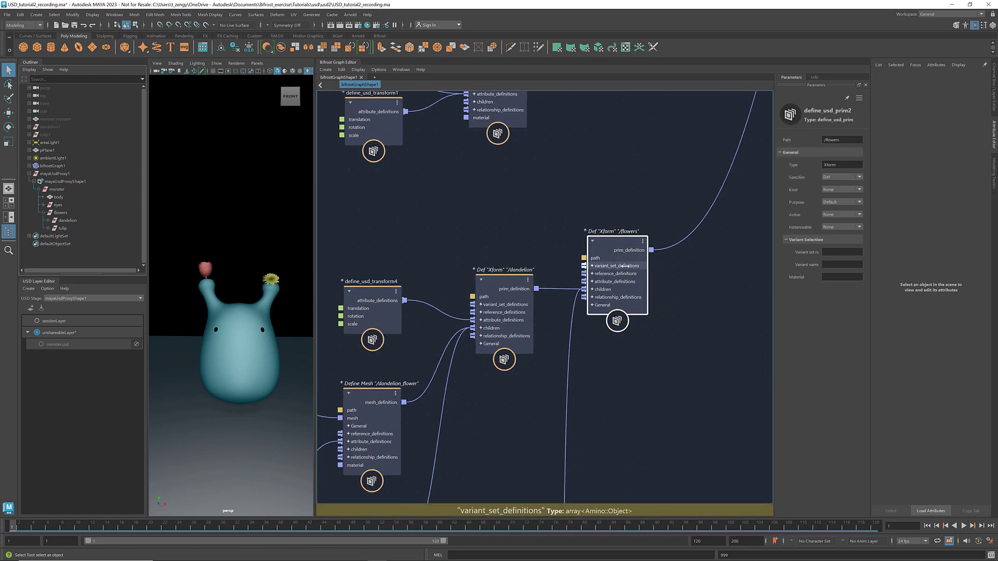
- Add a define_usd_variant_set node to the flowers prim and name it flowerType
right_click(595, 265)
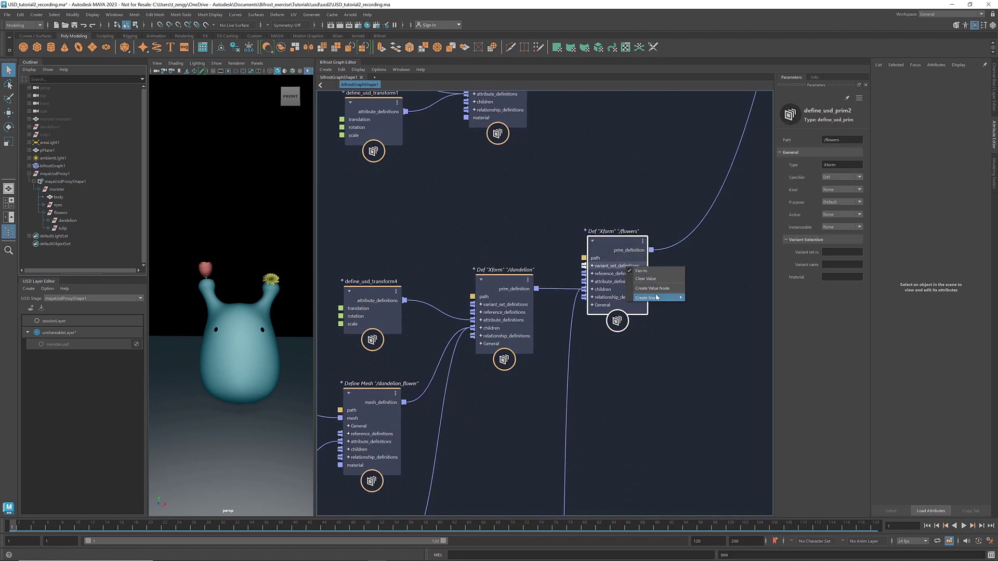
mouse_move(649, 297)
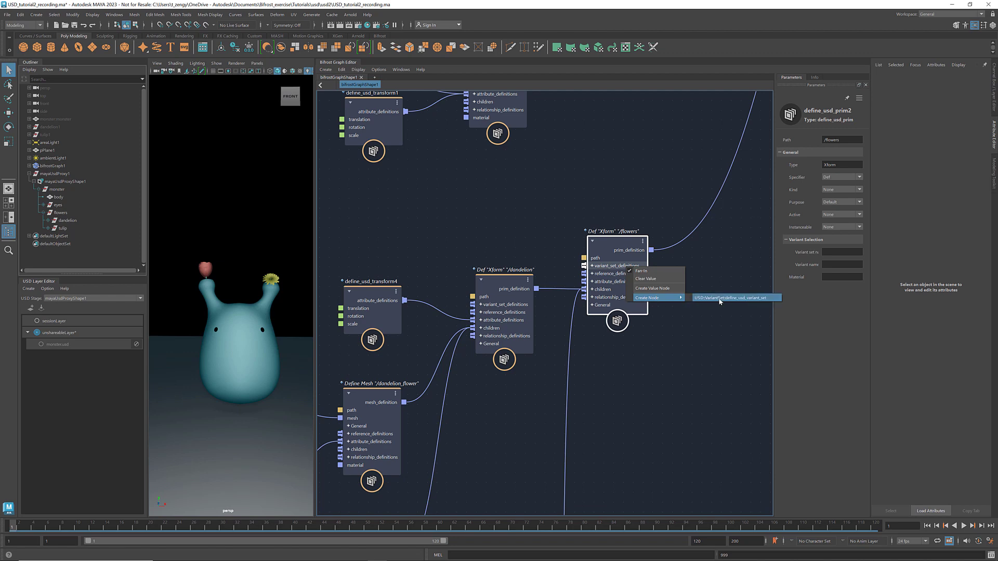
click(735, 298)
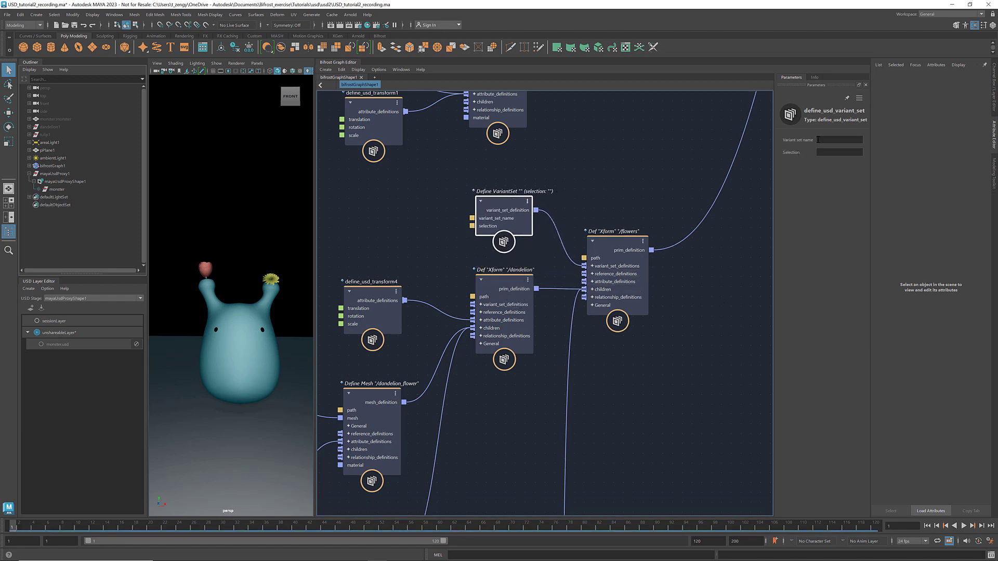
click(840, 139)
text(flowerType)
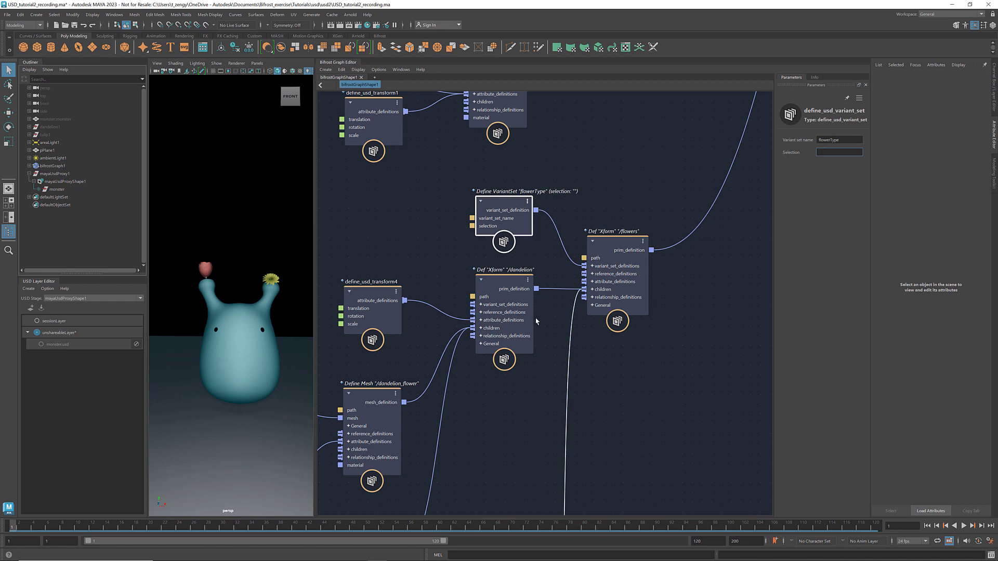
- Assign the dandelion prim to the flowerType variant set and set the selection to dandelion
click(504, 288)
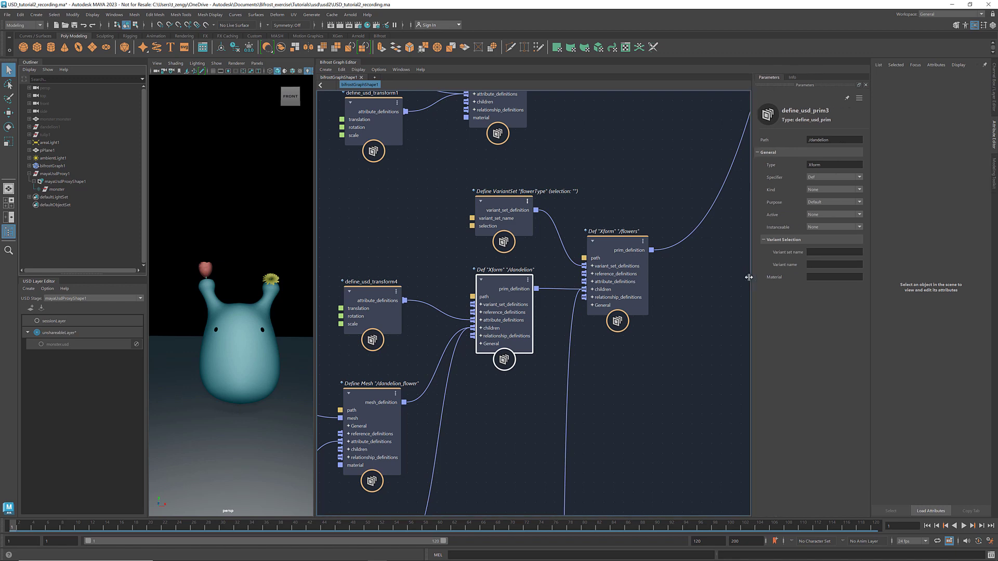
click(834, 265)
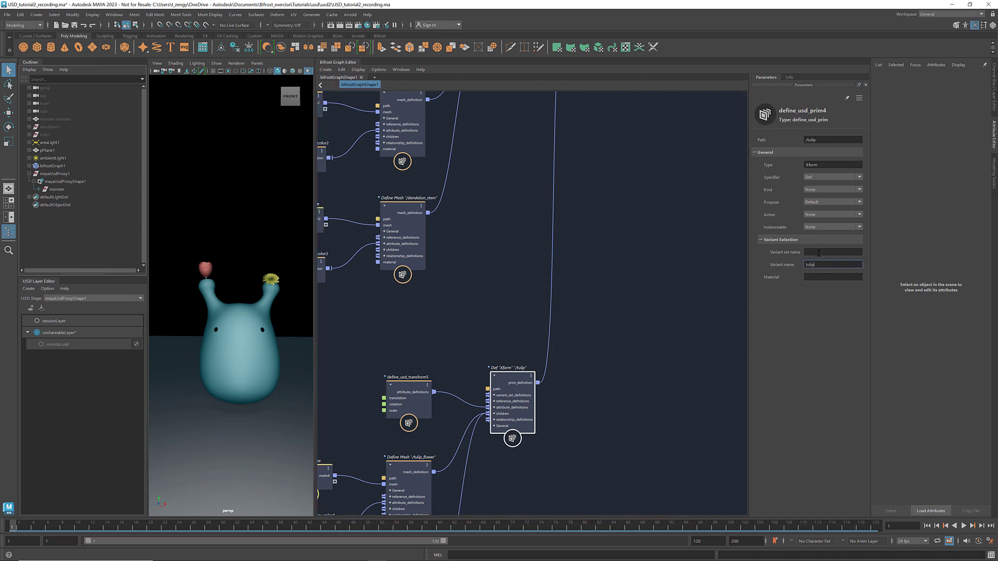
text(flowerType)
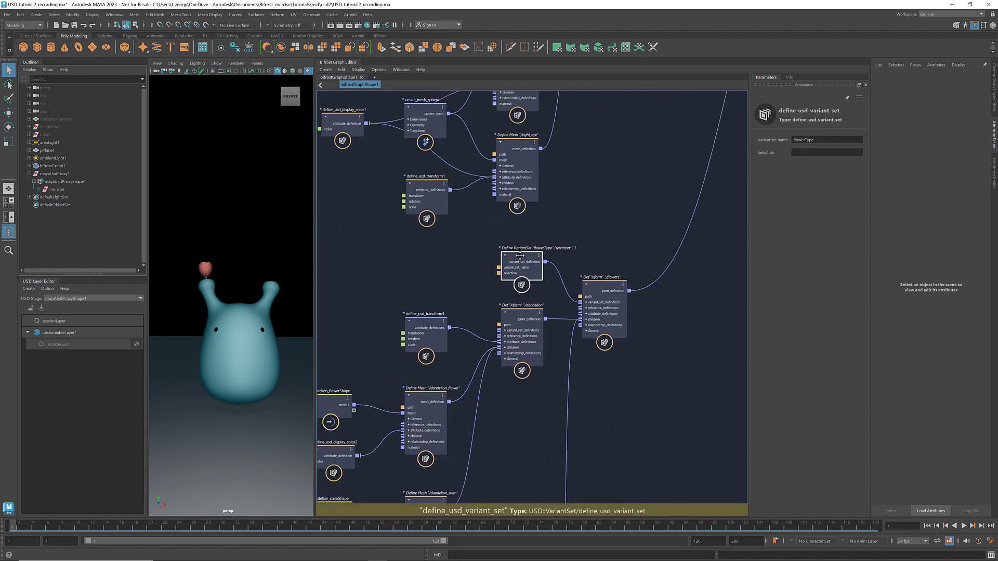
click(826, 153)
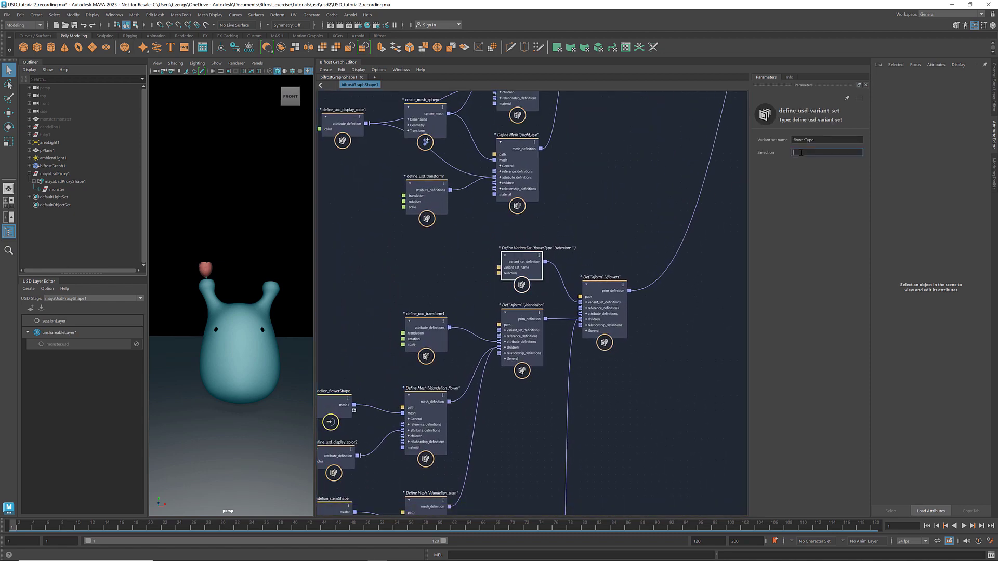
text(dandelion)
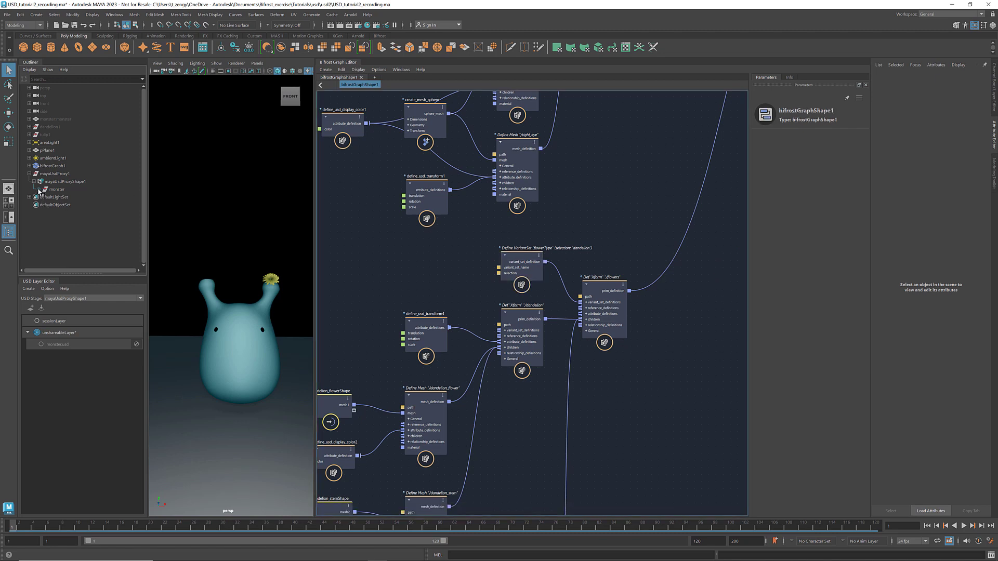
- Expand monster in the Outliner and switch the flowers' flowerType variant to tulip
click(33, 189)
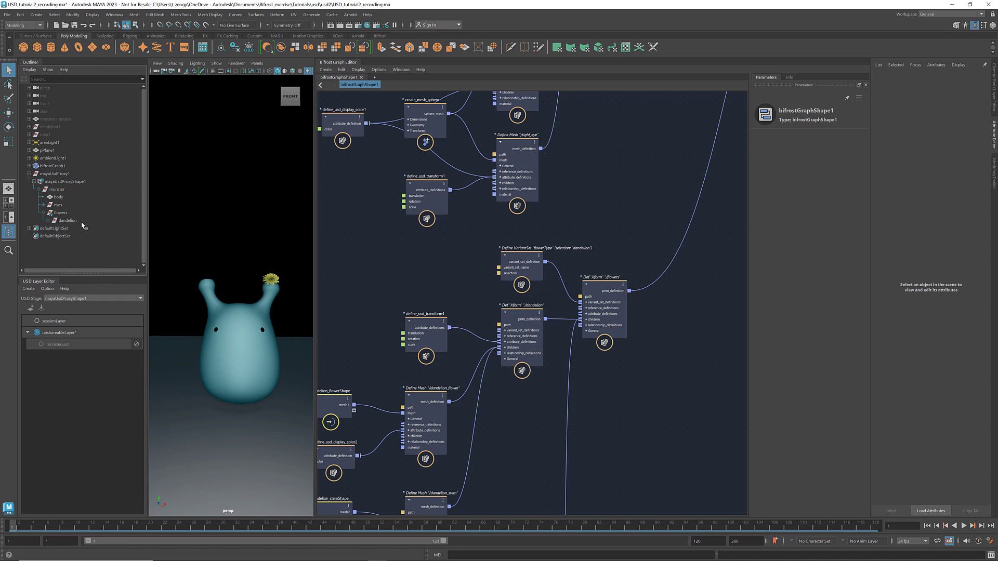
mouse_move(66, 221)
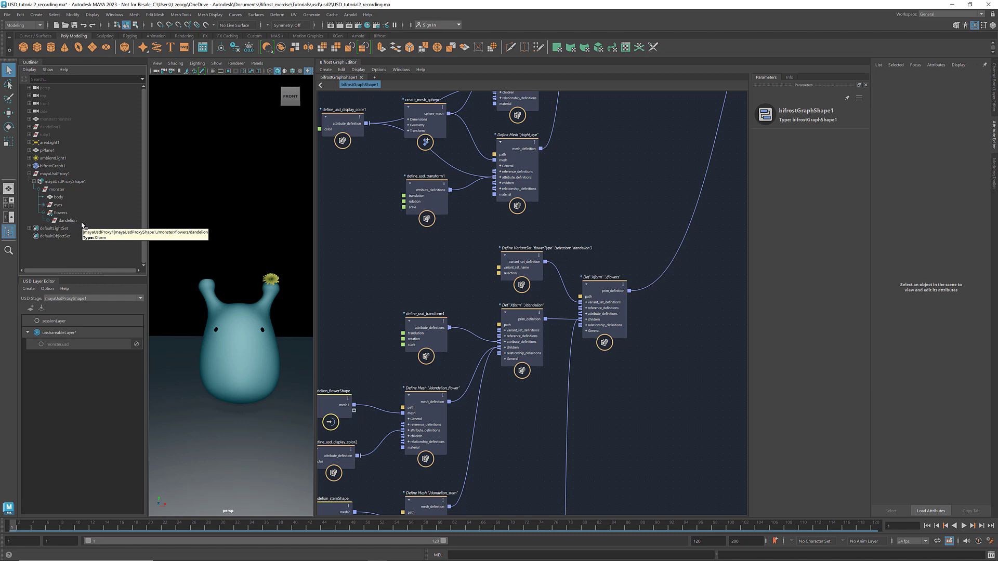
mouse_move(65, 216)
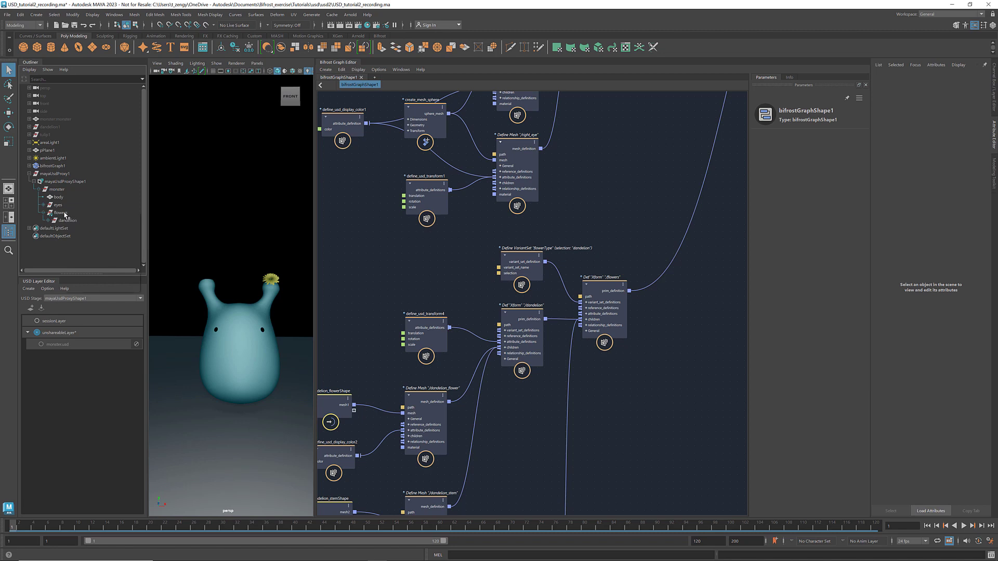
right_click(64, 215)
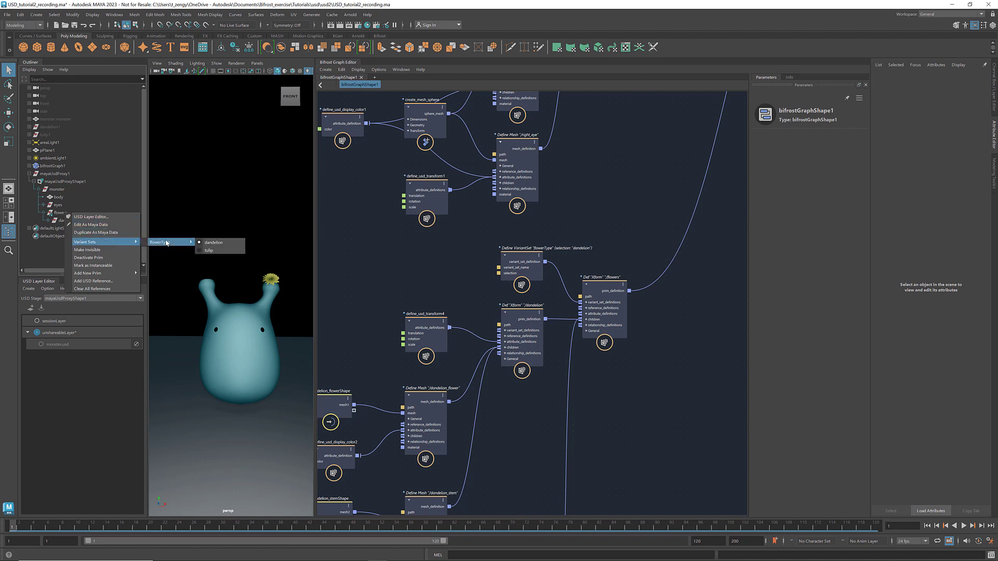
click(209, 249)
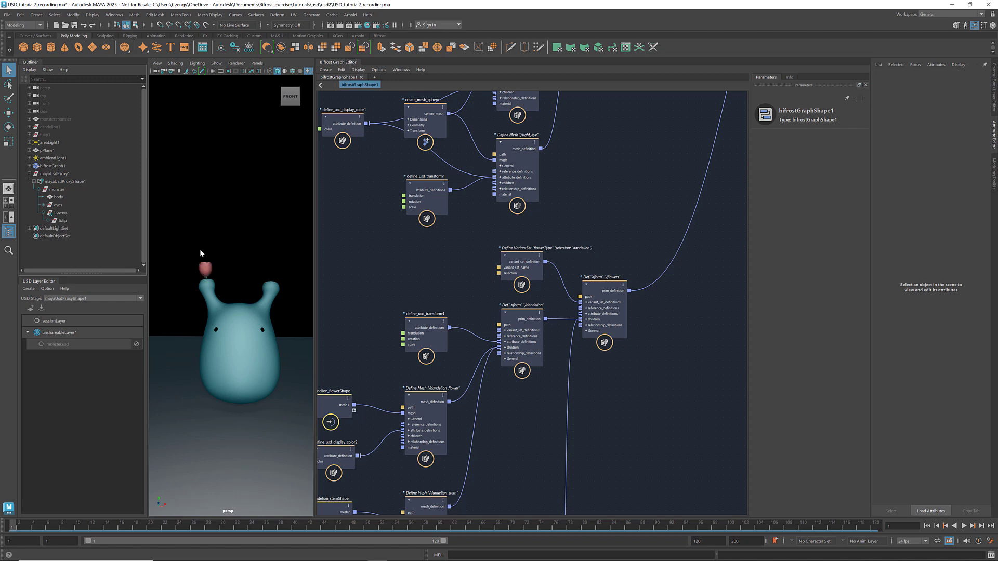
mouse_move(147, 247)
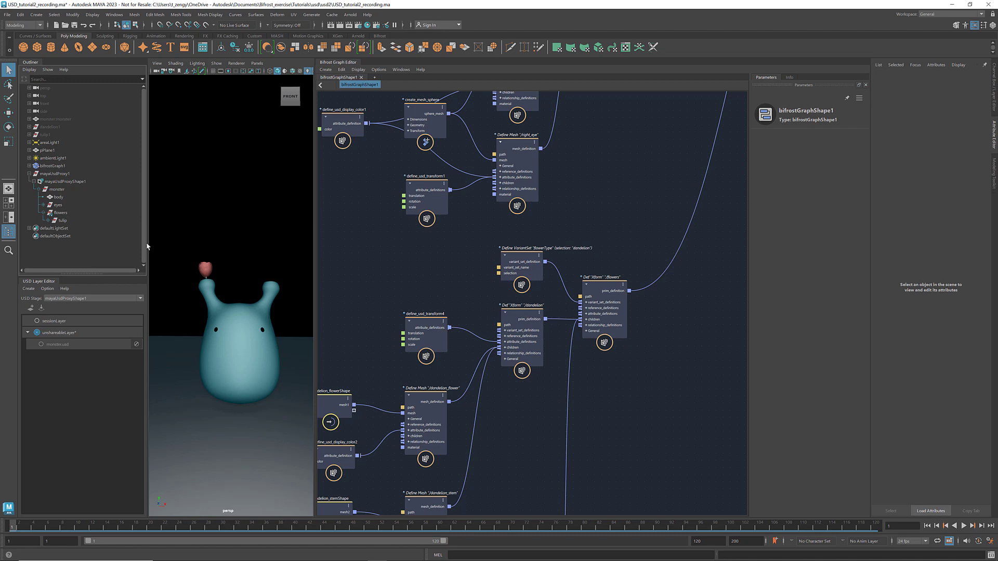
mouse_move(88, 226)
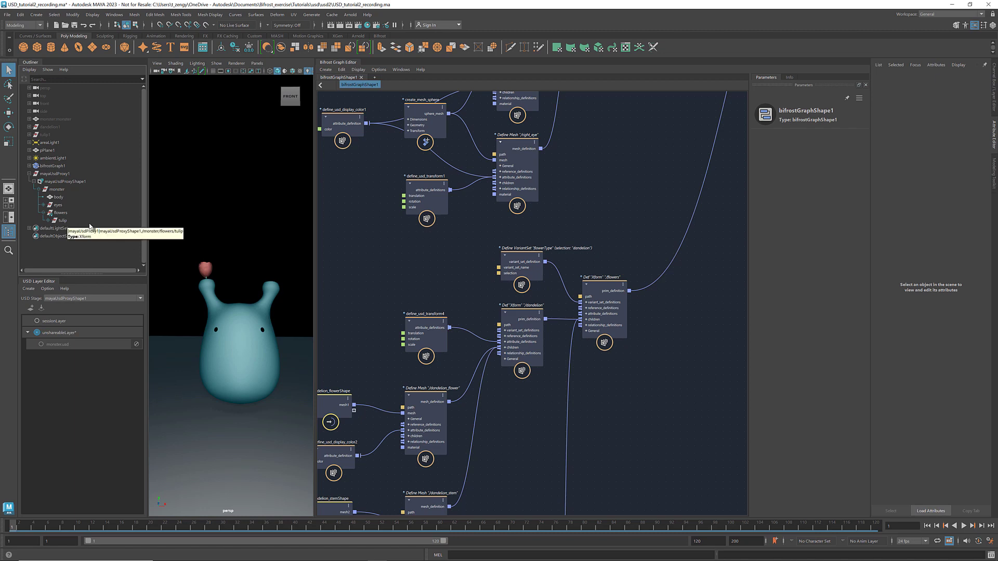
- Select the monster proxy shape and print the monster.usd layer as USD text
click(65, 181)
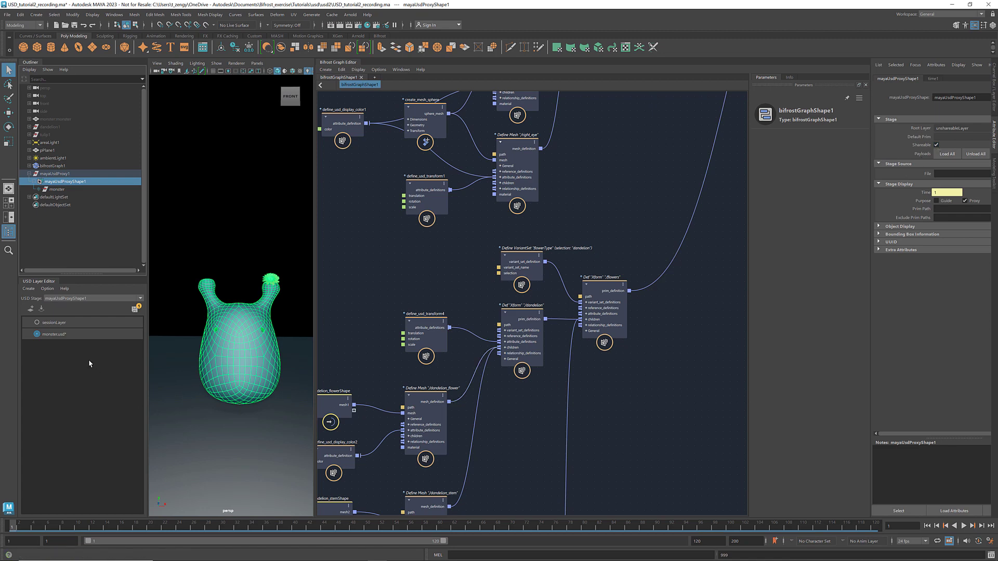
right_click(54, 334)
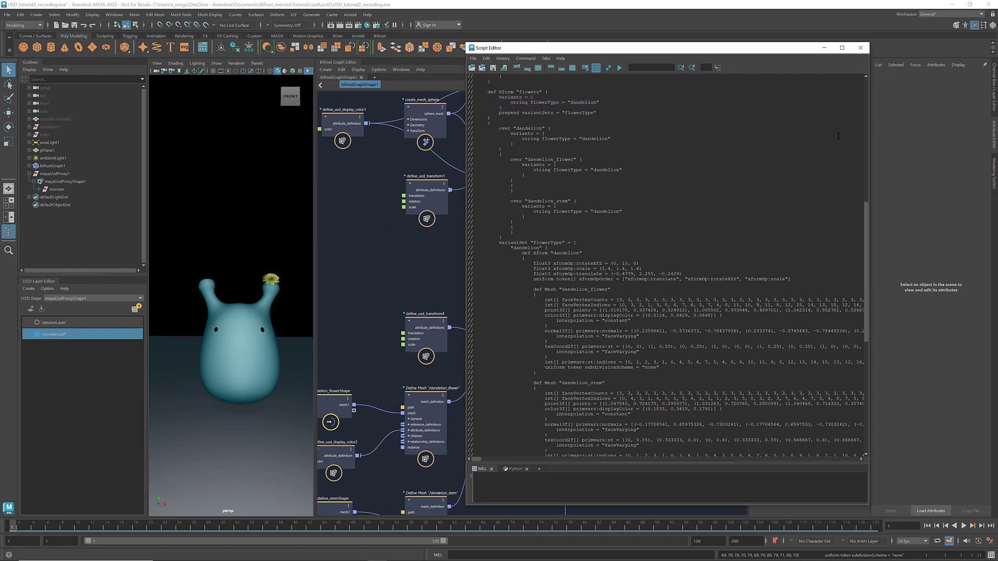
click(860, 47)
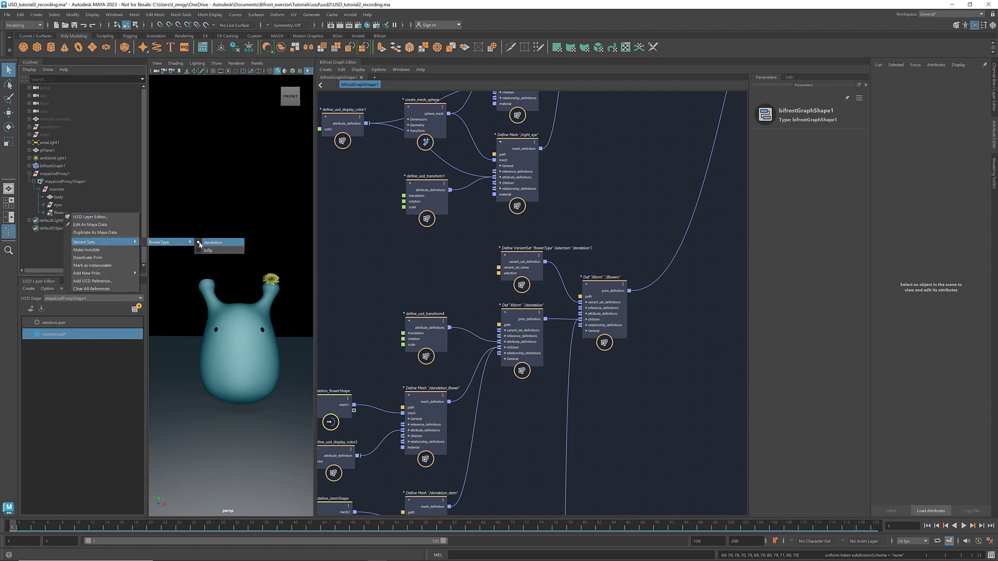
- Switch the flowers prim's flowerType variant to tulip and review the layer text
click(209, 250)
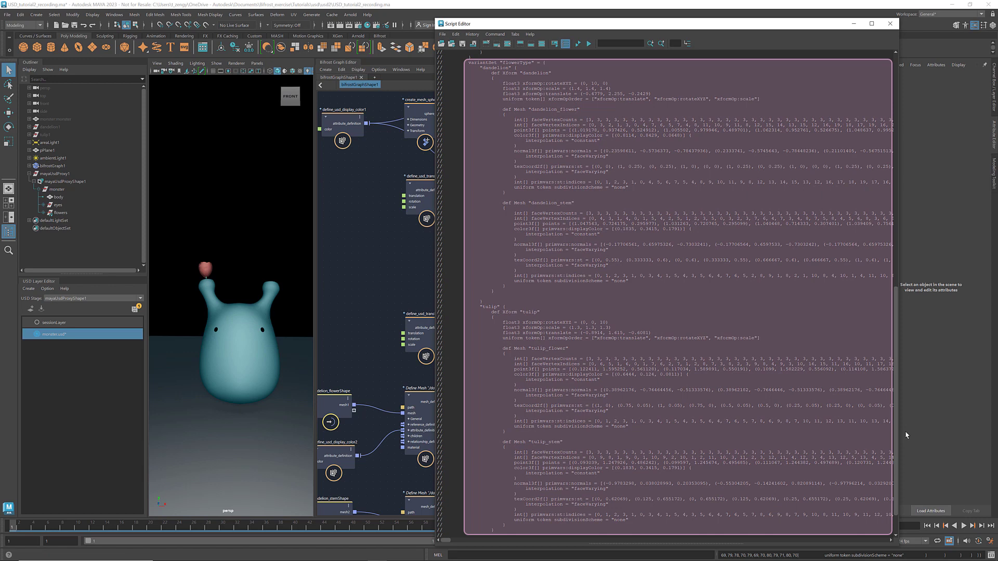
double_click(521, 73)
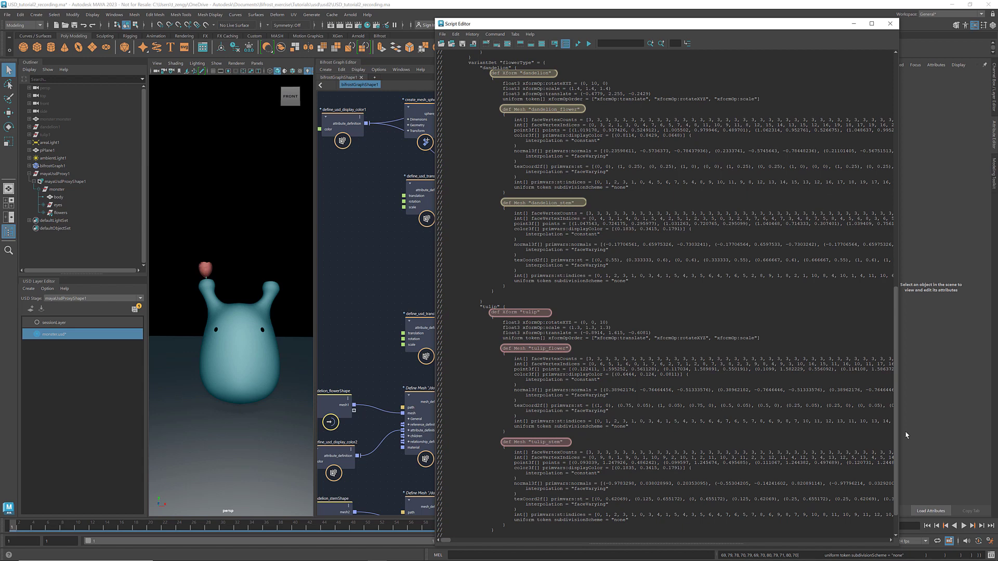
click(890, 23)
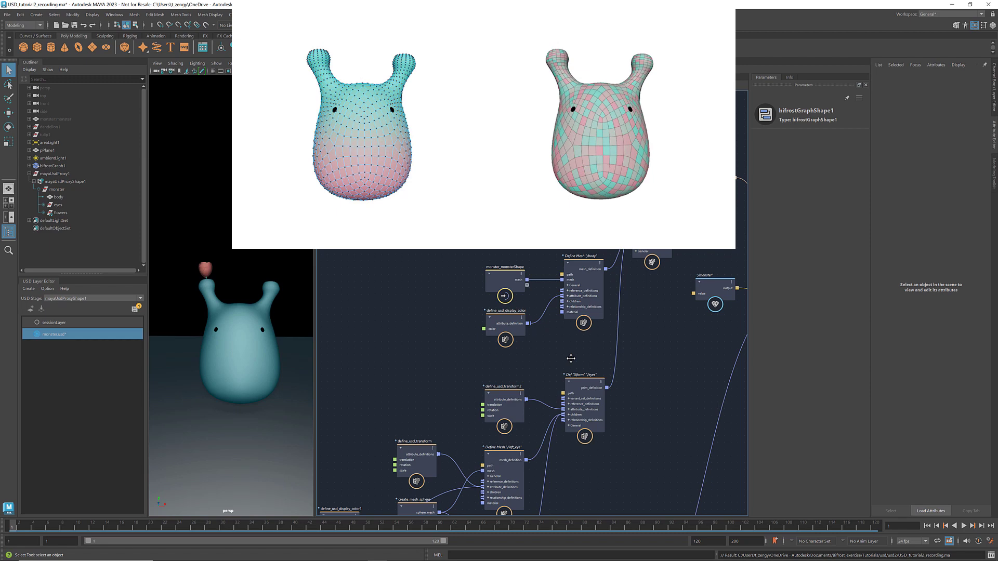
mouse_move(524, 353)
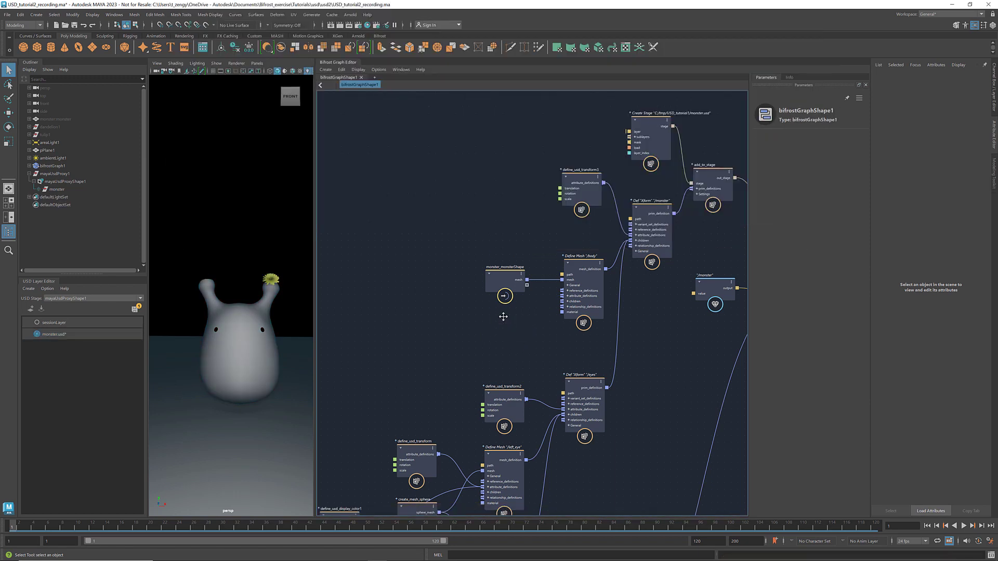
- Add a displayColor attribute to Body: Color3fArray, value enabled, vertex-interpolated primvar
right_click(559, 301)
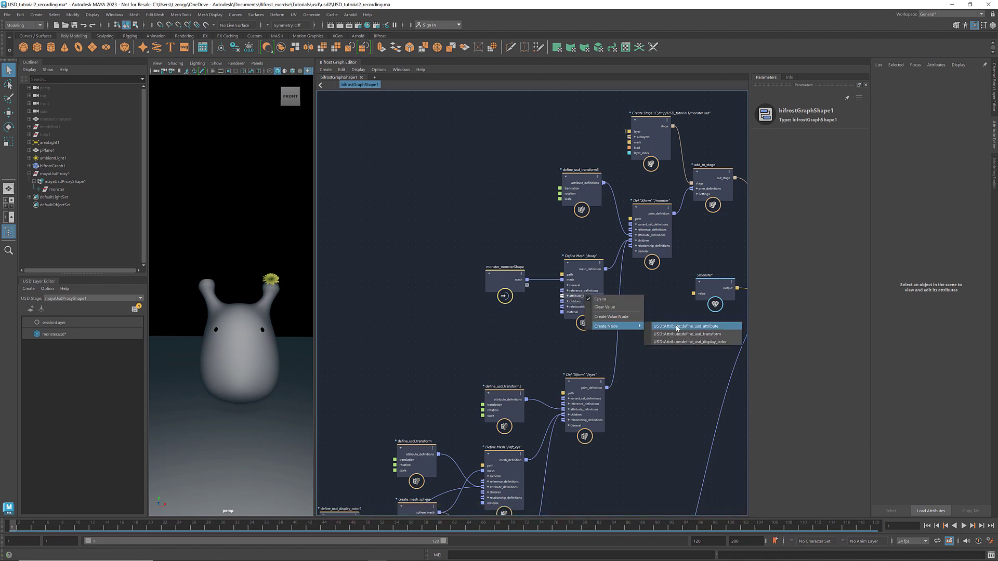
click(687, 326)
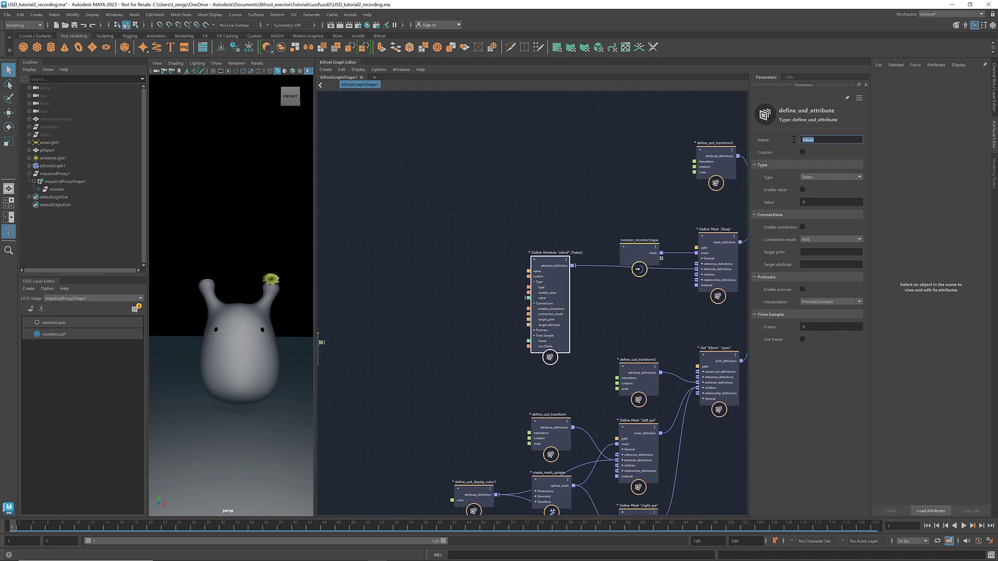
text(displayColor)
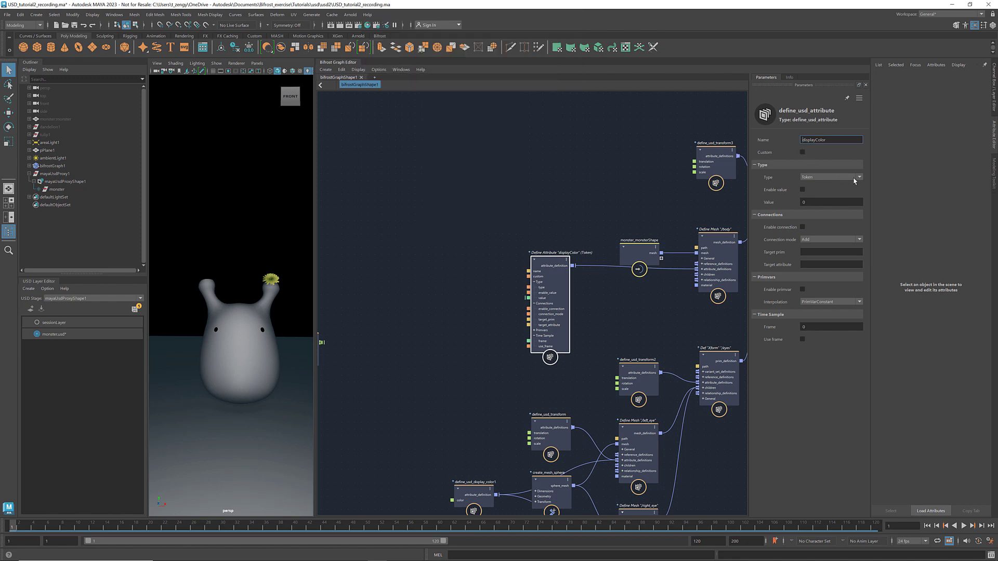
click(858, 177)
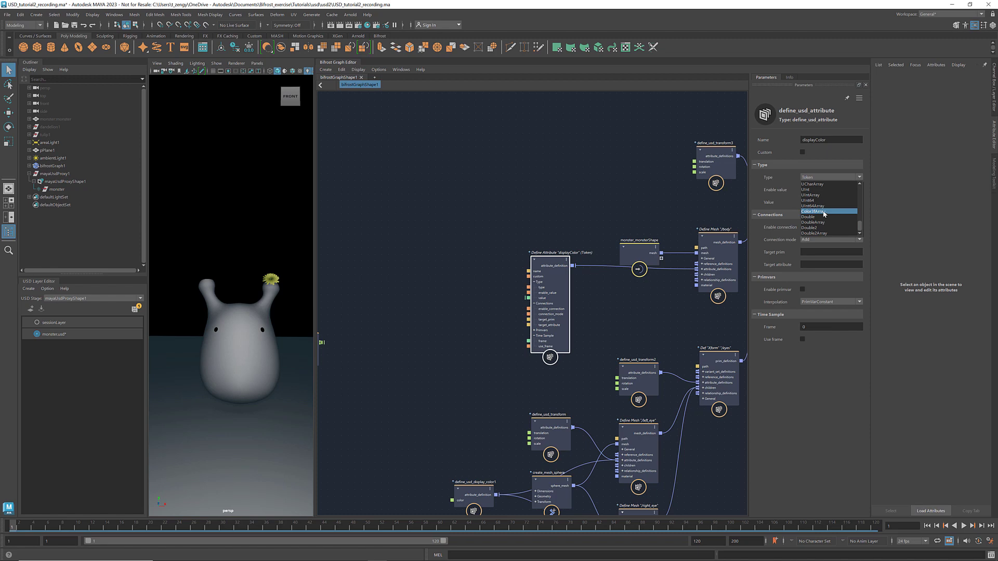
click(828, 212)
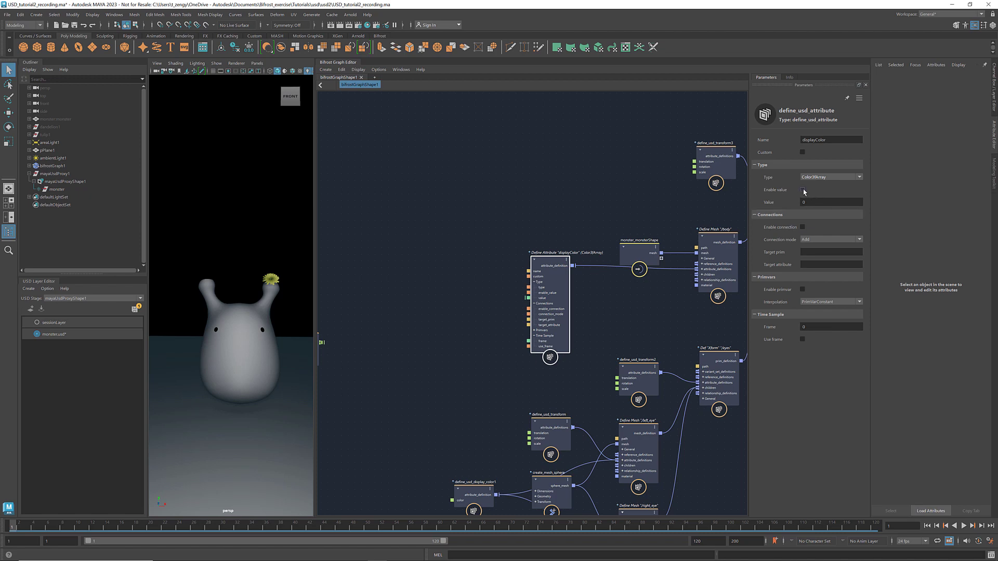
click(803, 189)
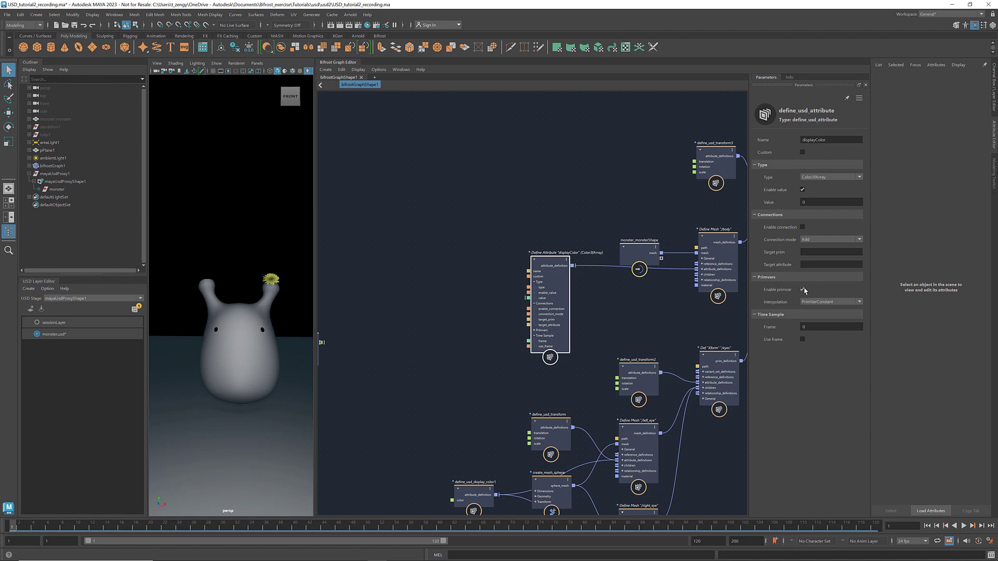
click(859, 302)
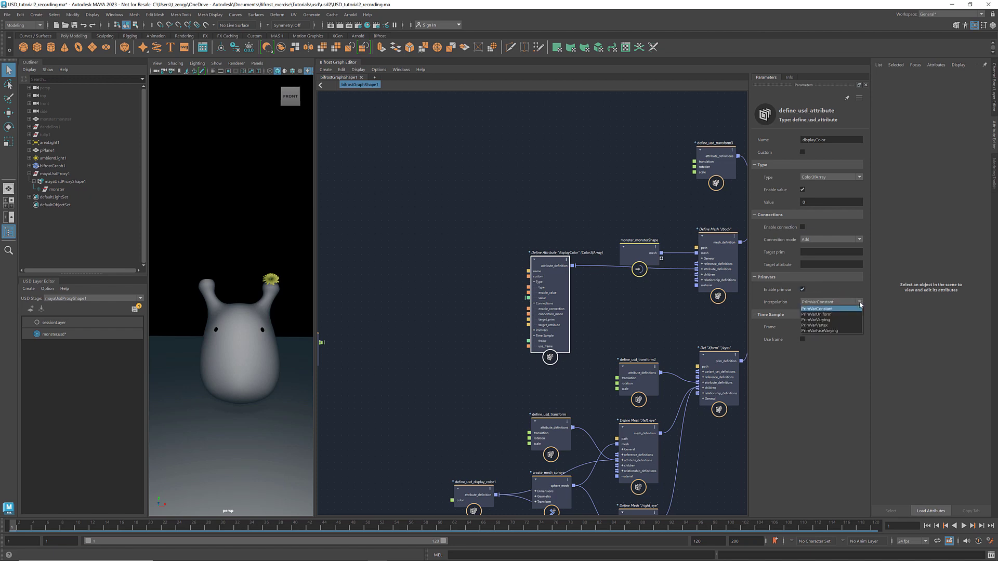
mouse_move(844, 326)
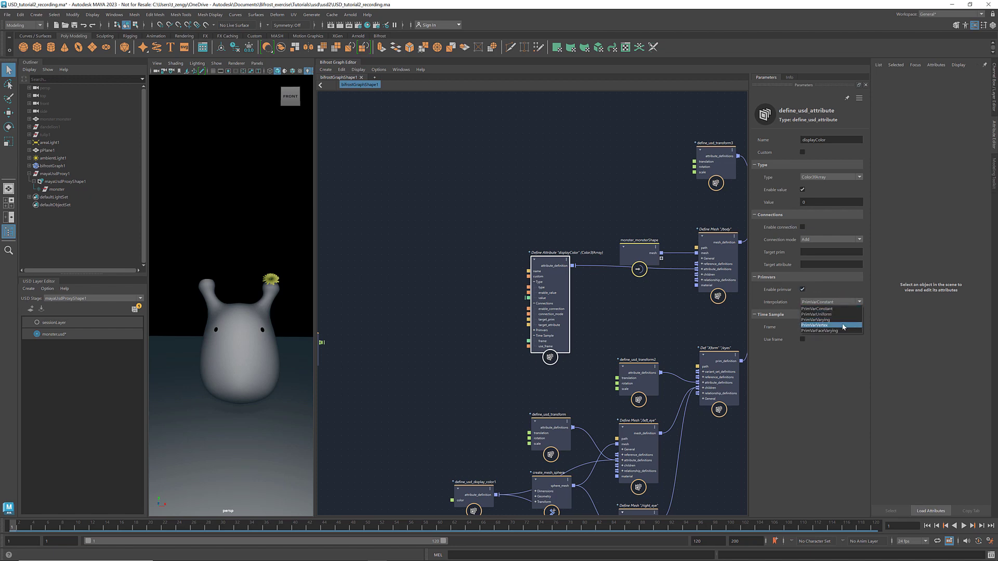
click(816, 325)
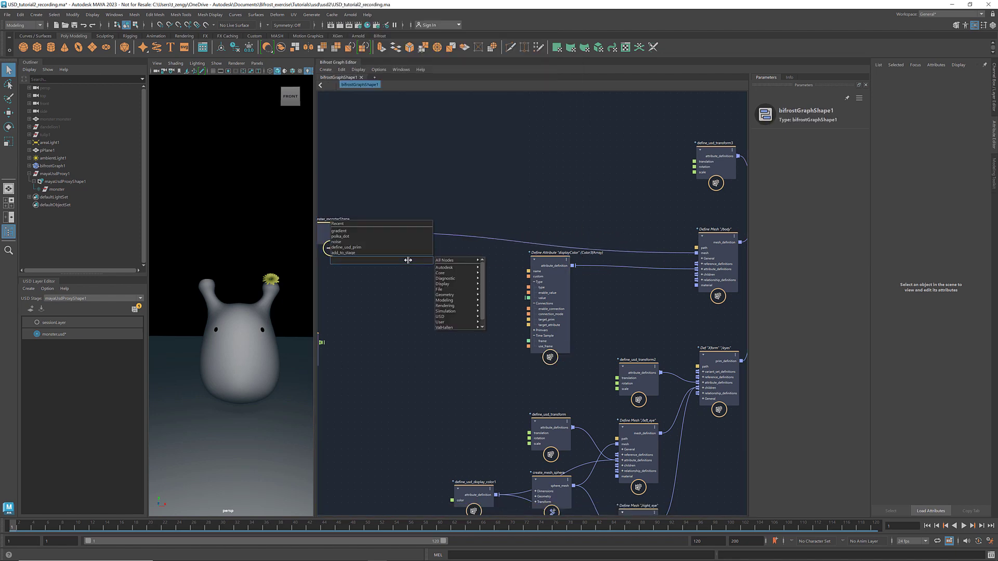
- Add get_mesh_structure and inspect the noise compound's fractal noise, less, if and colour nodes
text(get_mesh)
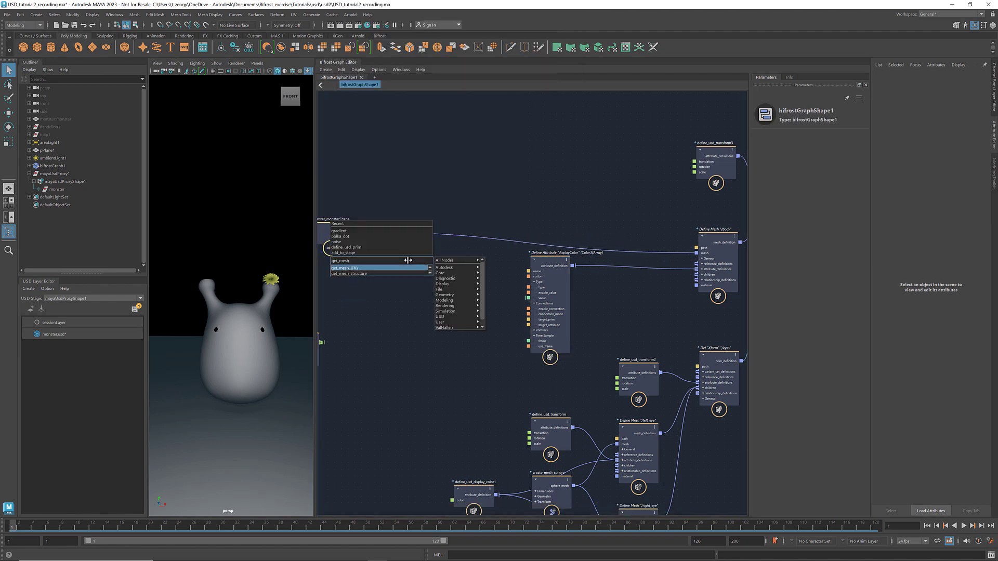
click(357, 273)
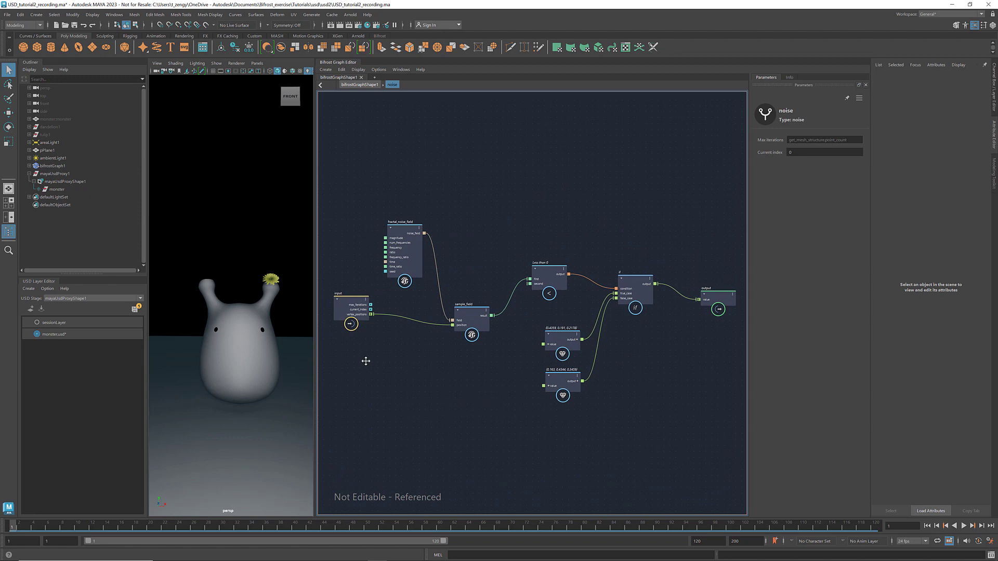
mouse_move(369, 314)
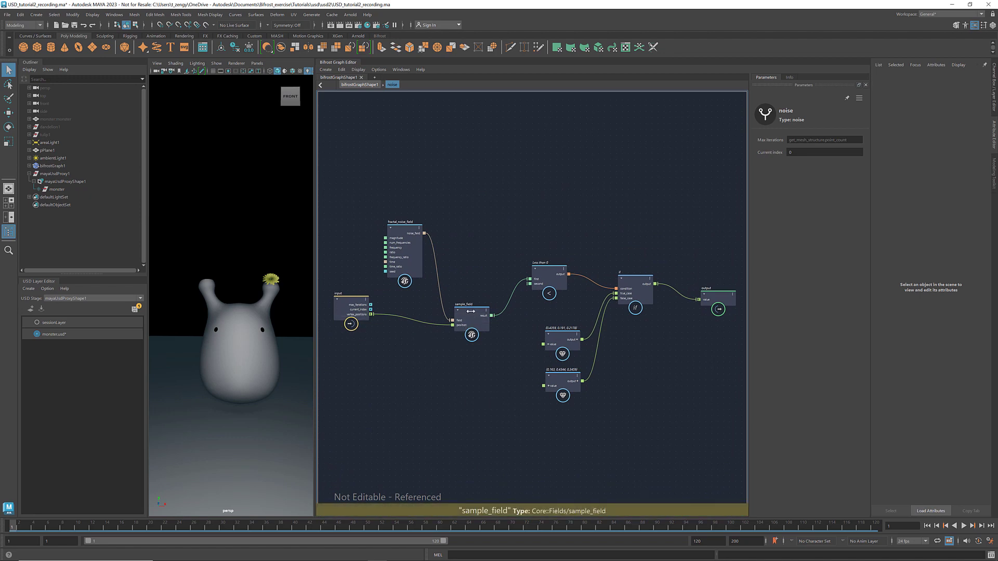
click(405, 250)
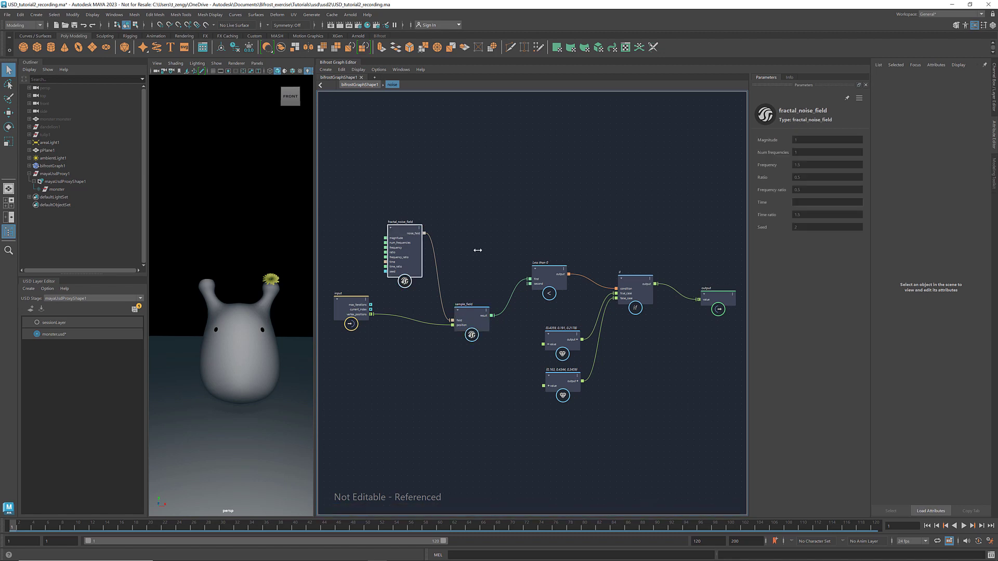
mouse_move(544, 266)
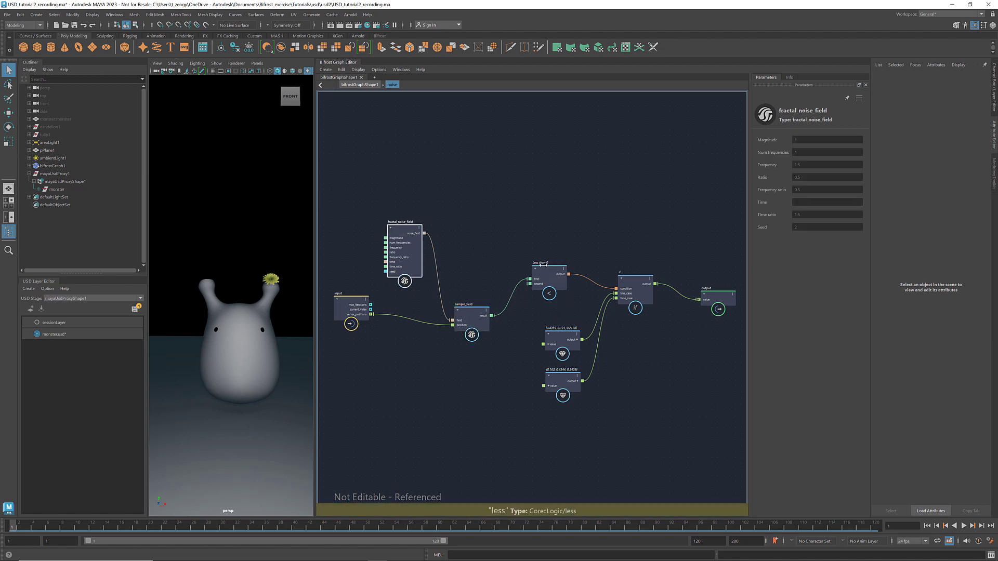
click(548, 278)
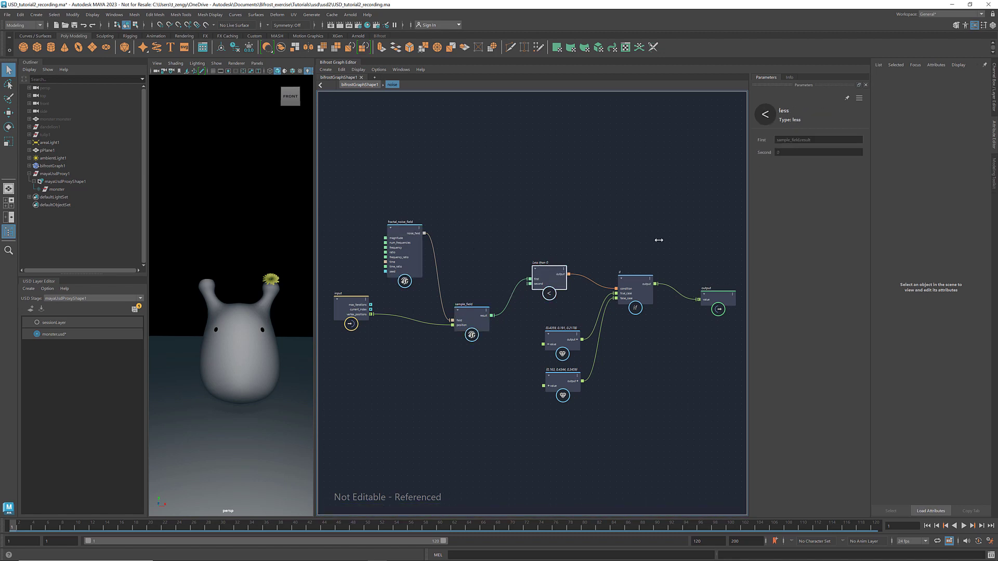
click(634, 291)
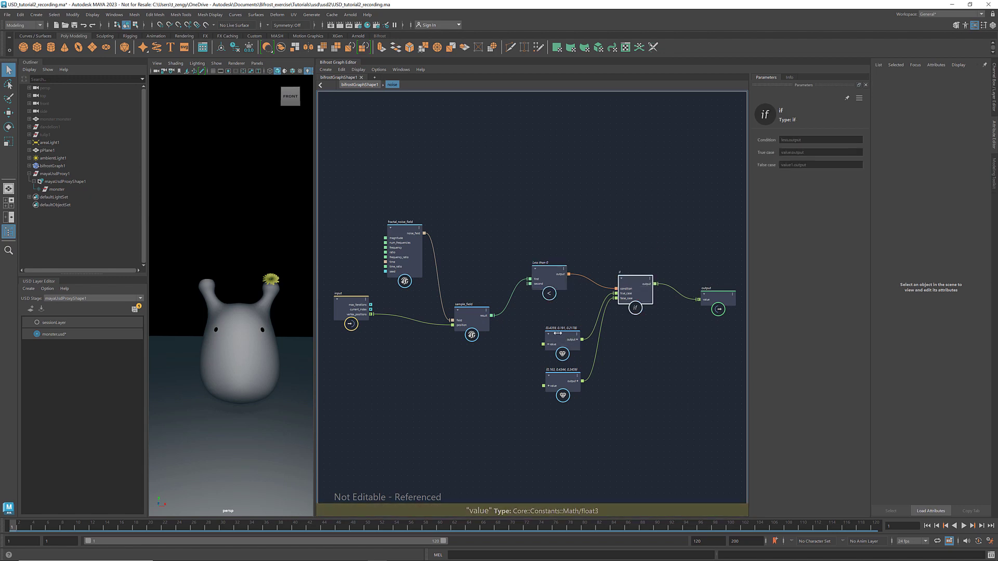
click(559, 336)
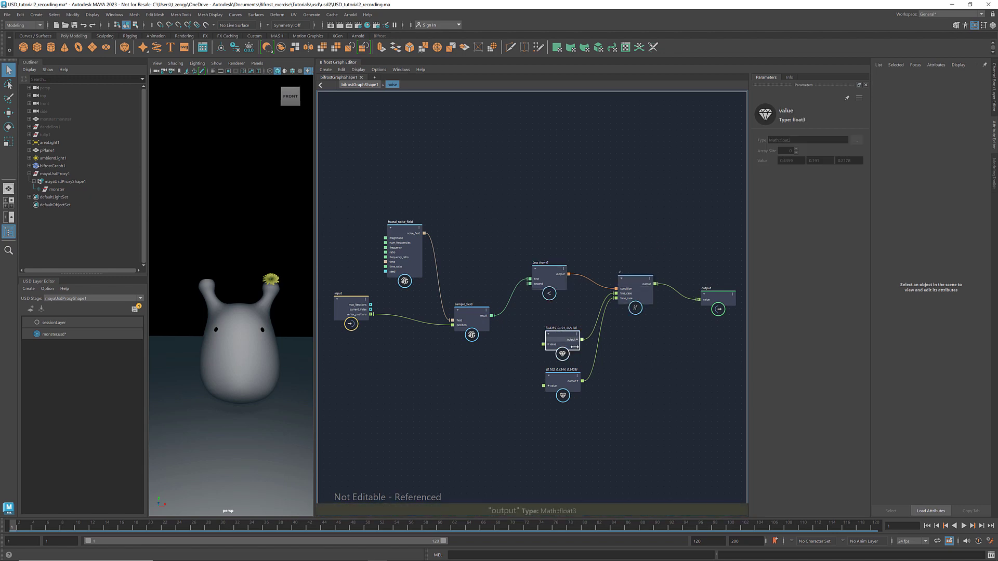
click(562, 385)
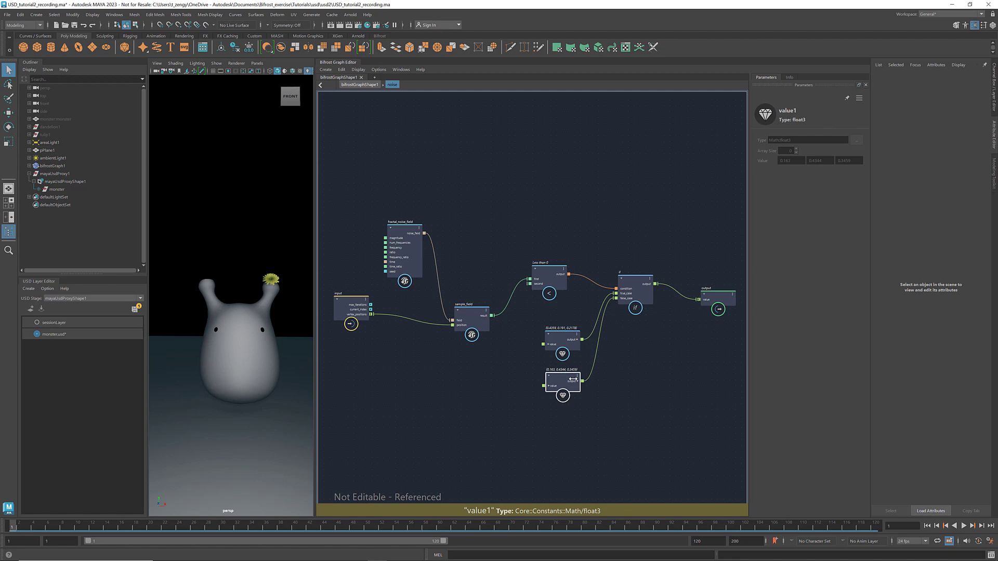
click(358, 85)
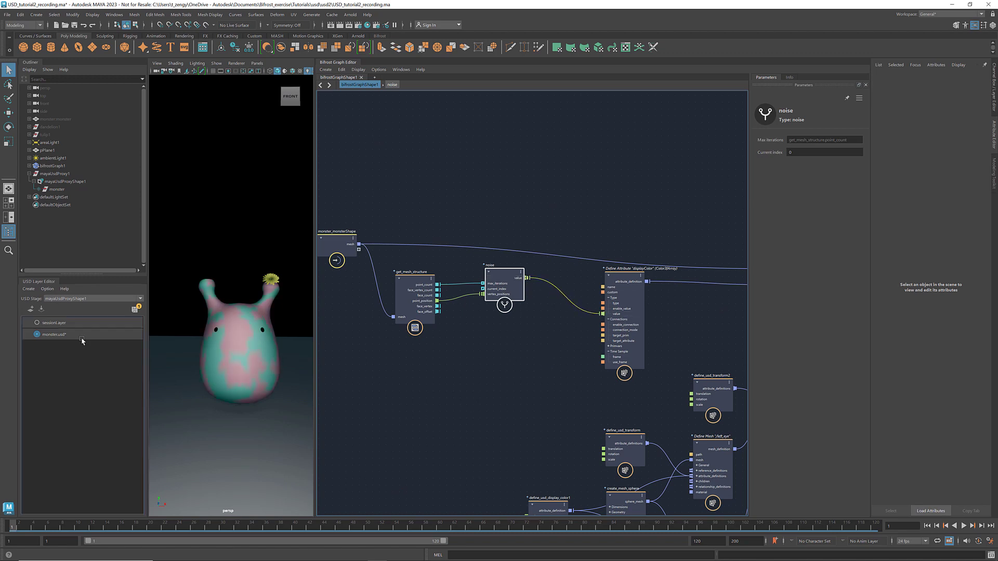
click(55, 334)
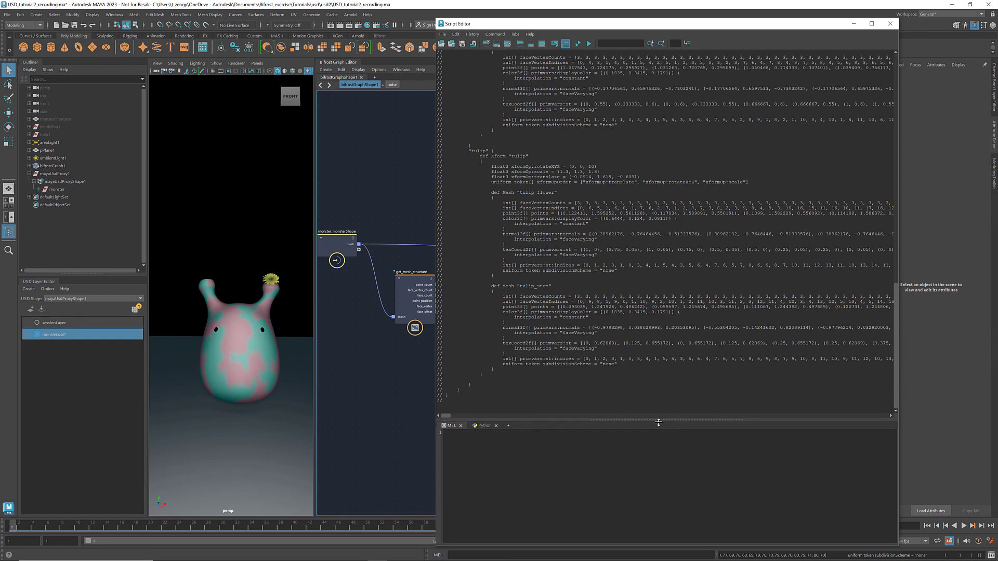
scroll(up, 3)
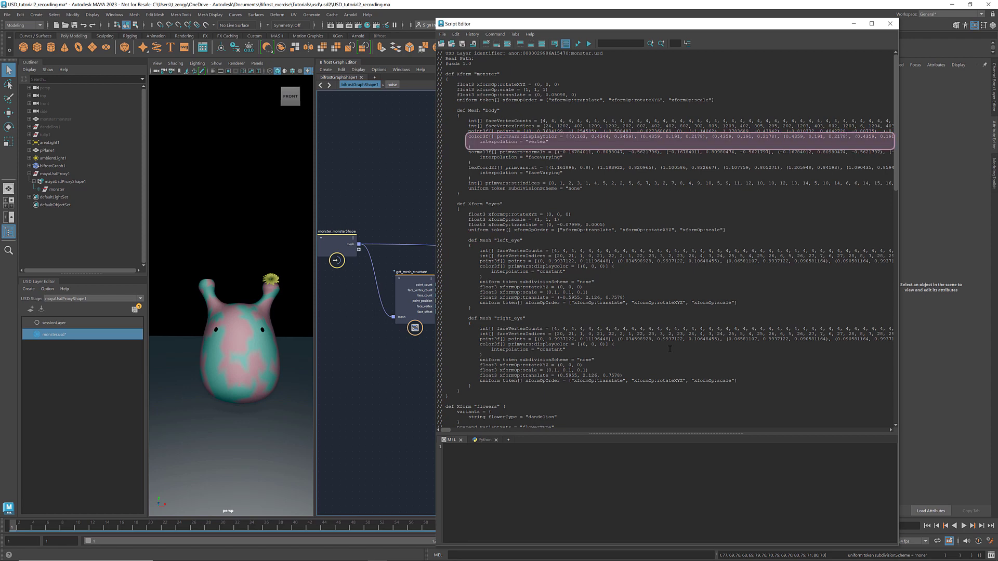
click(889, 24)
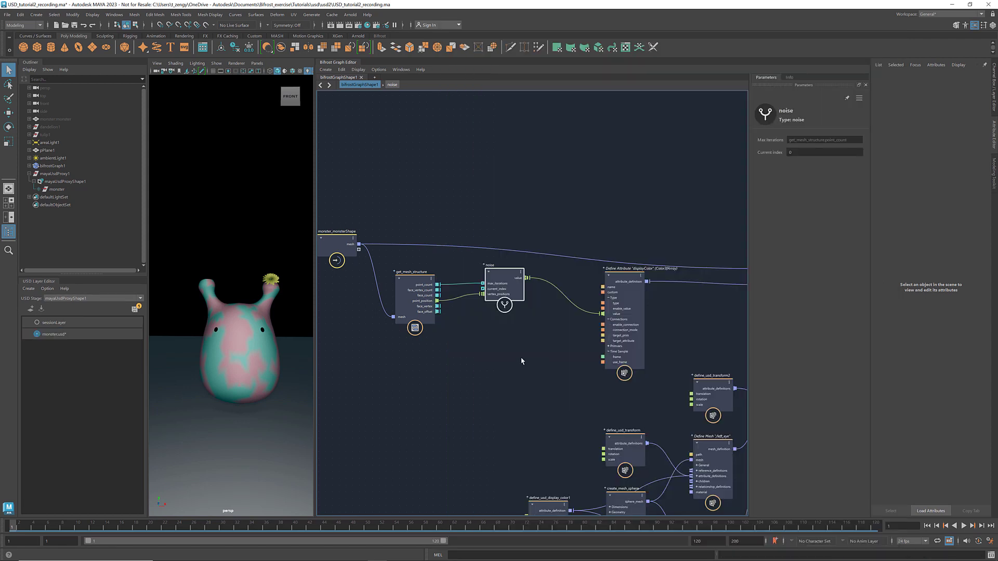
- Add gradient and polka_dot pattern nodes, placing polka_dot above gradient
click(55, 119)
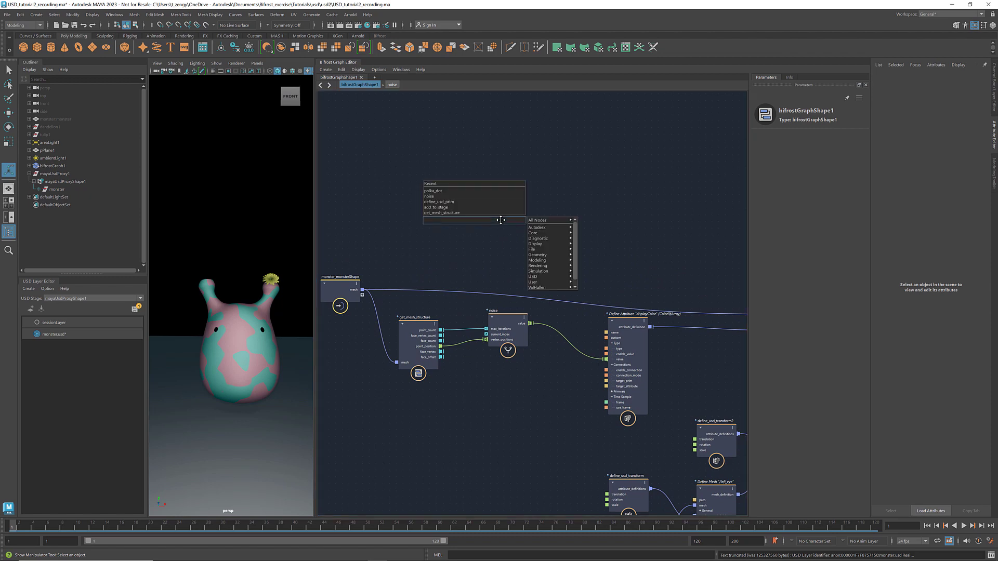
text(gradient)
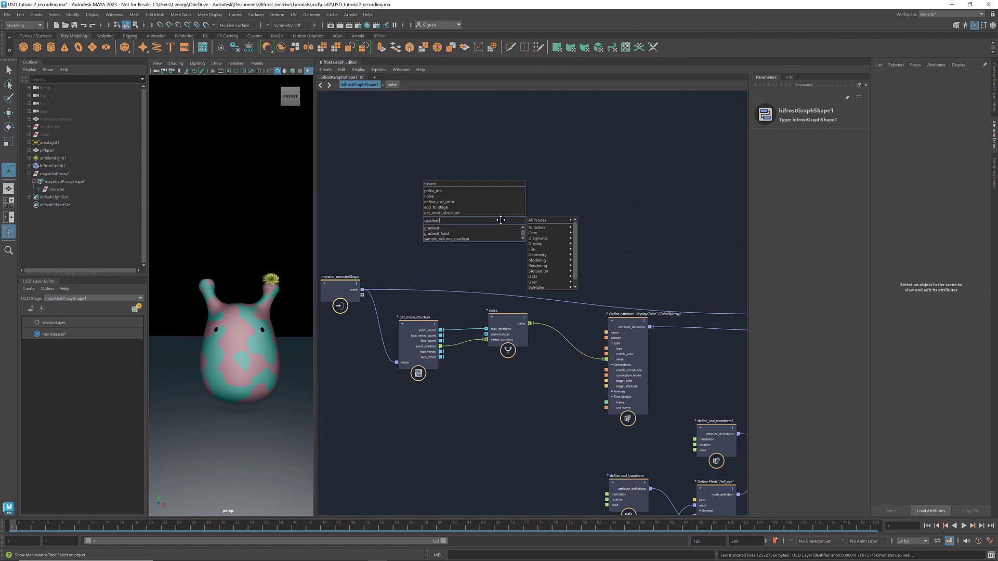
click(431, 229)
text(pol)
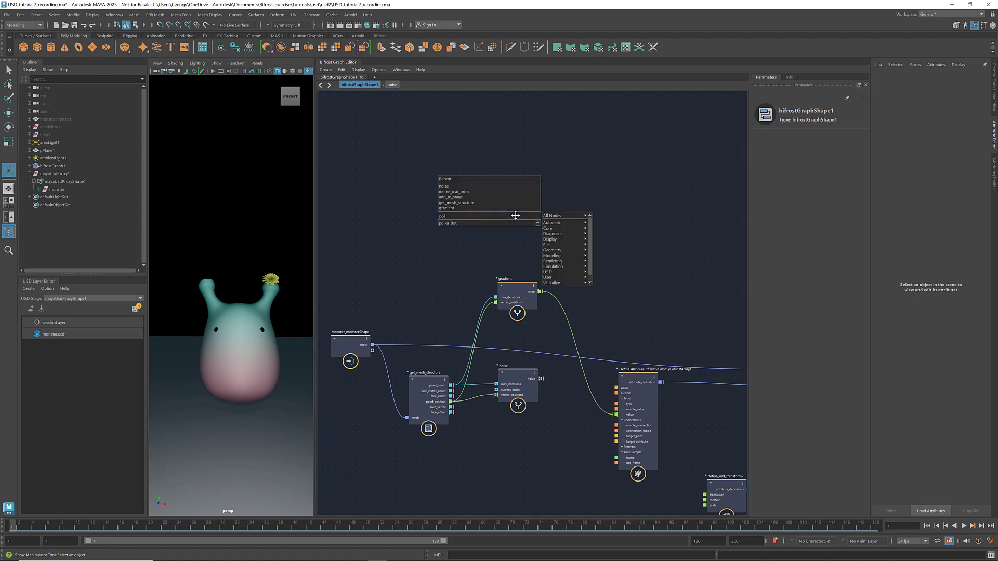
click(448, 223)
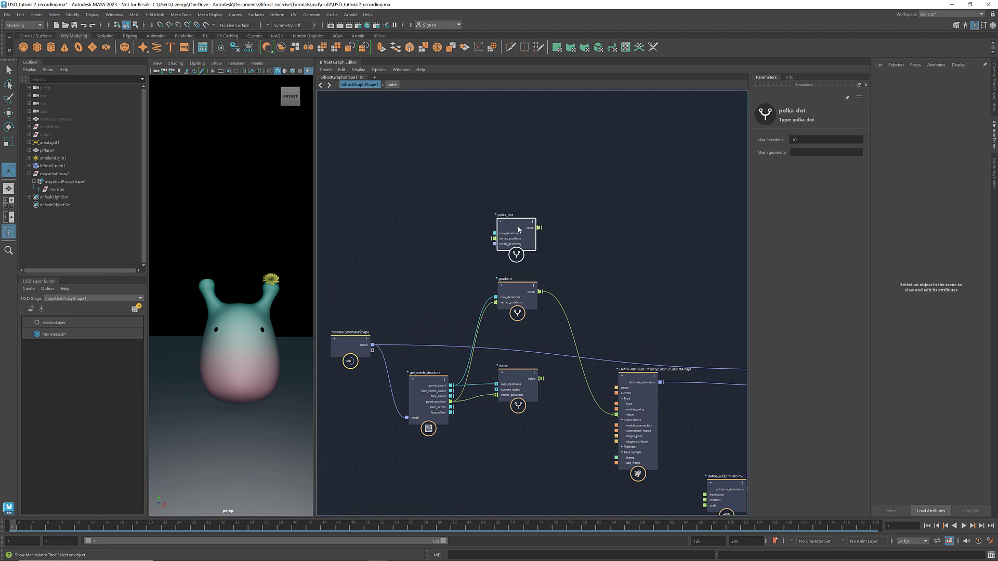
click(516, 233)
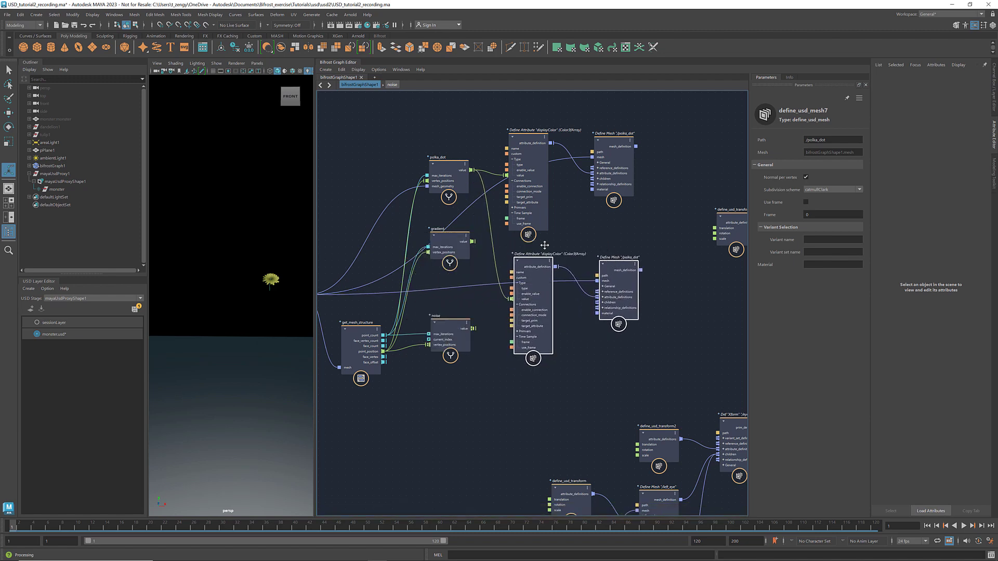
mouse_move(506, 300)
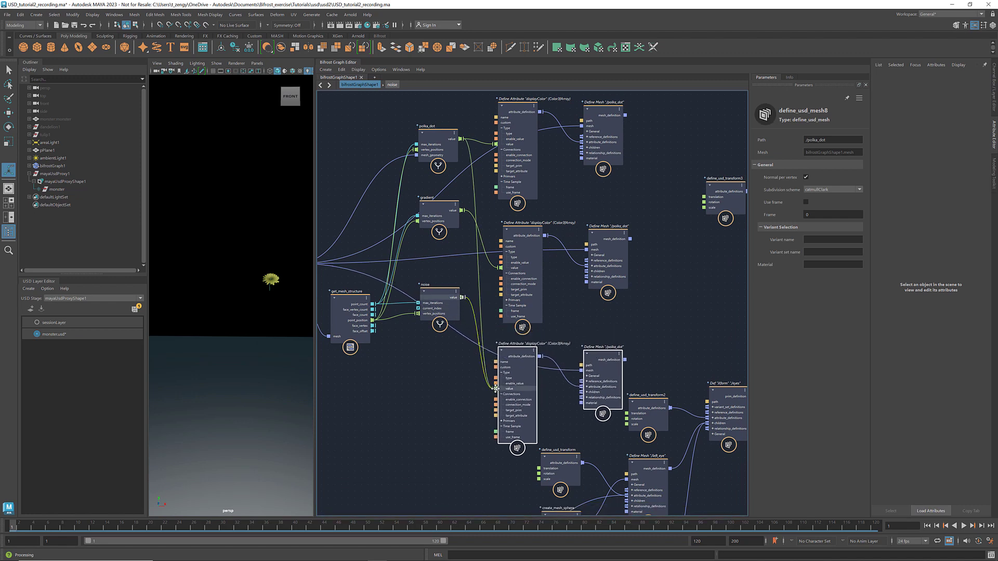
- Wire a pattern's output into the lower displayColor attribute
click(442, 354)
text(add_to_sta)
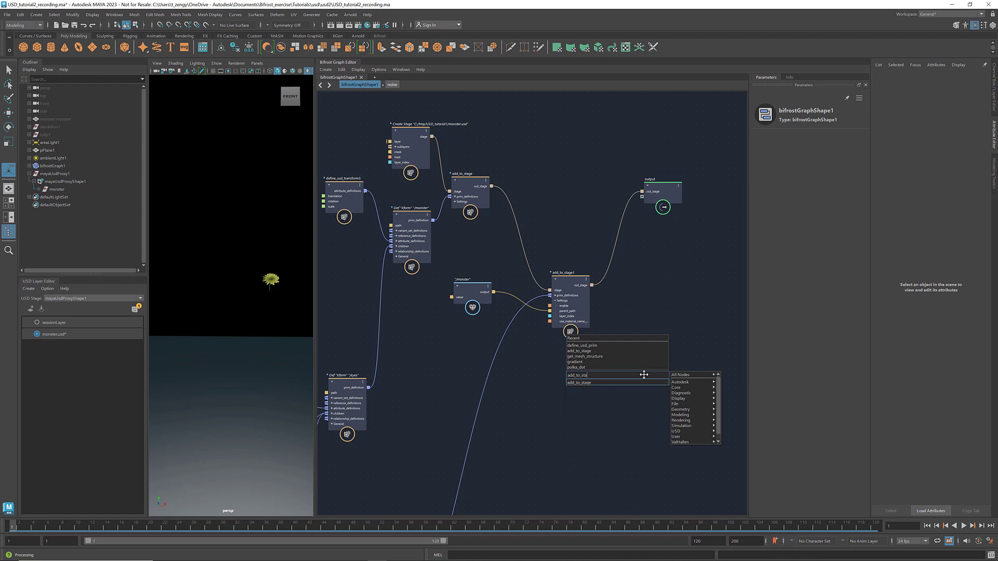
- Add a second add_to_stage with a /body prim, chained from the first and wired to output
click(578, 375)
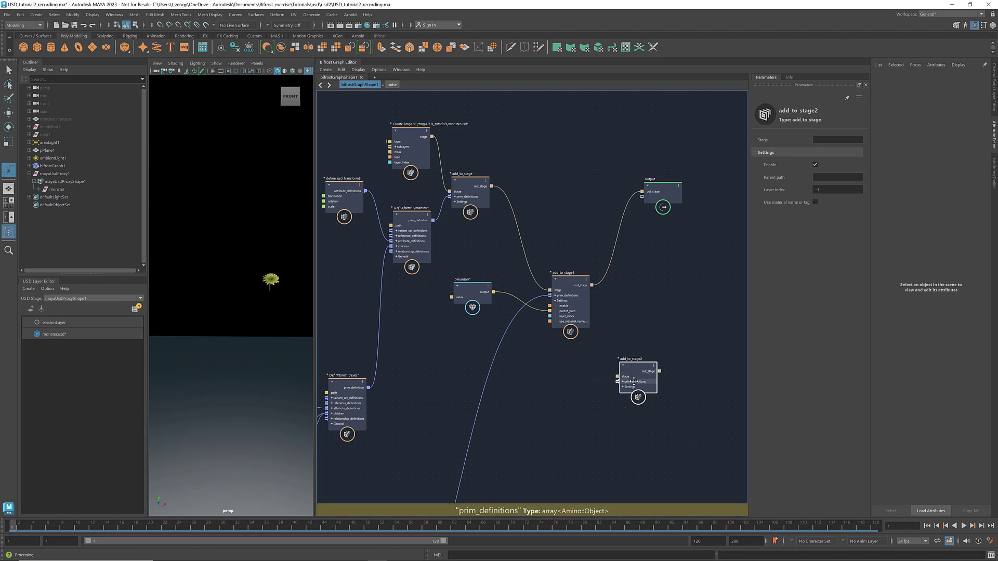
right_click(632, 381)
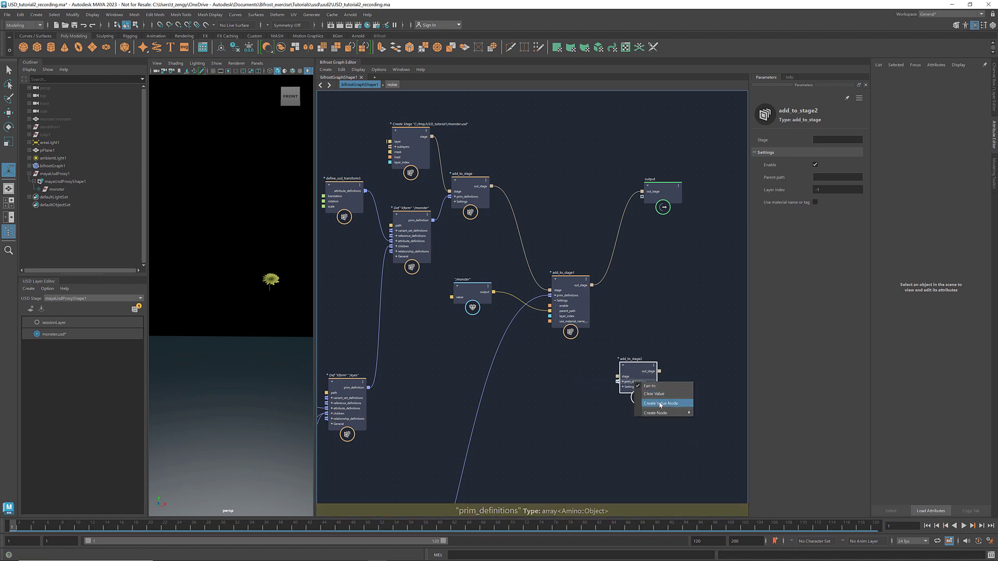
click(661, 403)
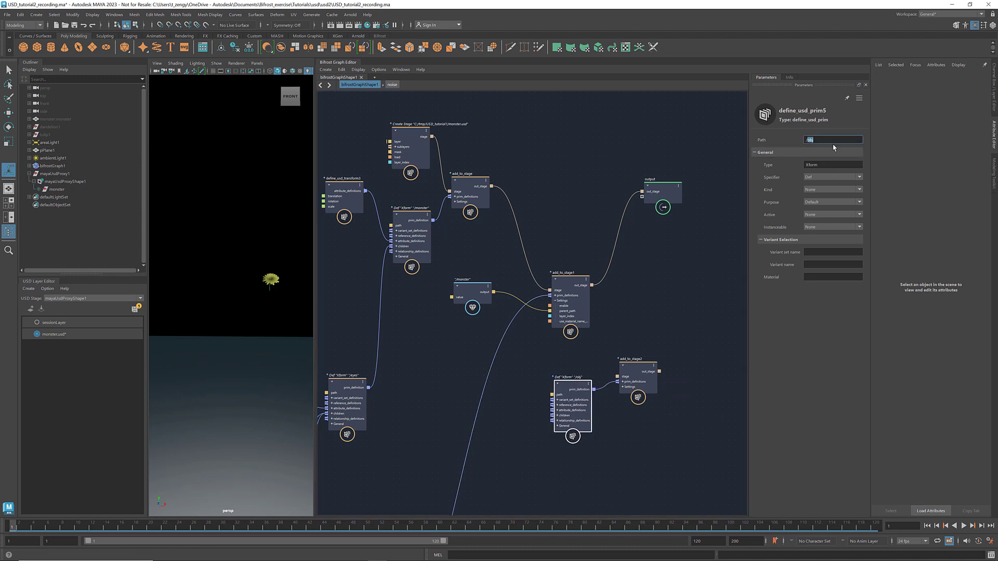
text(/body)
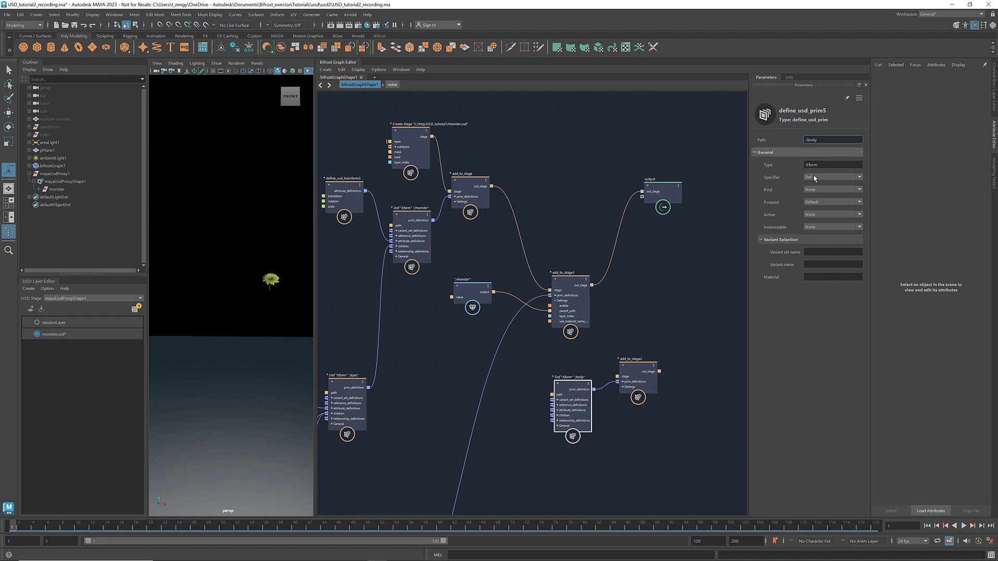
mouse_move(589, 286)
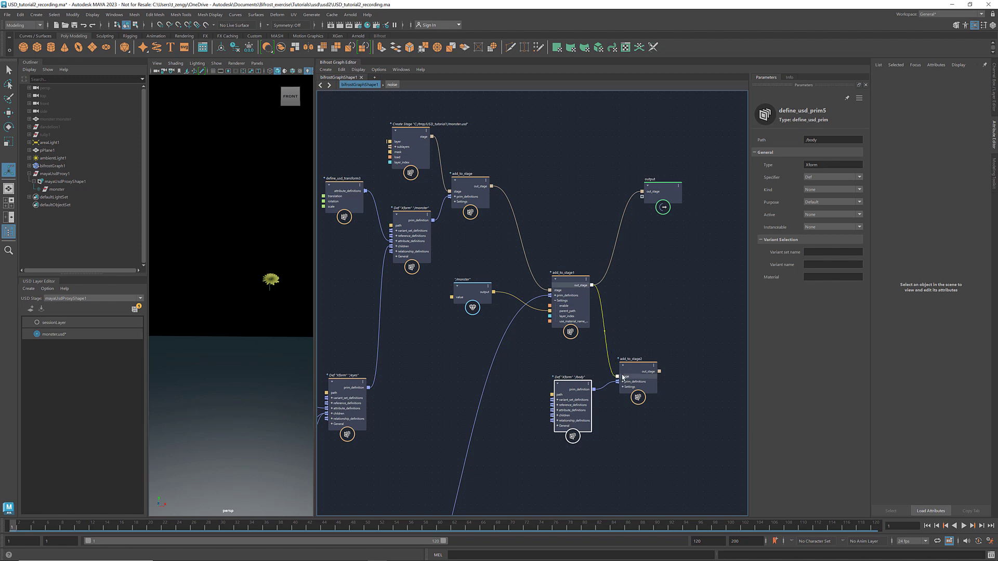
click(640, 371)
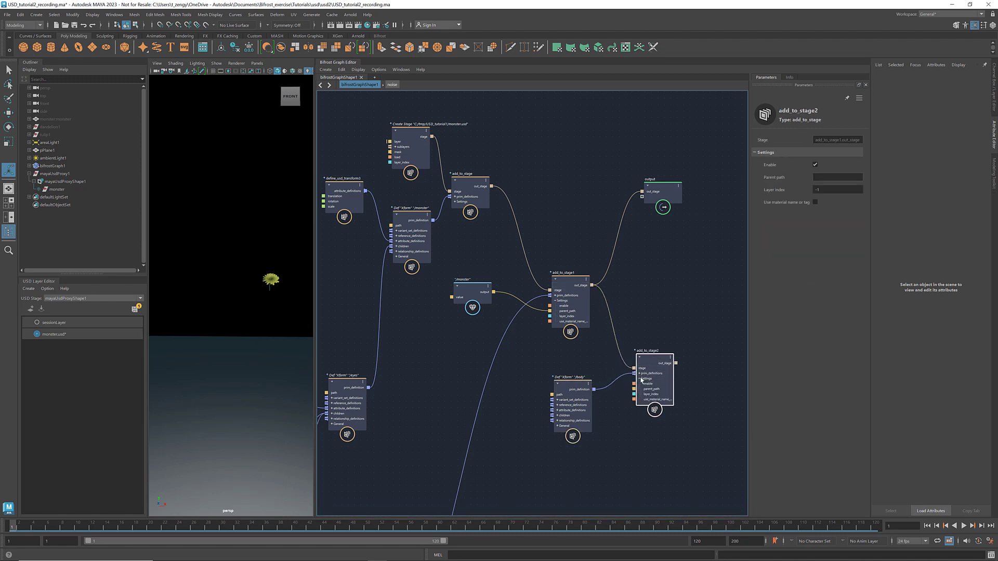
mouse_move(487, 293)
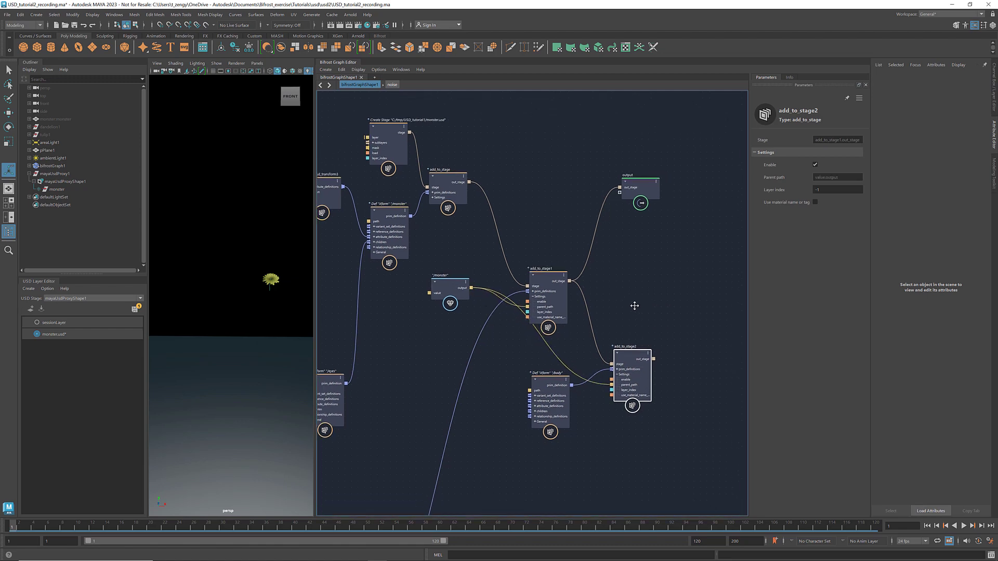
click(695, 245)
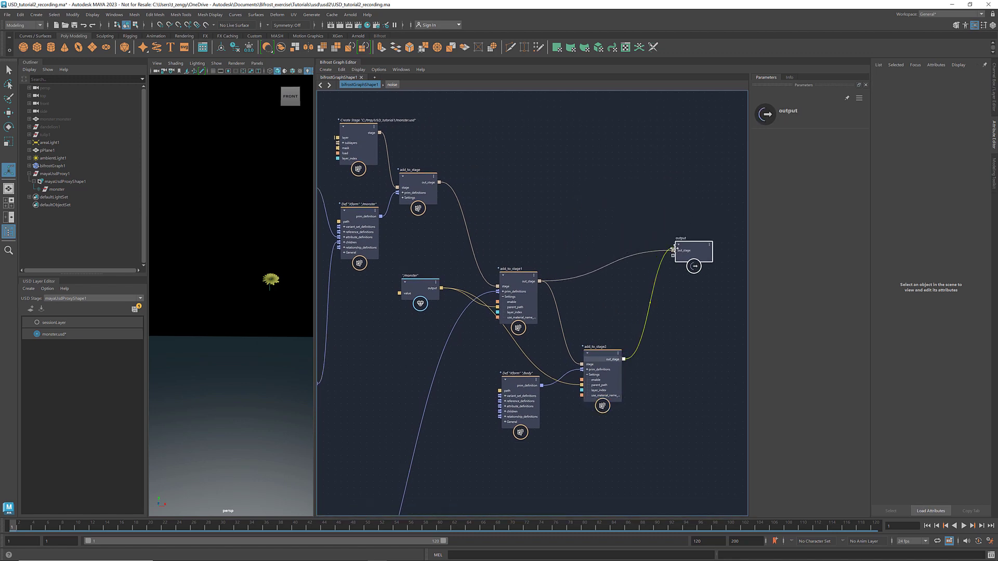
click(520, 407)
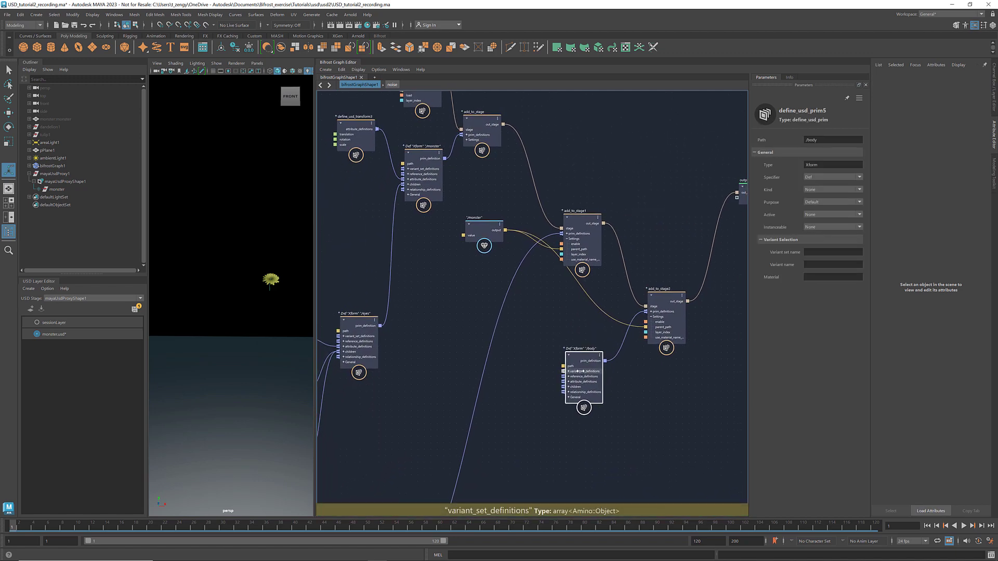
- Give the body prim a bodyColor variant set with noise as the default selection
right_click(578, 371)
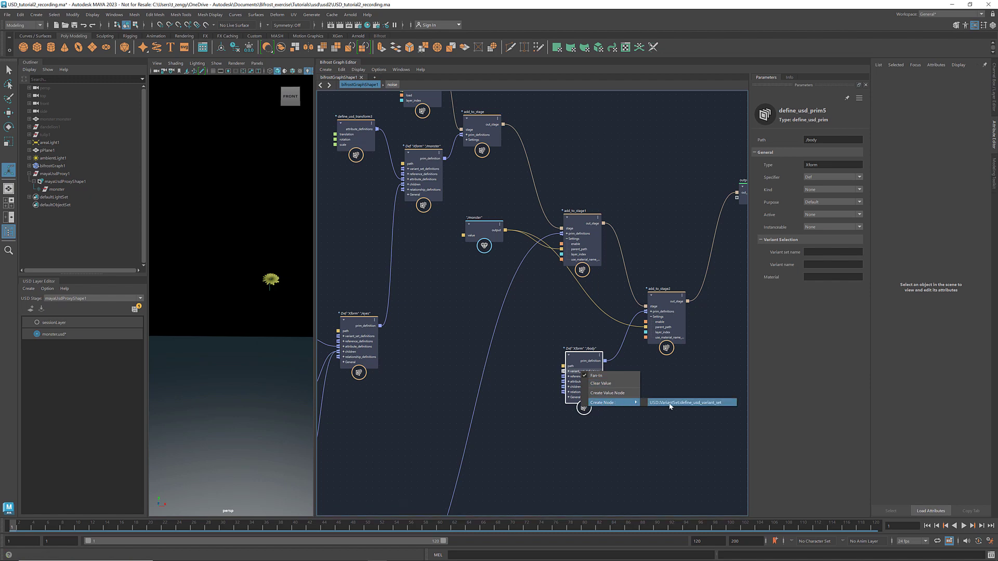
click(691, 402)
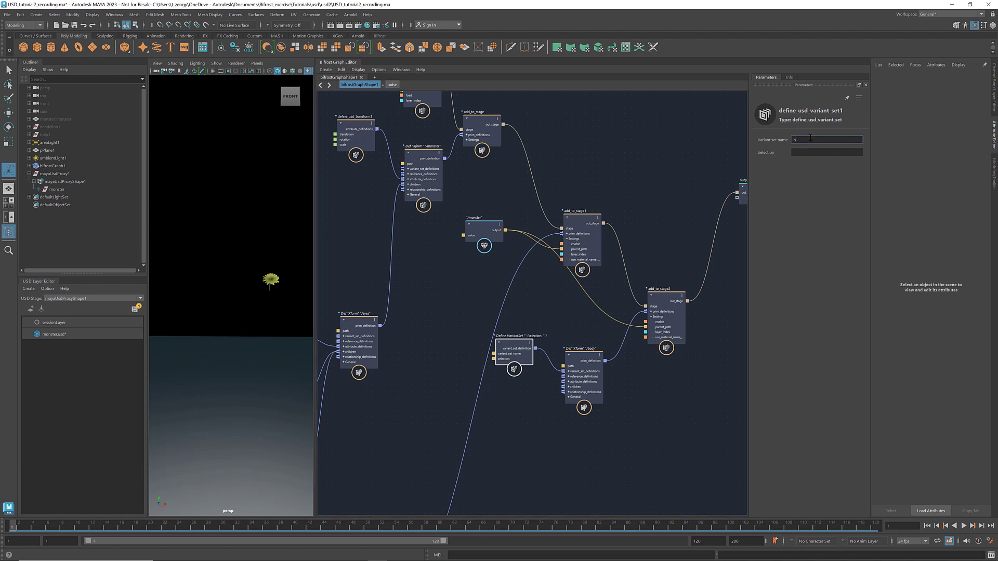
text(bodyColor)
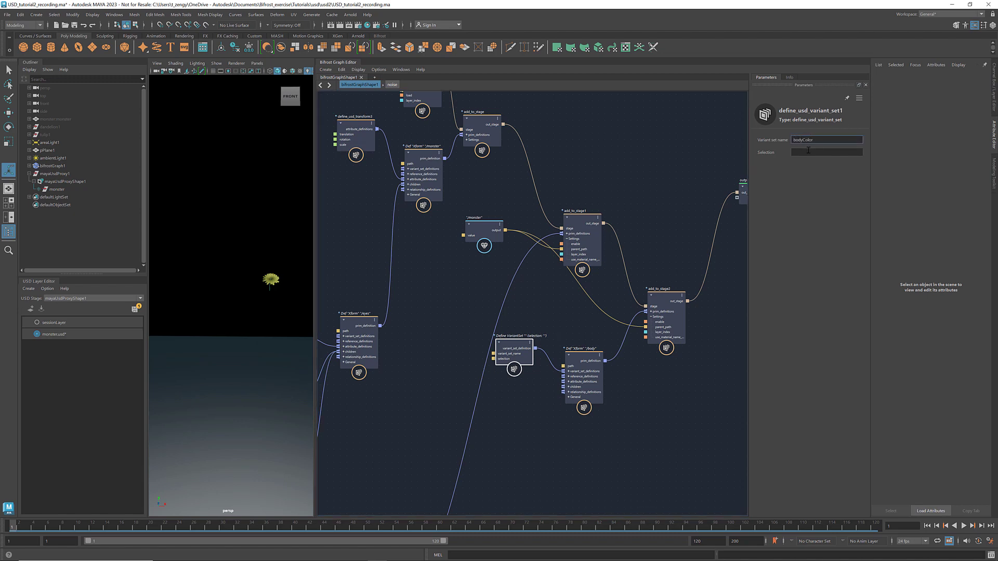
click(825, 151)
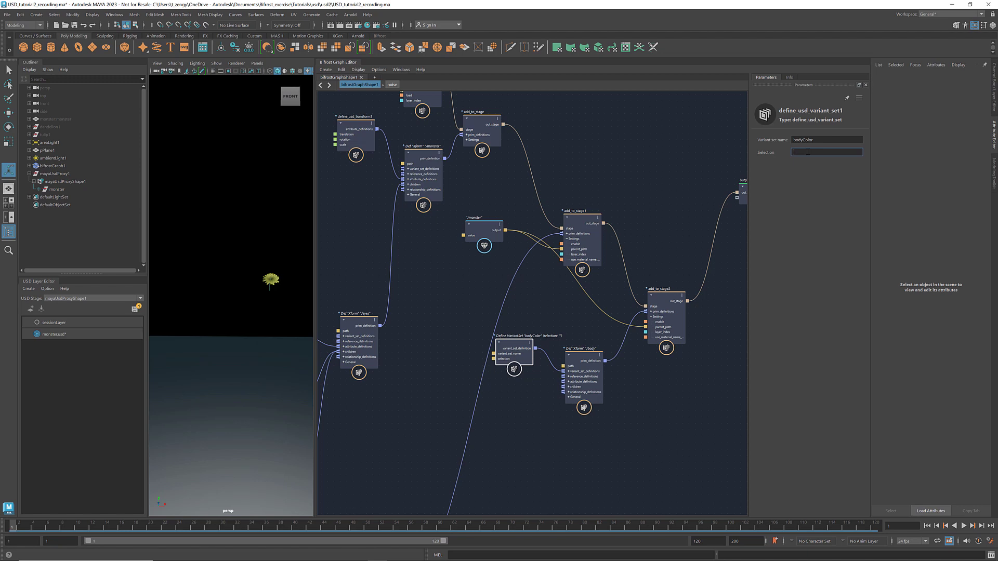
text(noise)
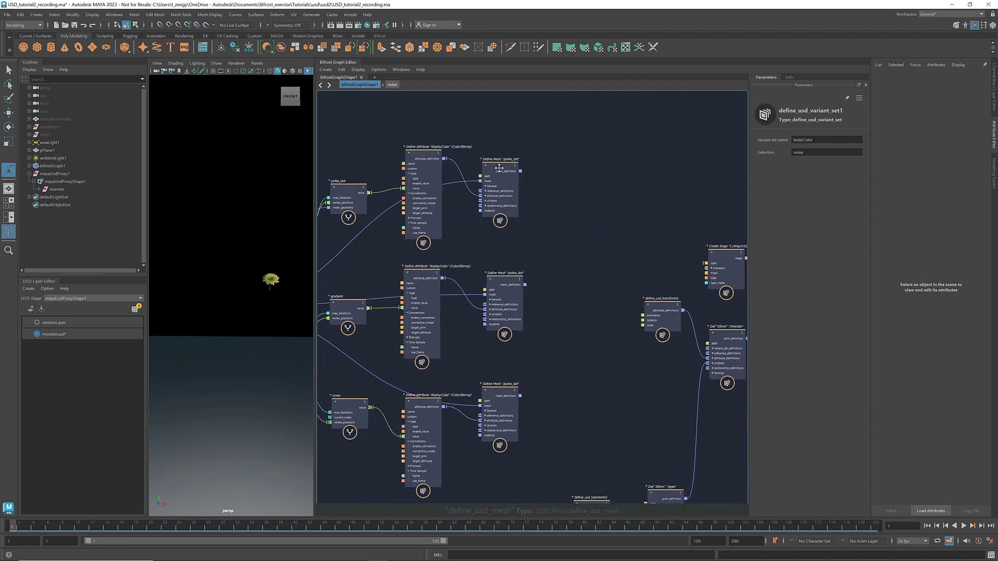
- Mark the polka dot Define Mesh as the polka variant of bodyColor
click(499, 190)
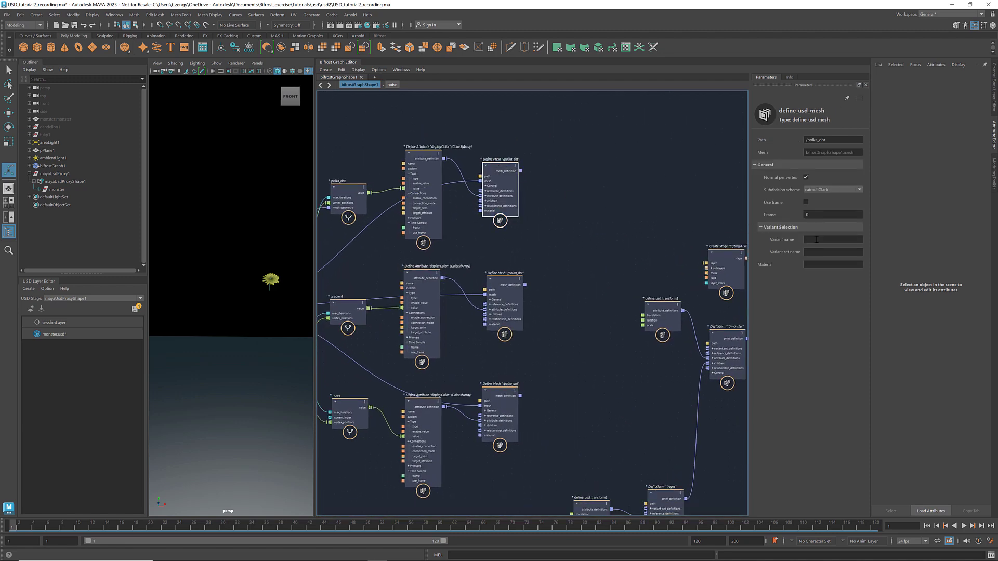
text(polka_dot)
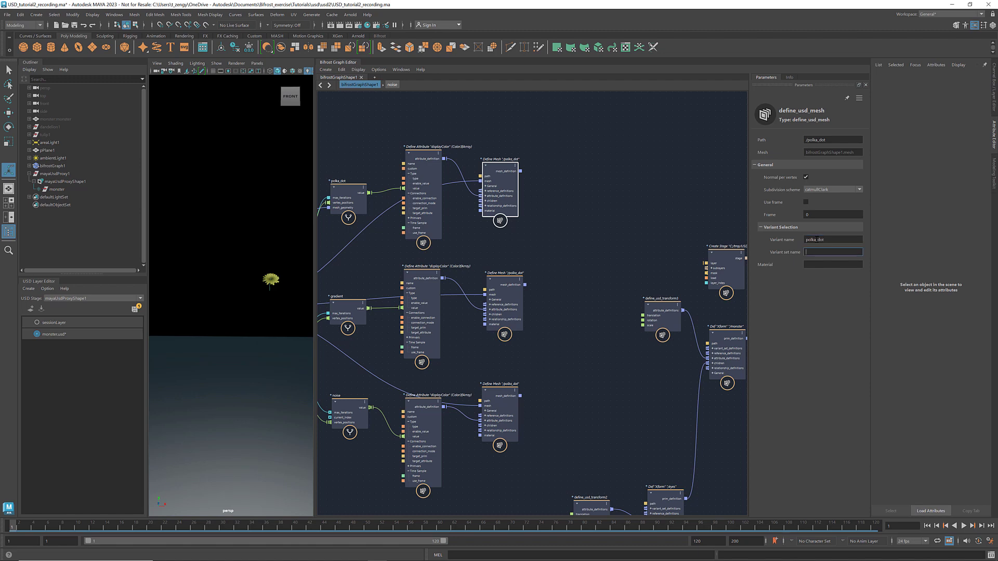
text(bodyCol)
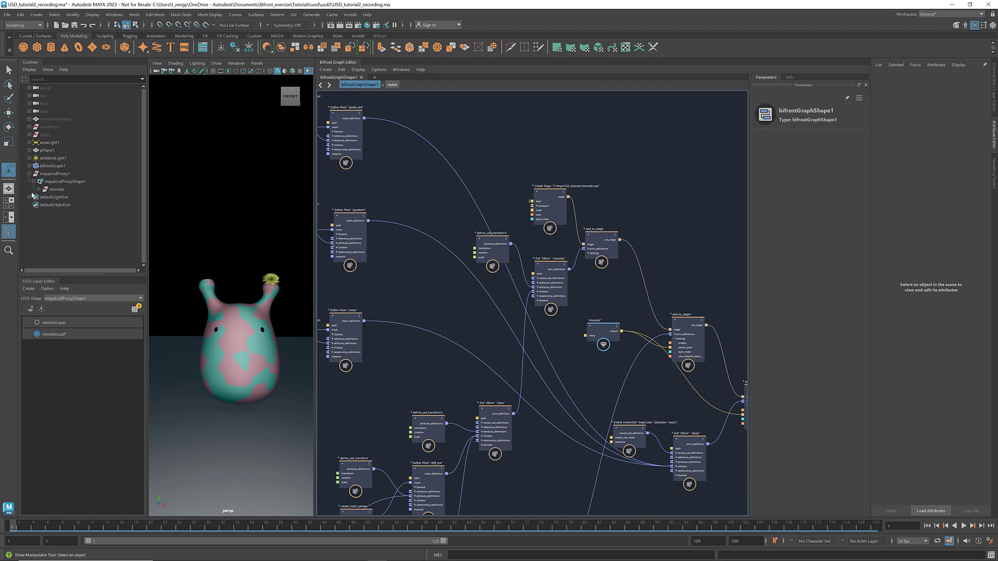
- Expand monster and switch body's bodyColor variant to gradient, then polka_dot
click(41, 189)
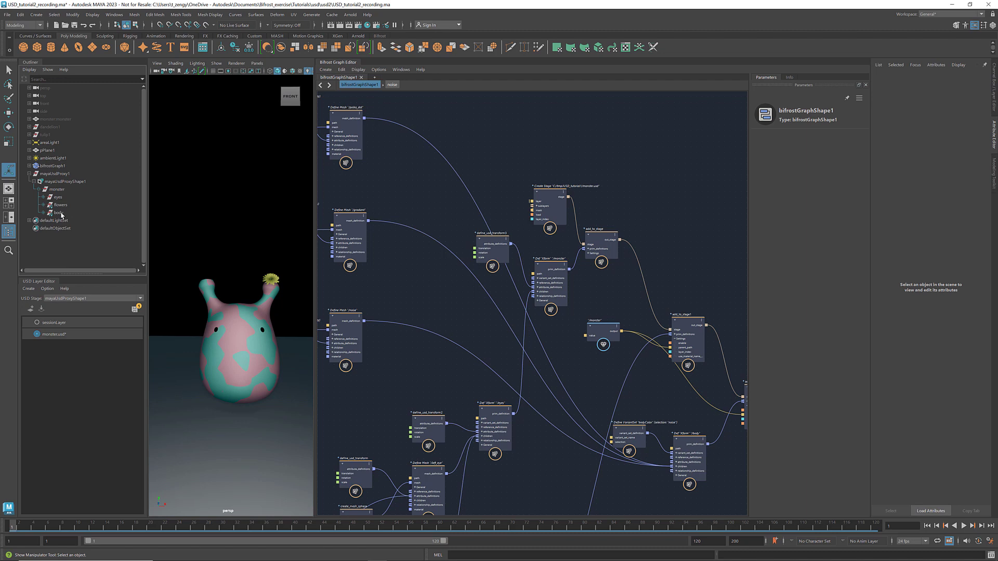
right_click(56, 212)
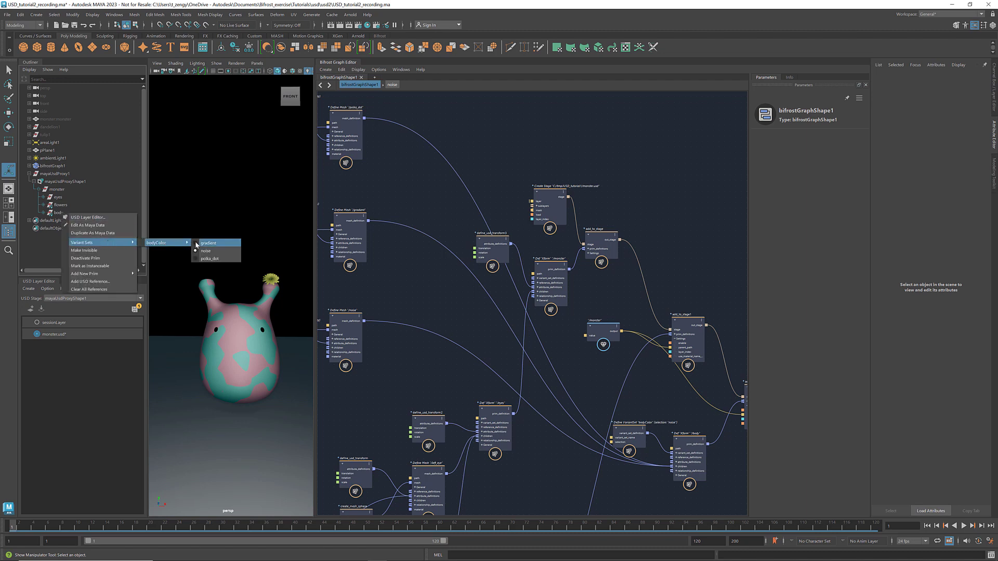
click(206, 250)
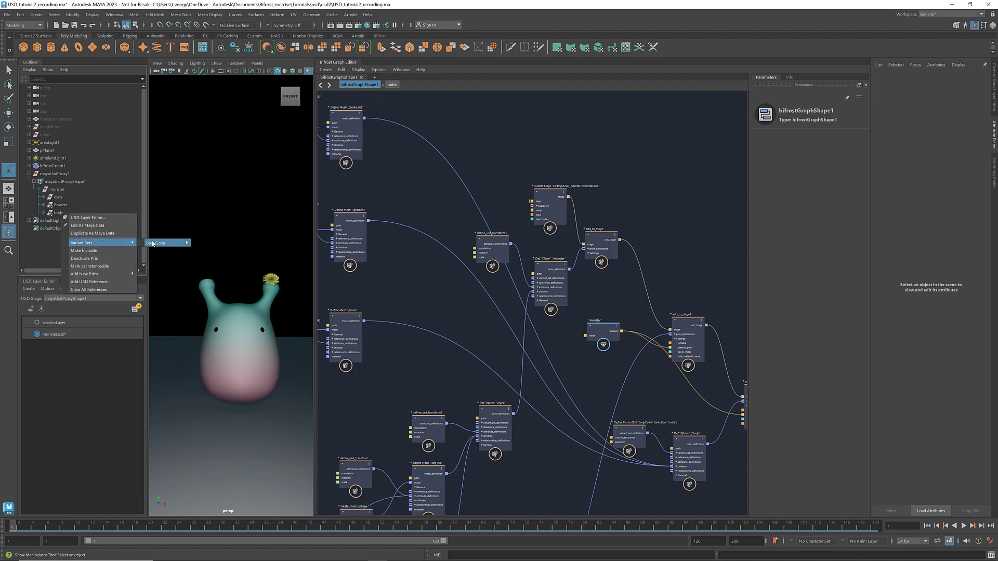
click(158, 243)
text(save_usd)
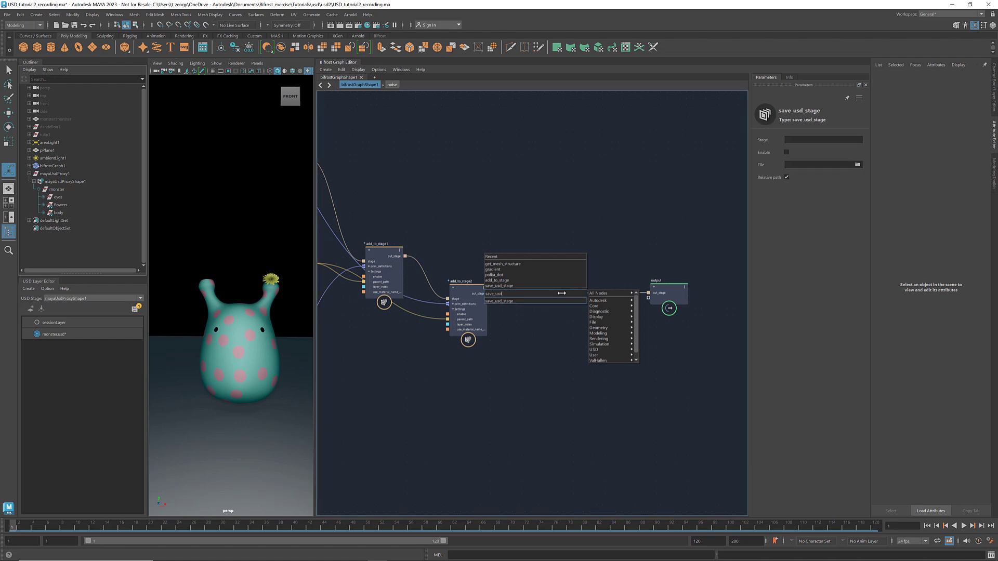
- Insert an enabled save_usd_stage node between add_to_stage2 and the graph output
click(499, 286)
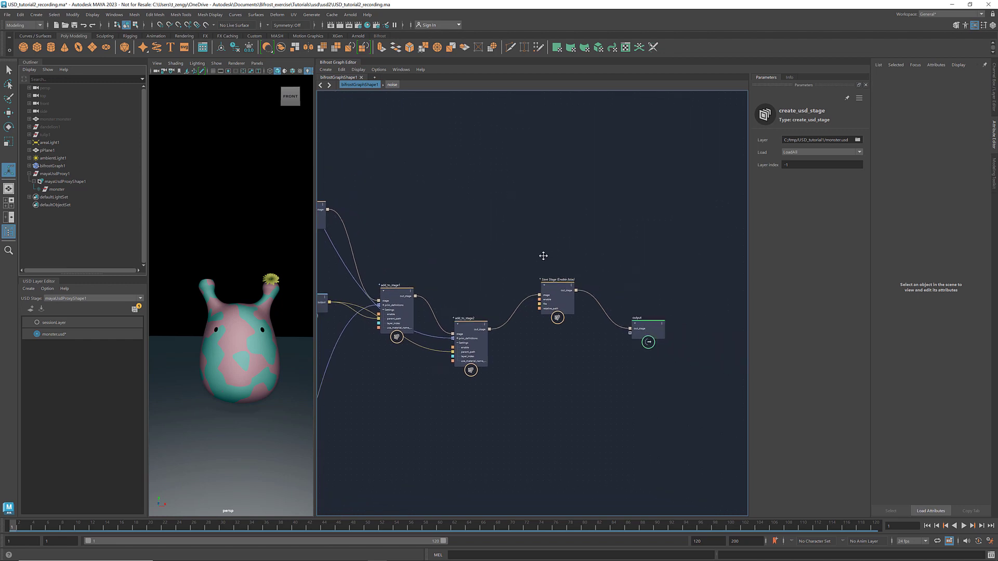
click(557, 283)
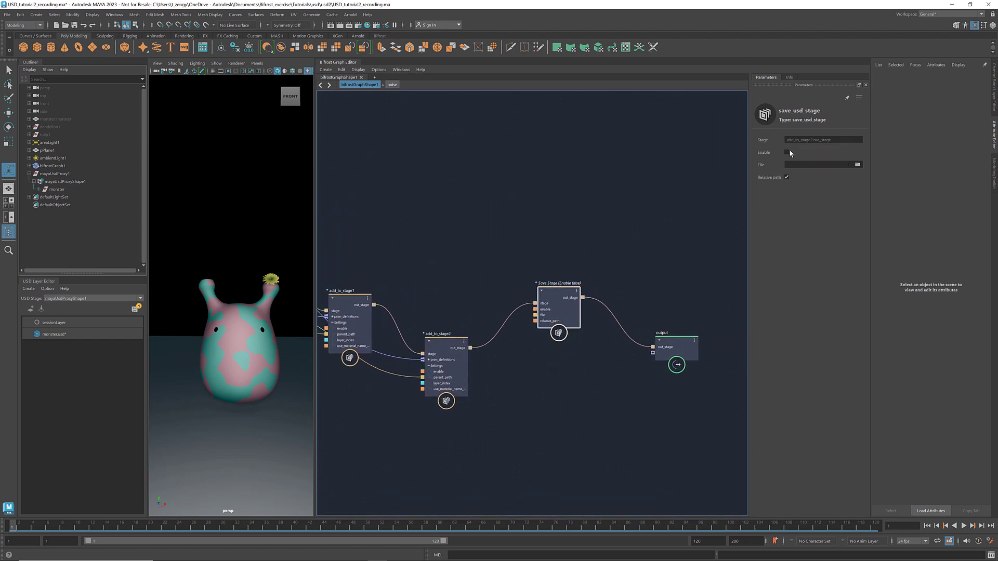
click(787, 152)
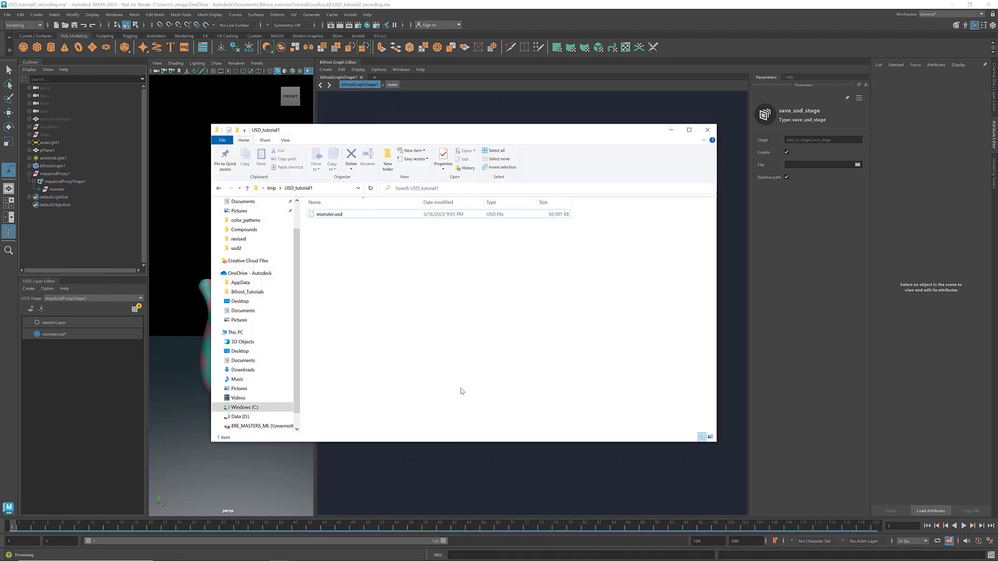
mouse_move(343, 232)
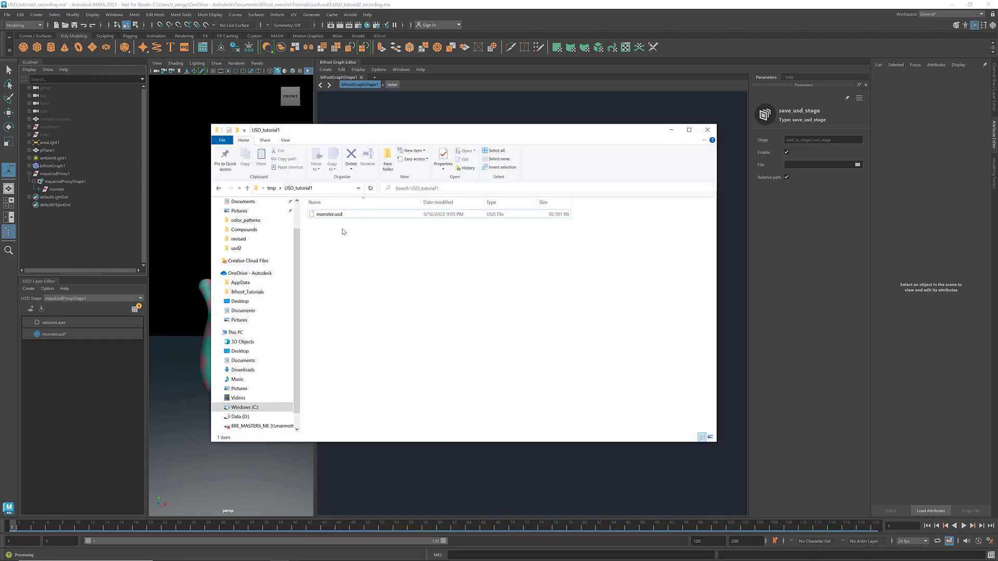